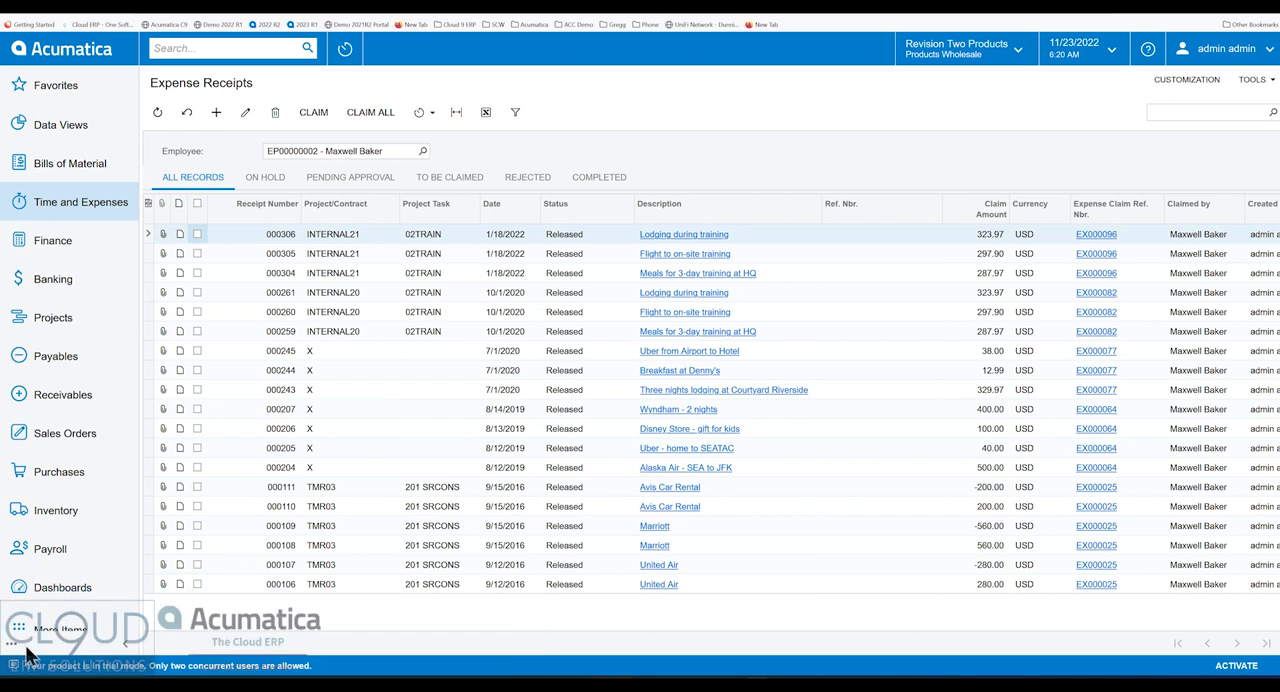
pyautogui.moveTo(15, 649)
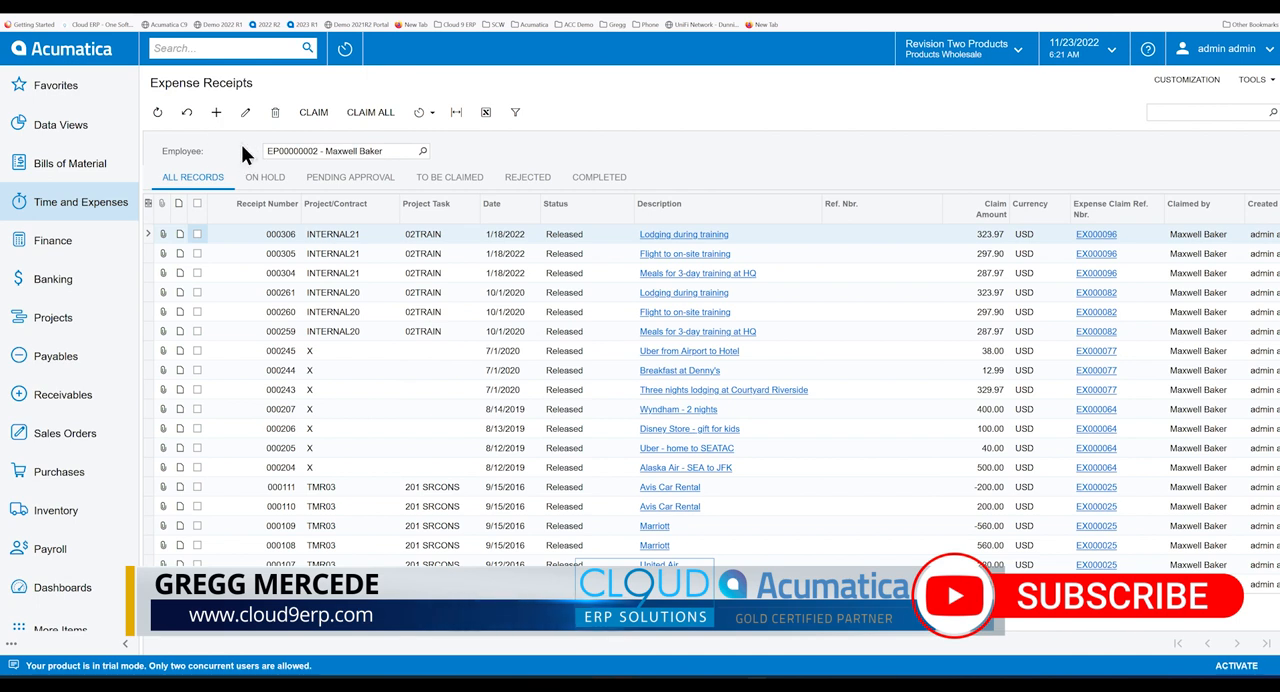
pyautogui.moveTo(377, 293)
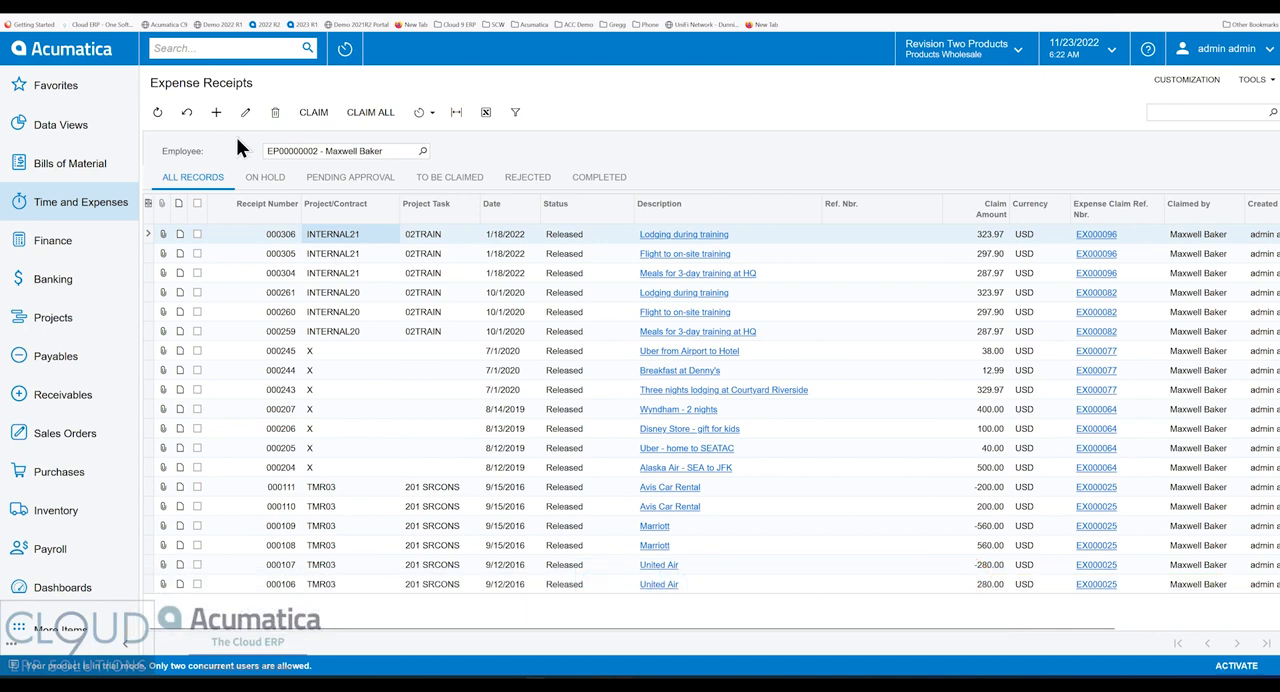
pyautogui.moveTo(195, 66)
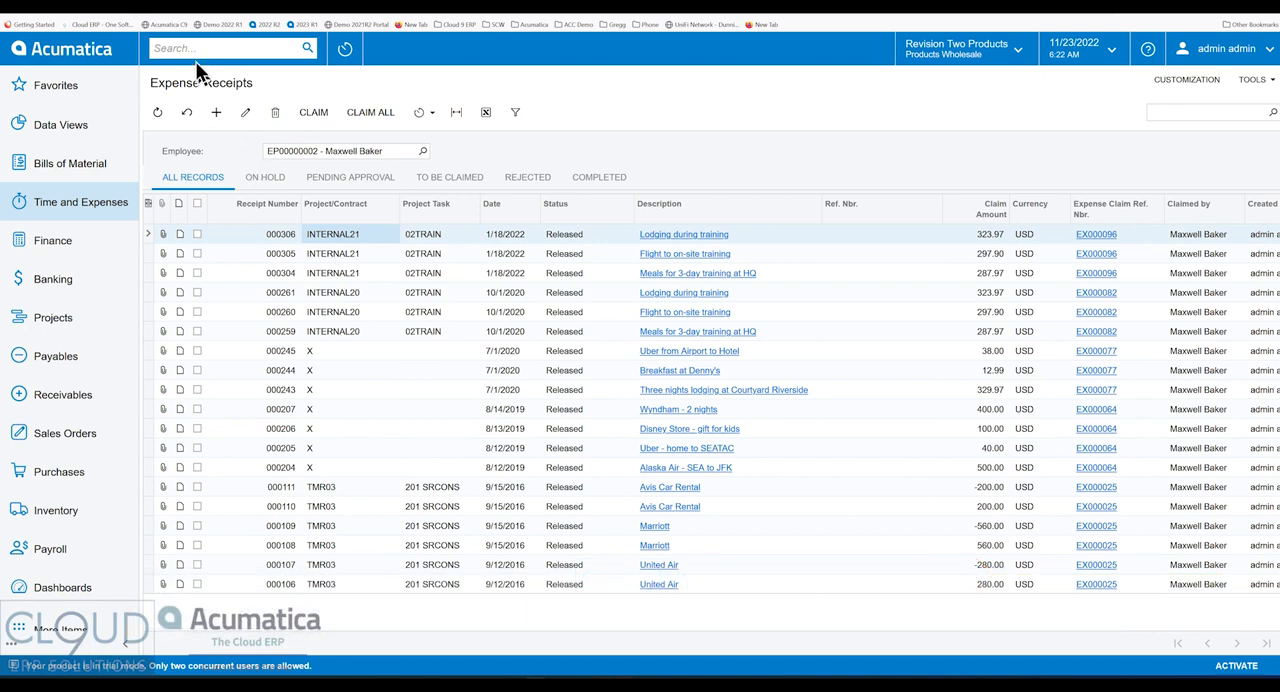
pyautogui.moveTo(332, 363)
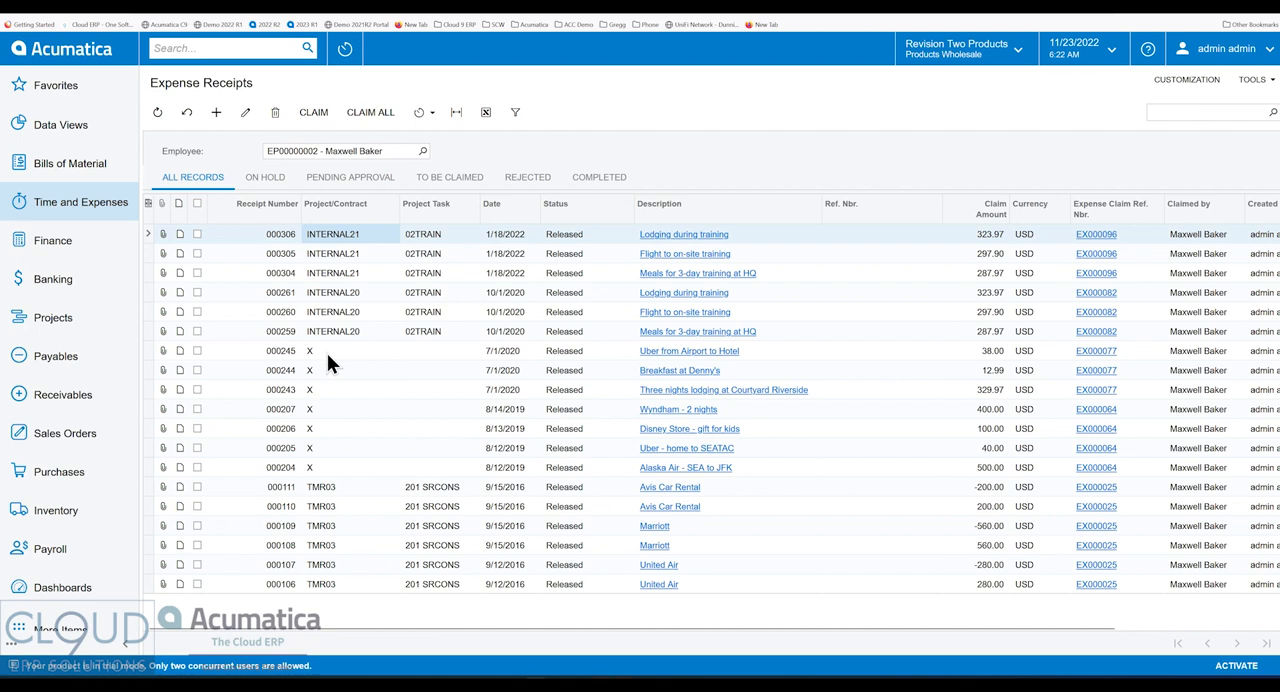
pyautogui.moveTo(693, 245)
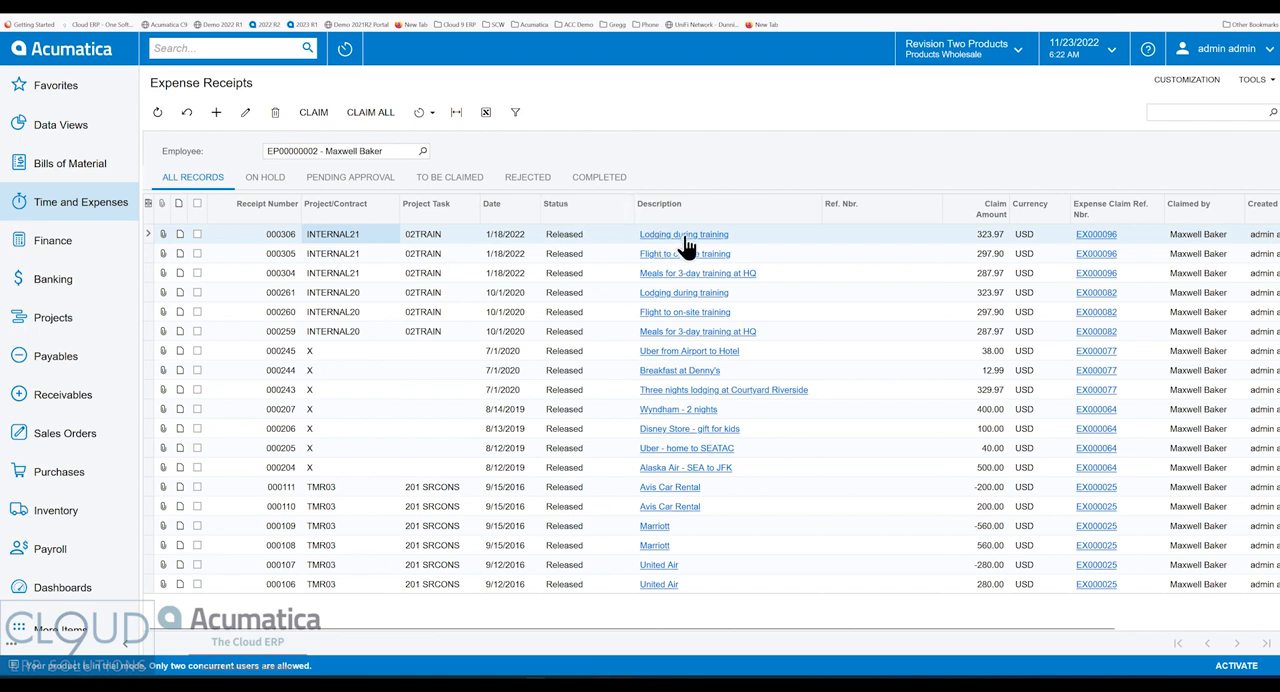
pyautogui.moveTo(722, 248)
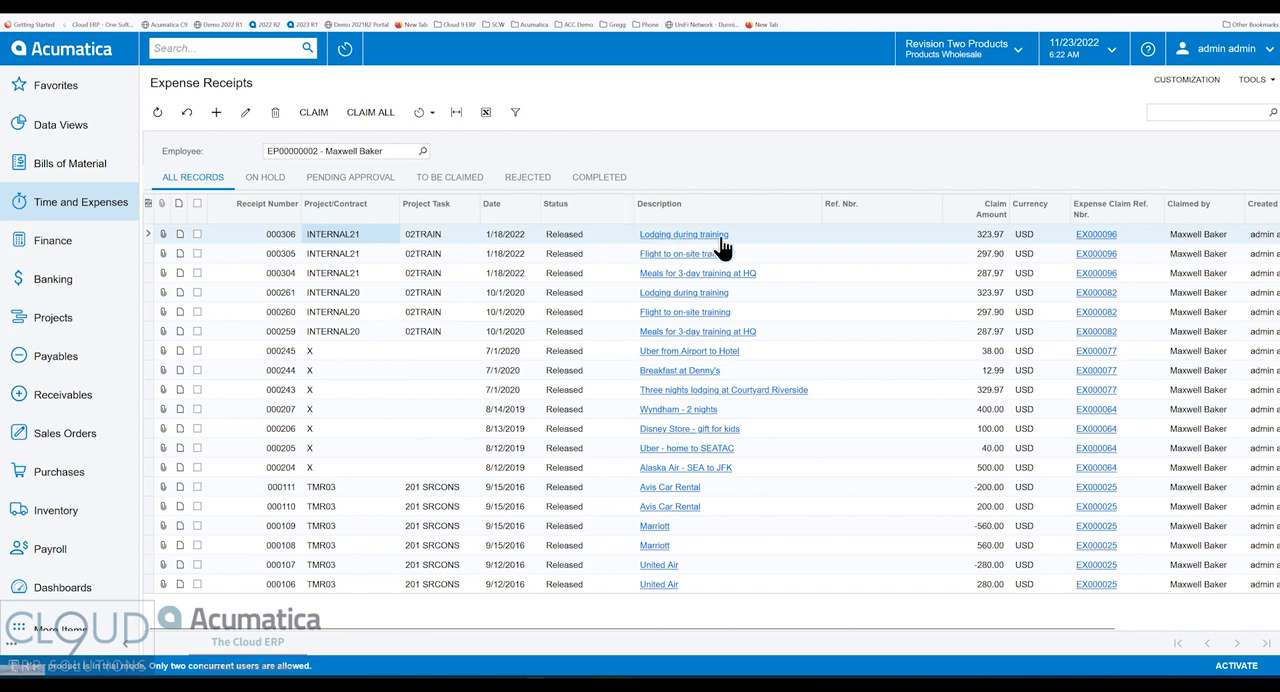
pyautogui.moveTo(721, 274)
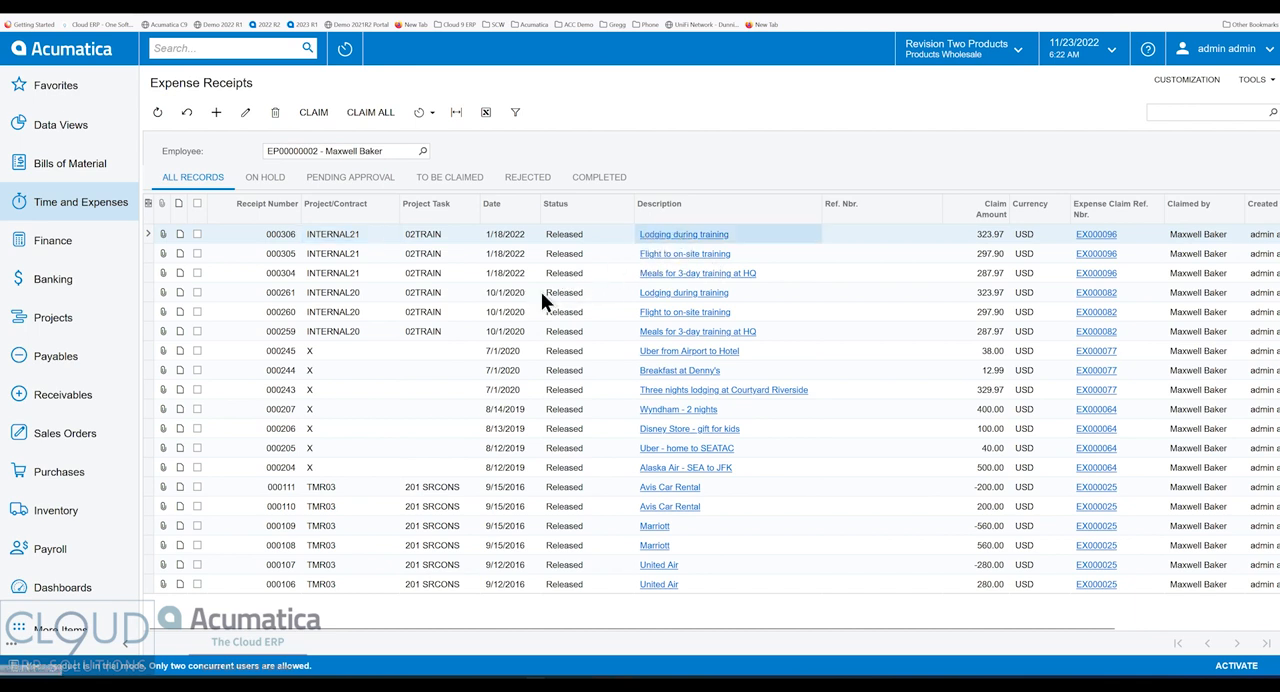
# - Review receipt 000306: Hotels and Lodging, 3 days at 107.99, totaling 323.97
pyautogui.click(683, 234)
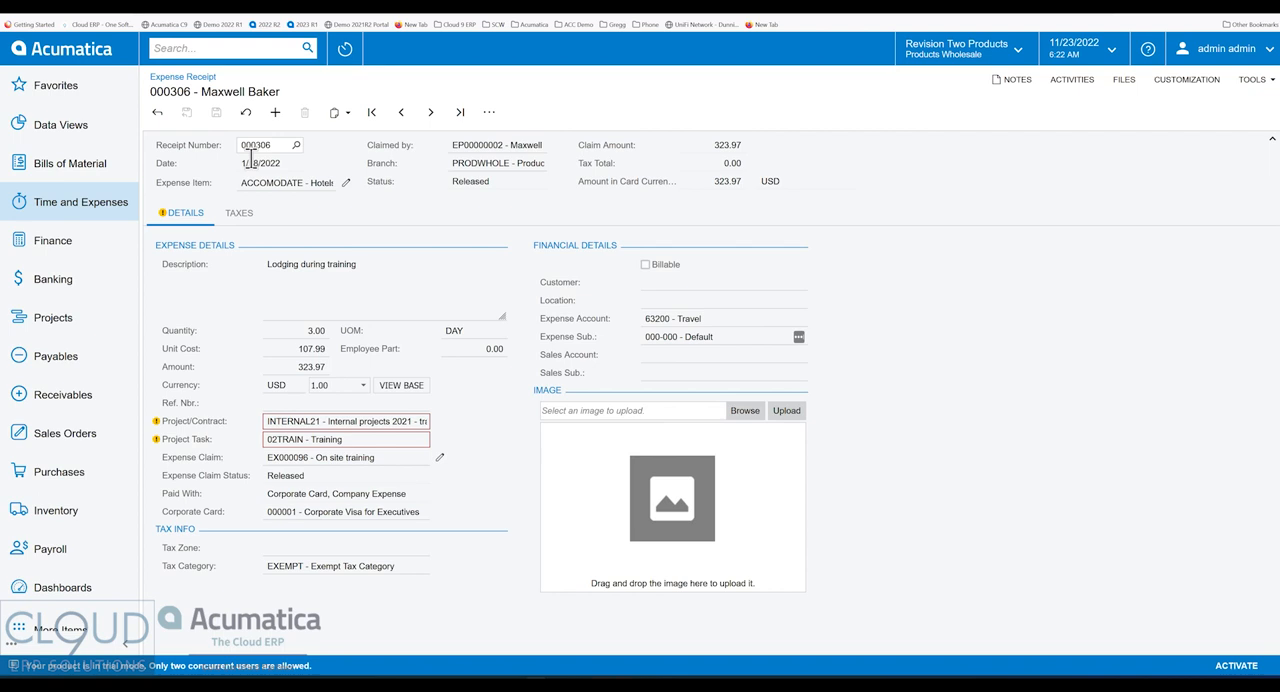
pyautogui.doubleClick(287, 182)
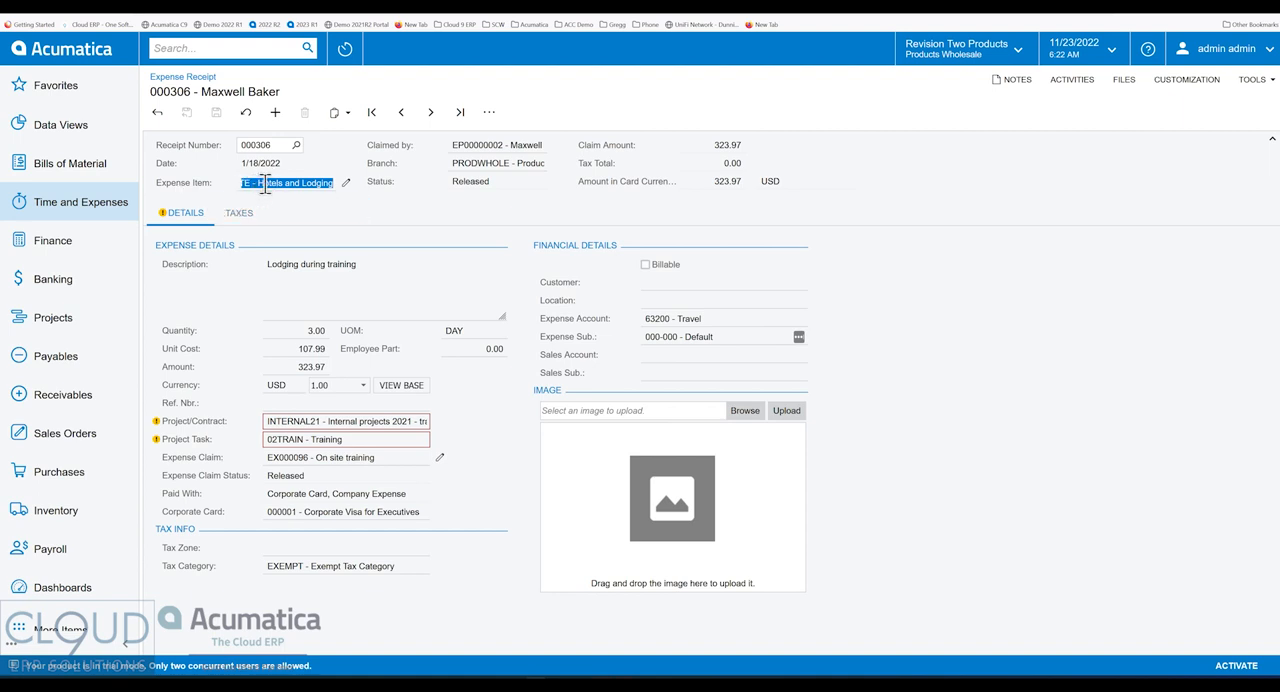
pyautogui.moveTo(250, 183)
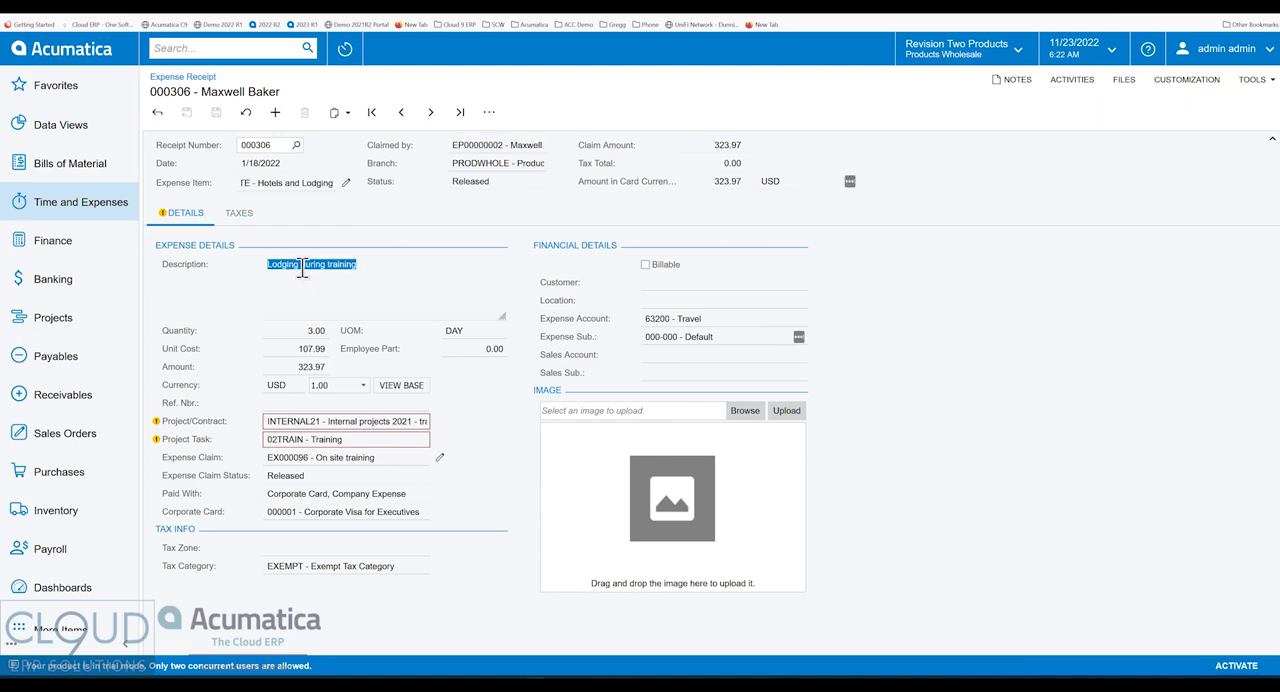
pyautogui.click(300, 330)
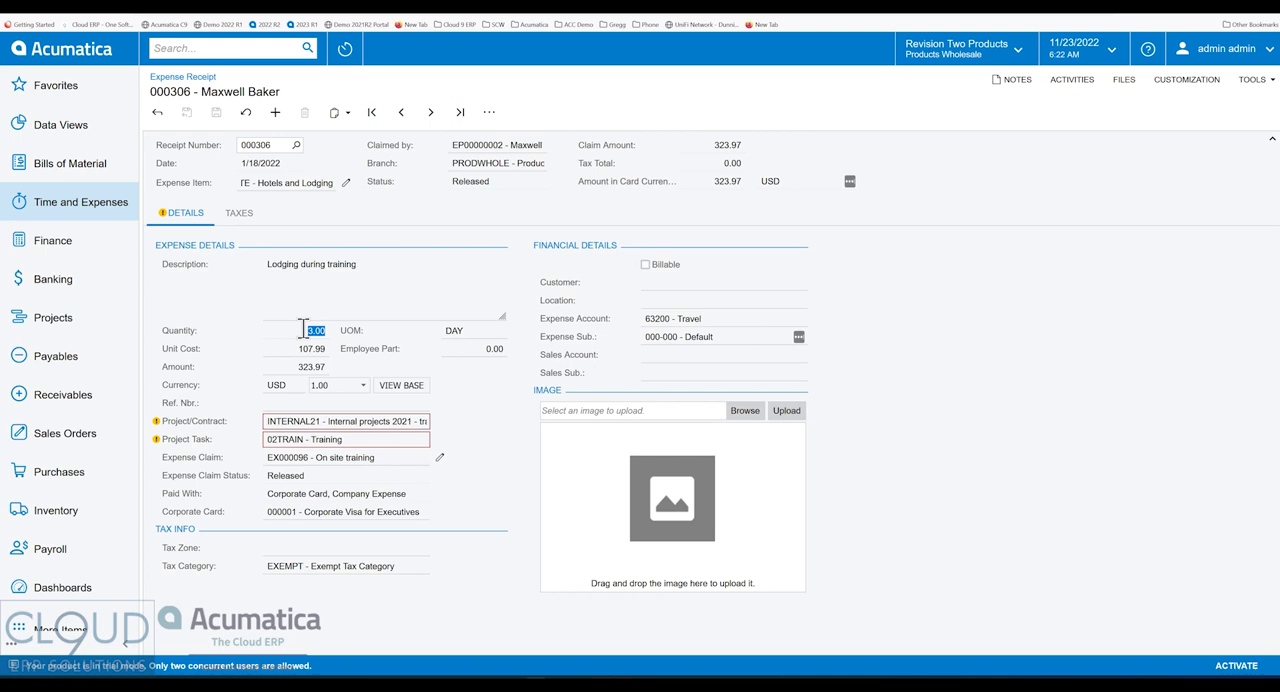
pyautogui.click(310, 348)
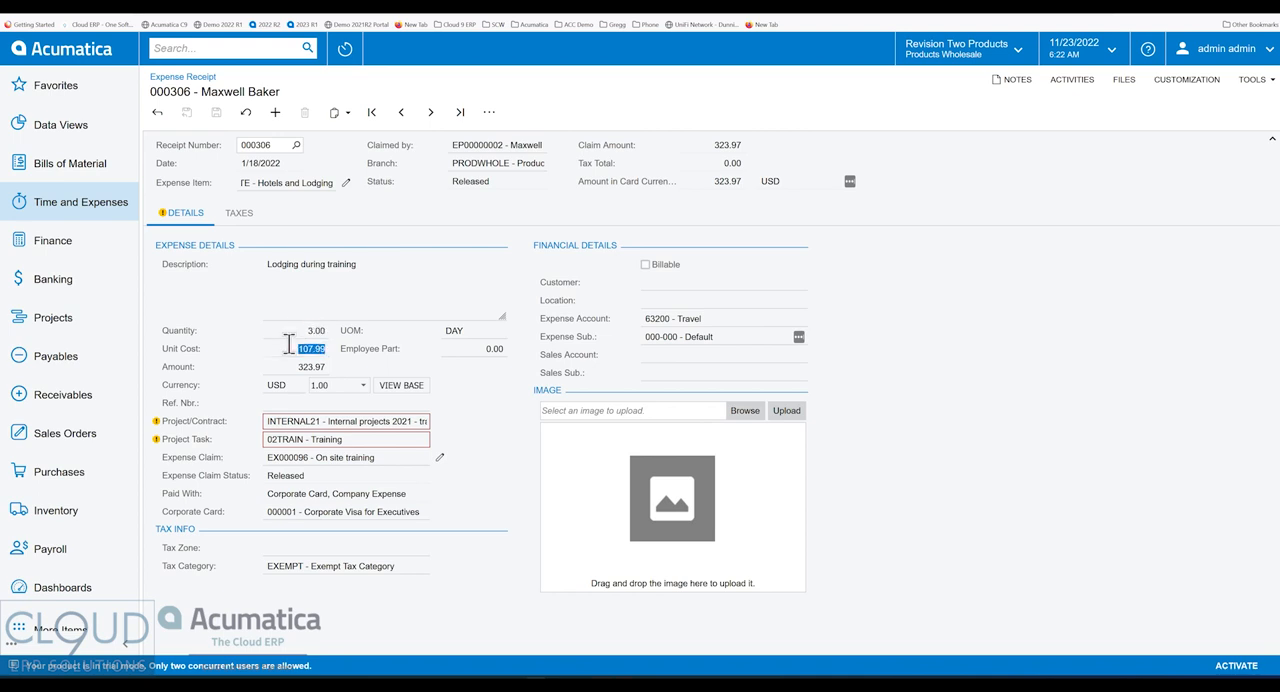
pyautogui.click(475, 348)
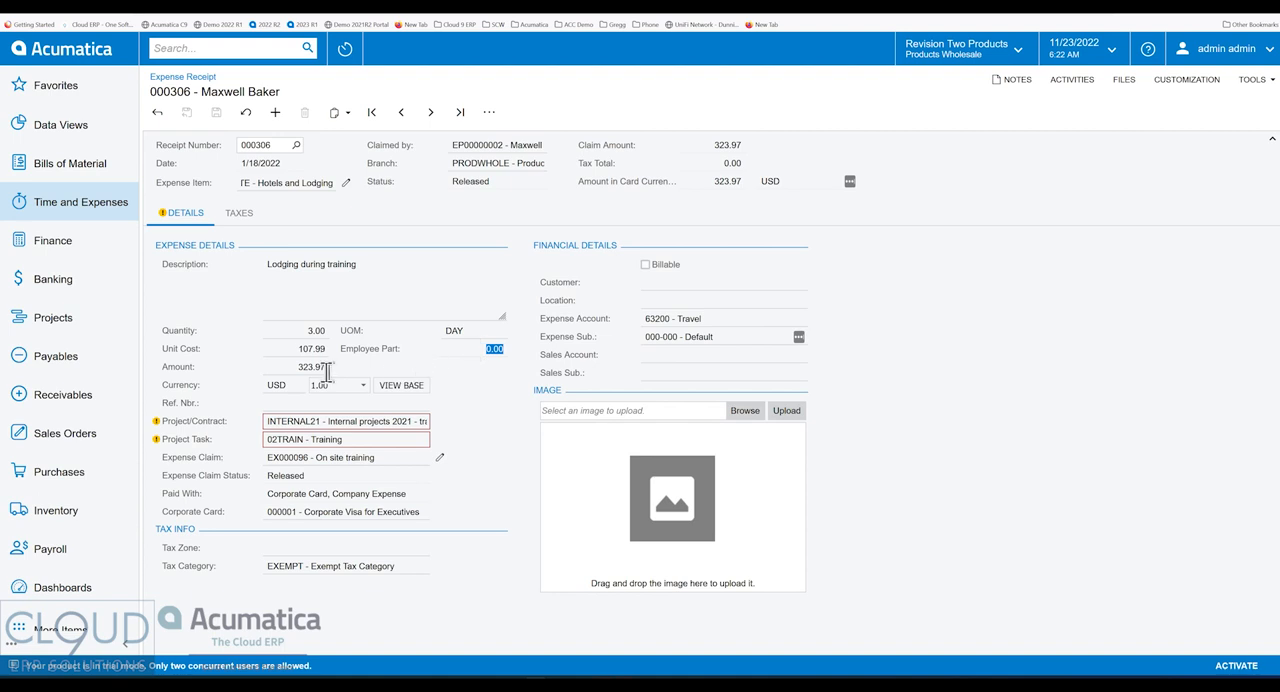
pyautogui.moveTo(296, 330)
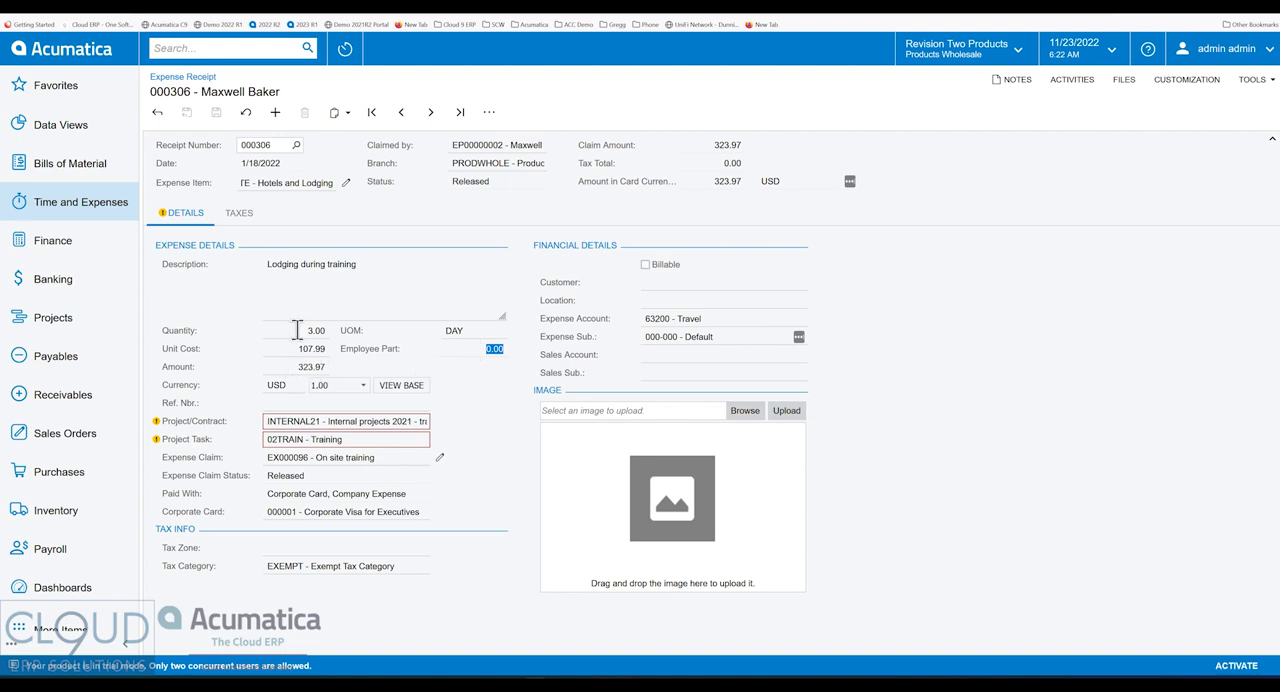
pyautogui.moveTo(291, 348)
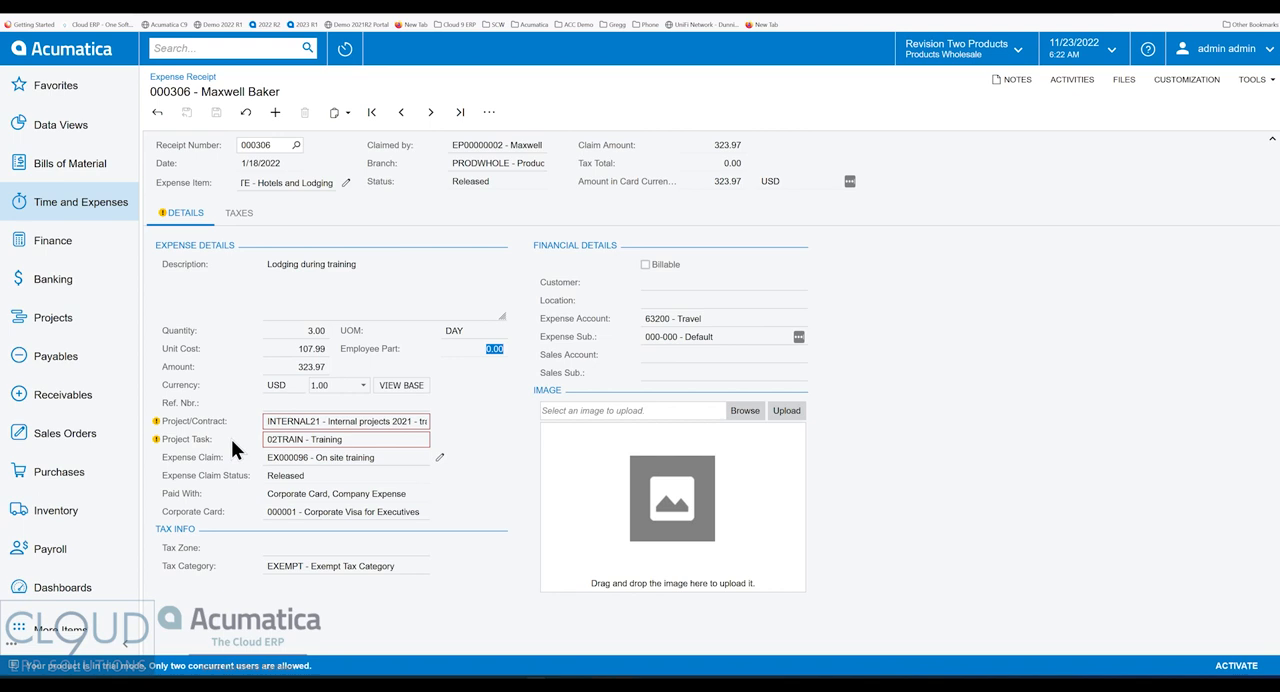
pyautogui.moveTo(178, 78)
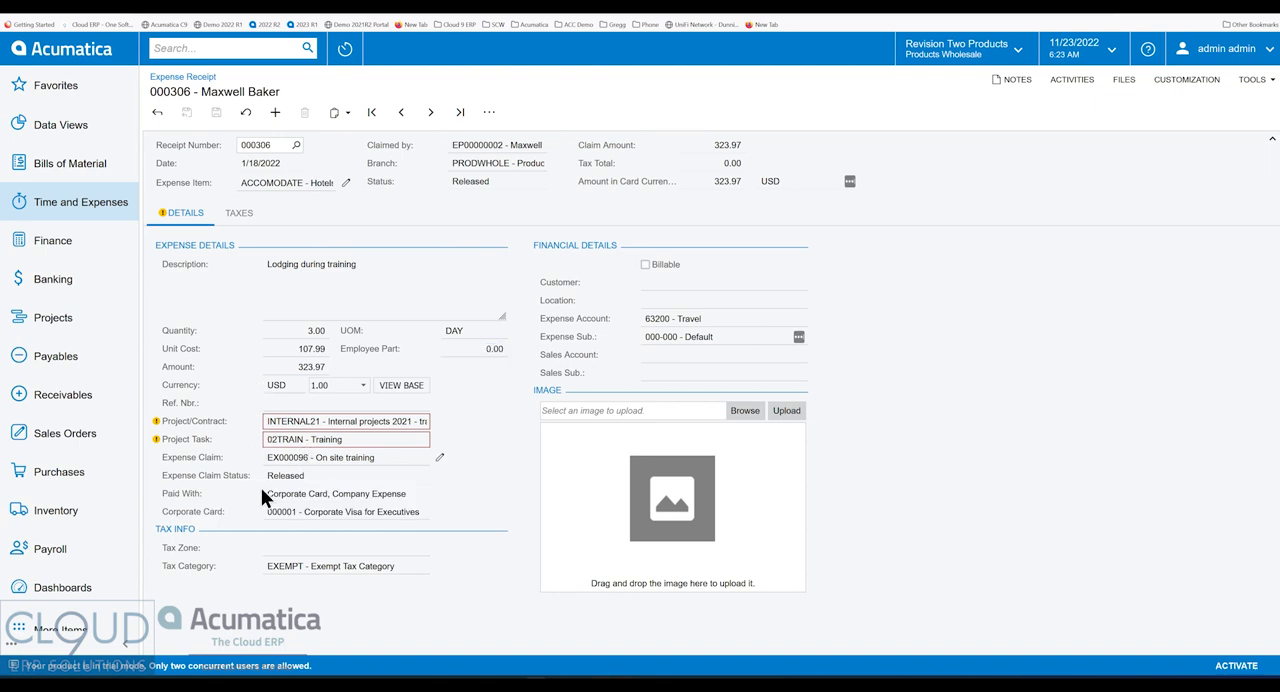
pyautogui.moveTo(295, 504)
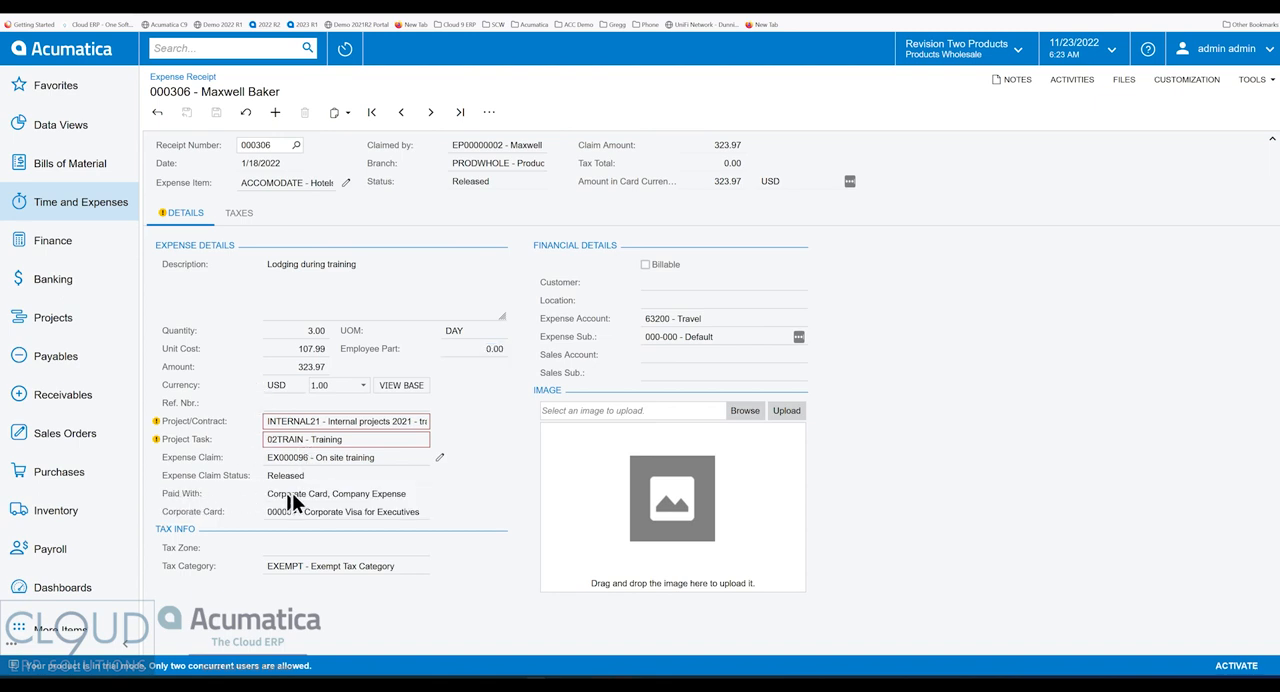
pyautogui.moveTo(280, 505)
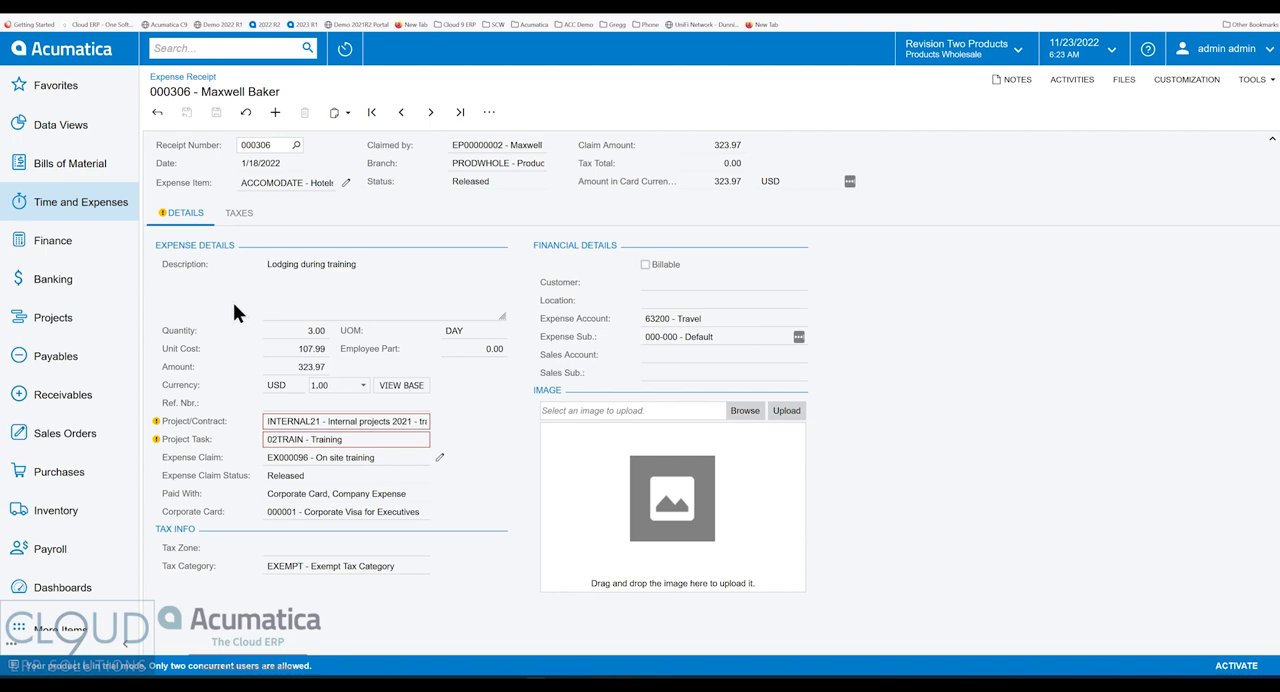
pyautogui.moveTo(265, 333)
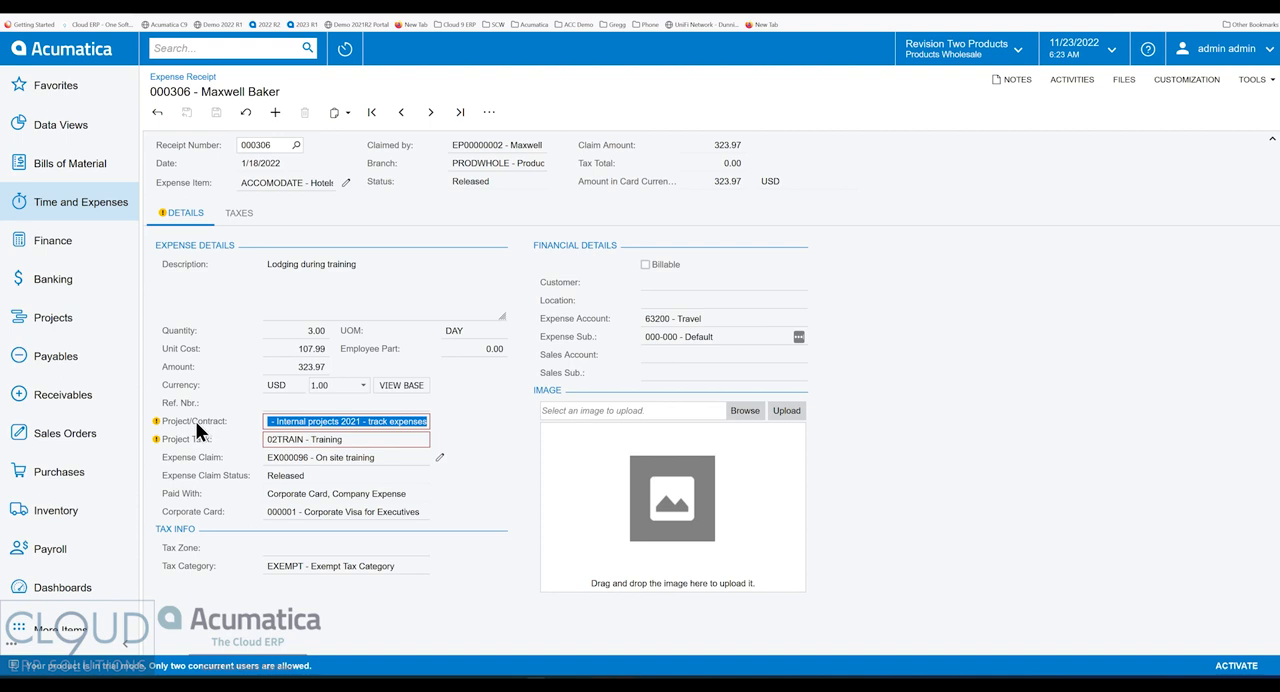
pyautogui.moveTo(276, 334)
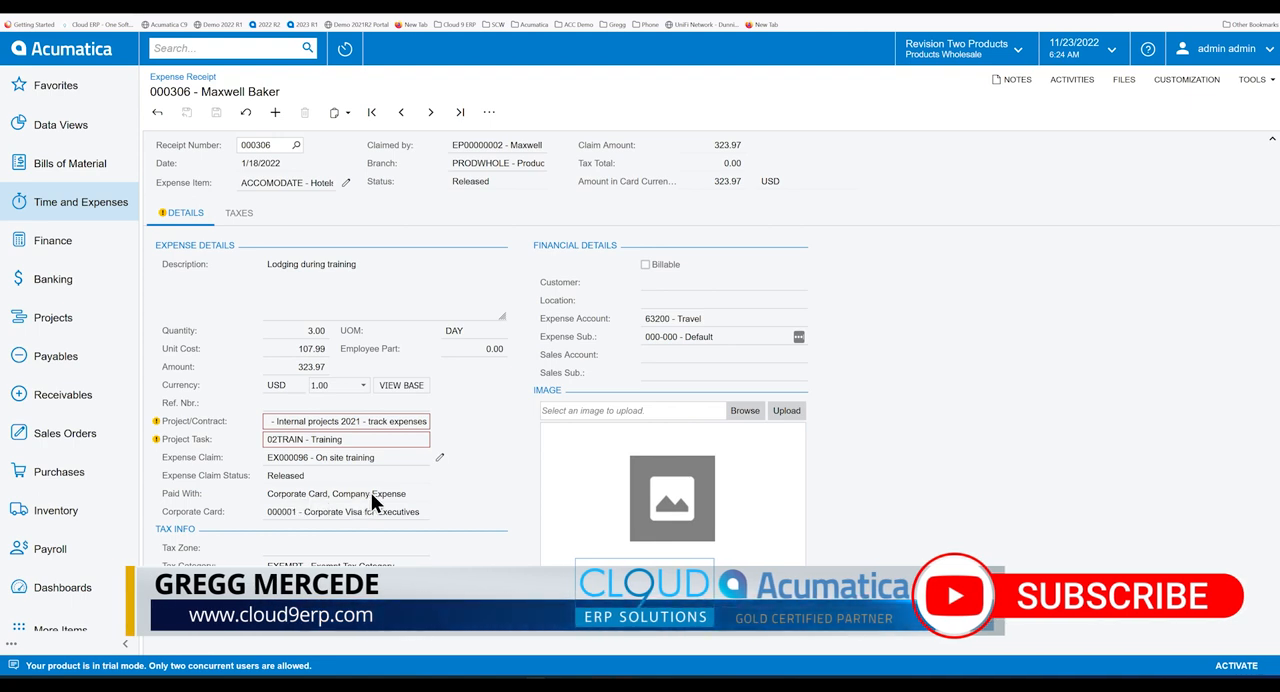
pyautogui.moveTo(322, 503)
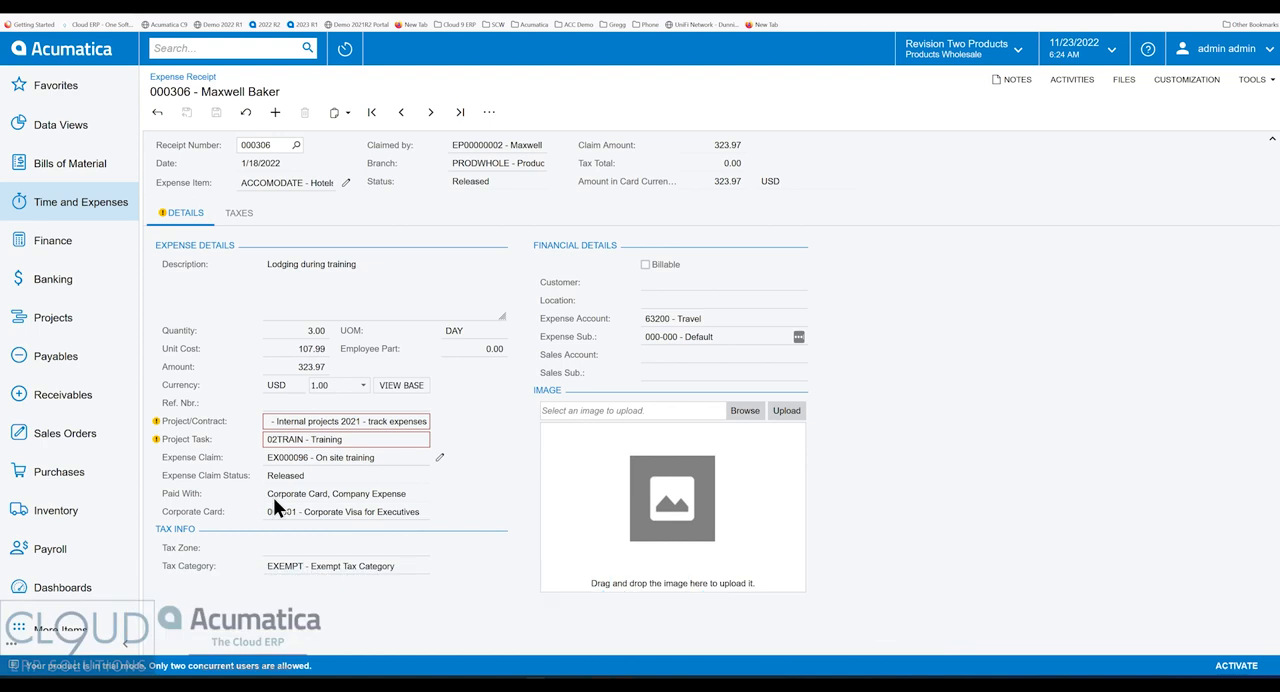
pyautogui.moveTo(315, 500)
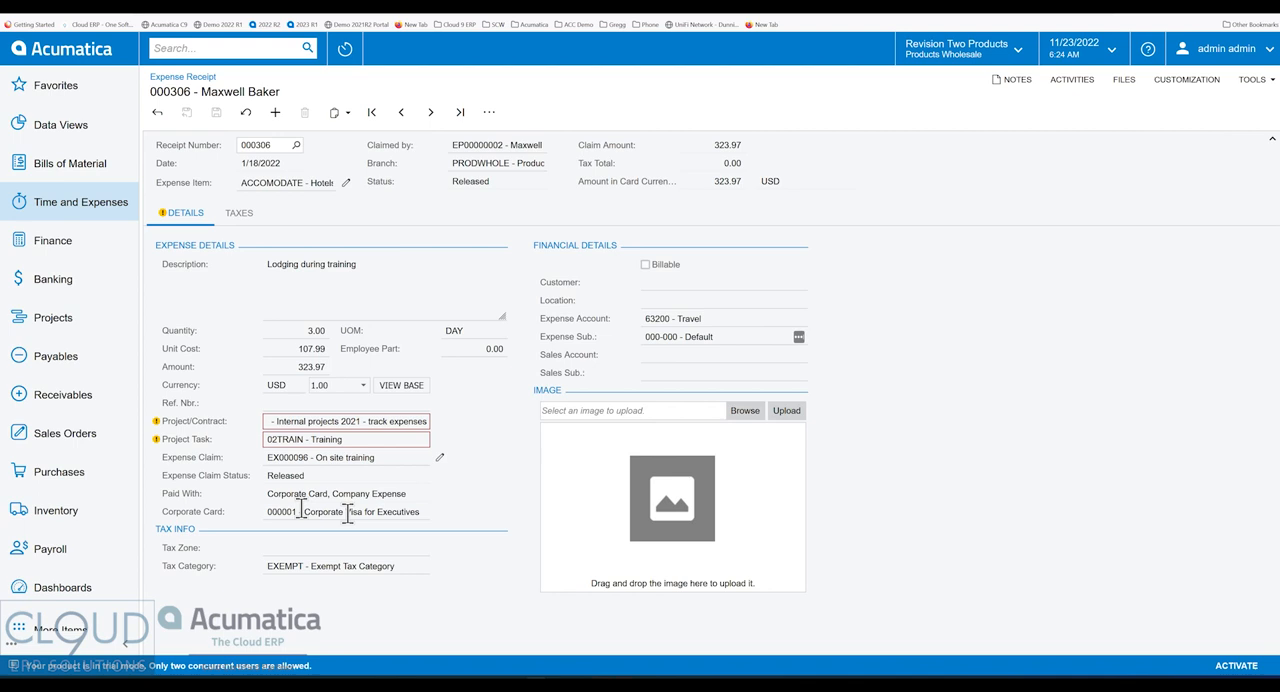
pyautogui.moveTo(318, 498)
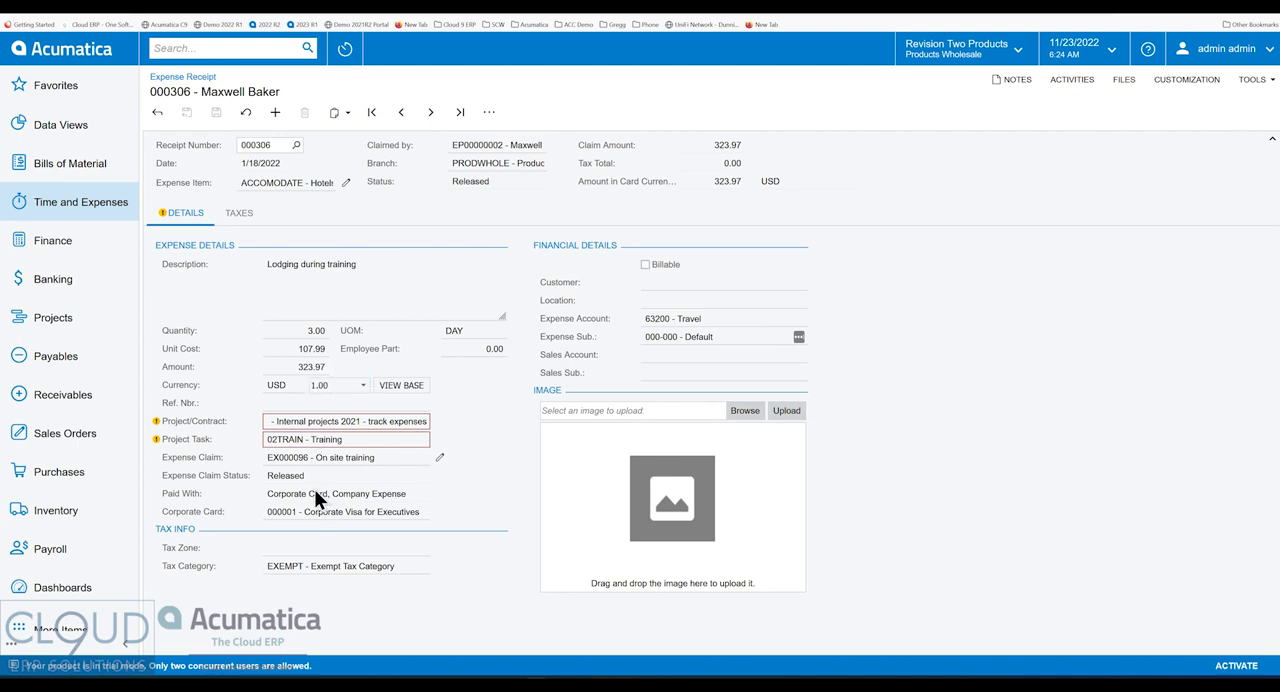
pyautogui.moveTo(265, 496)
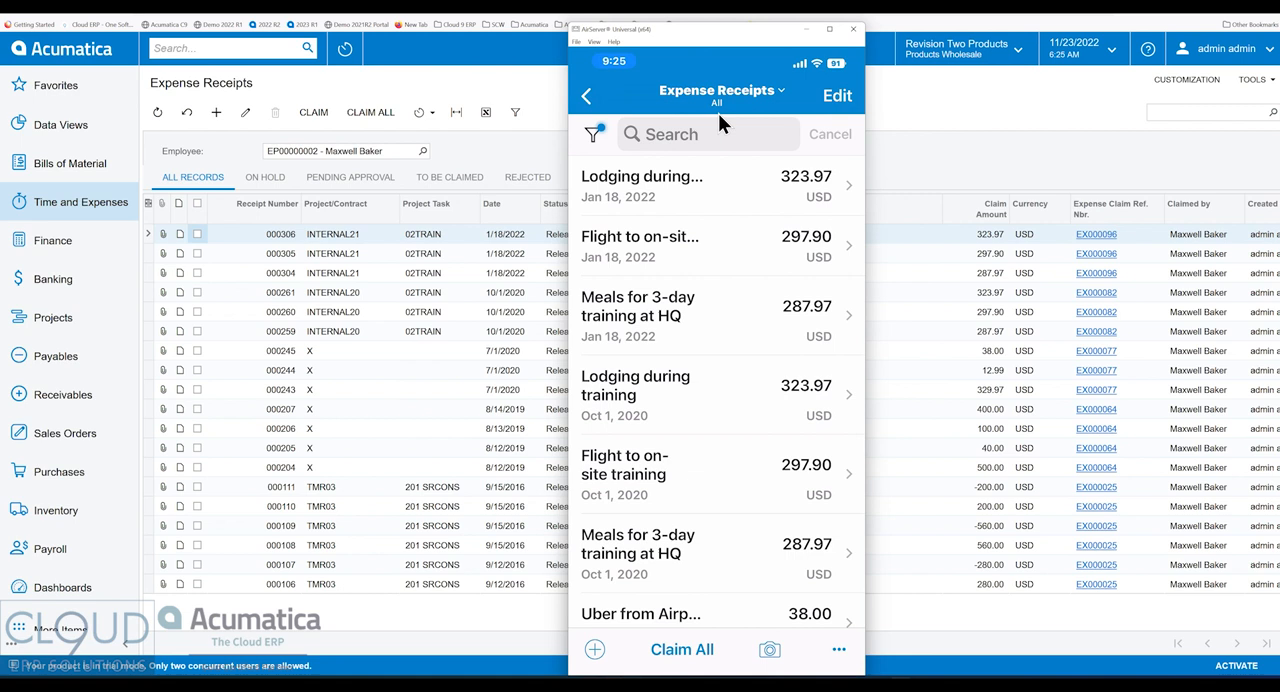
pyautogui.moveTo(723, 133)
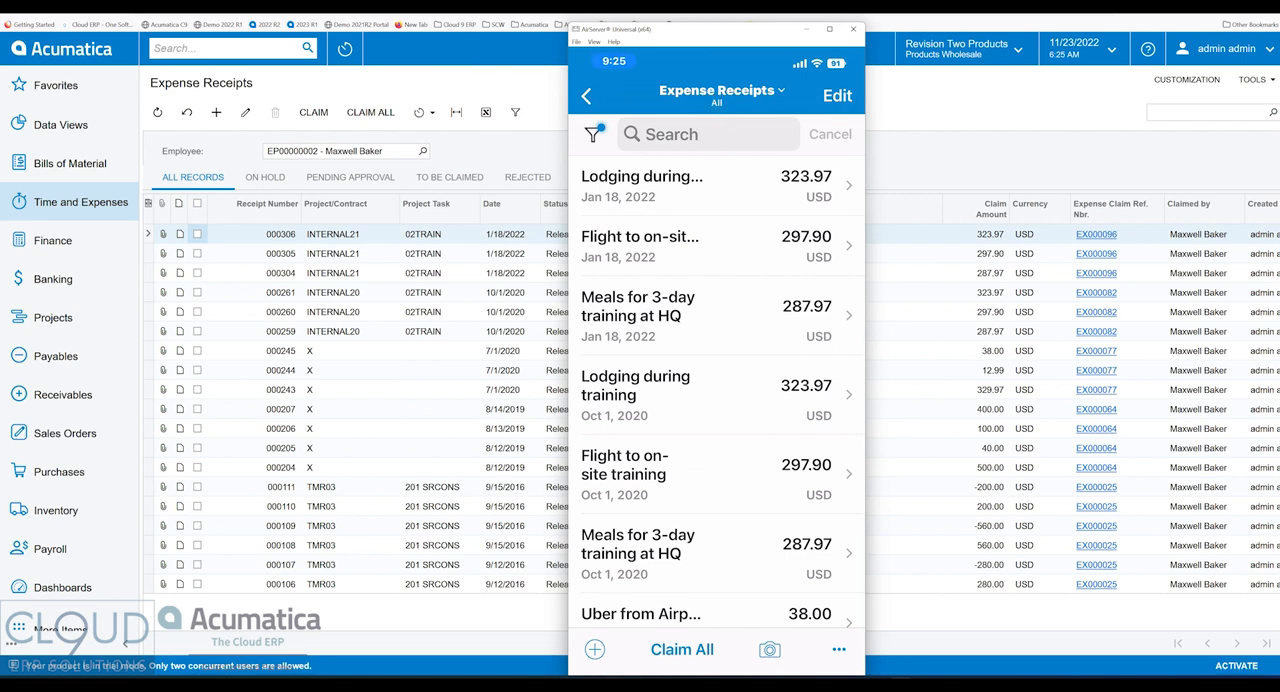
# - Show the phone receipts list's status categories, from On Hold to Completed
pyautogui.click(720, 90)
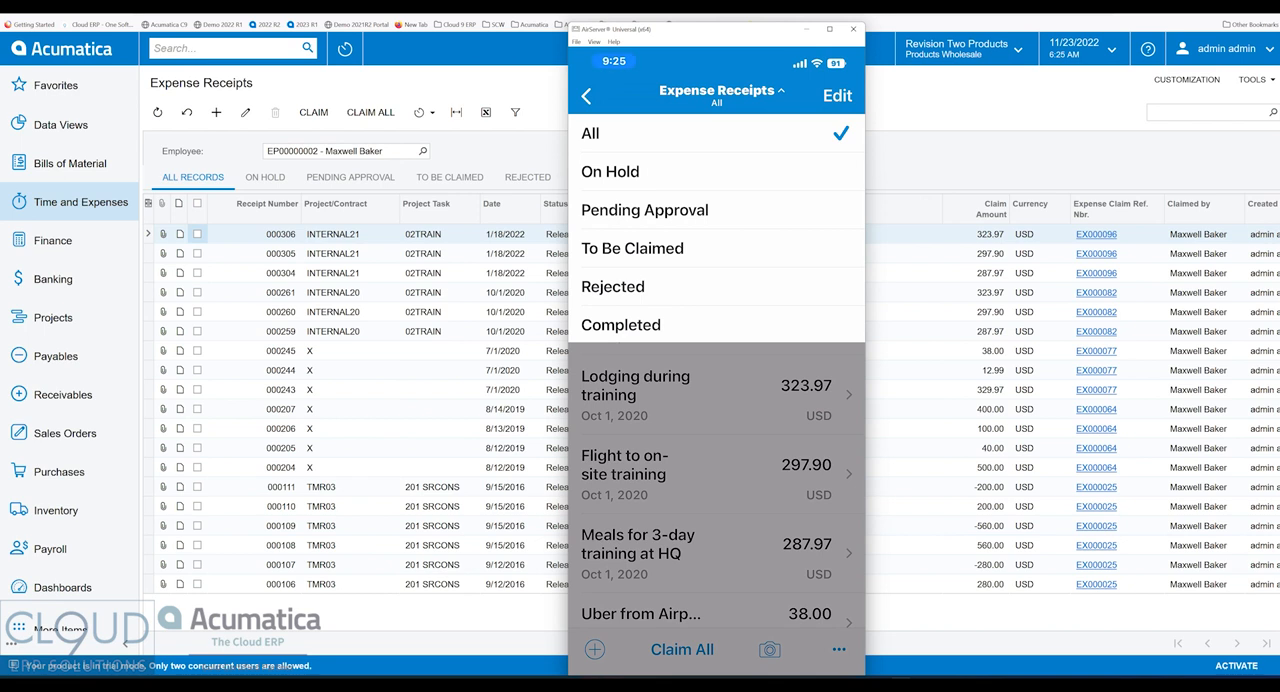
pyautogui.moveTo(540, 177)
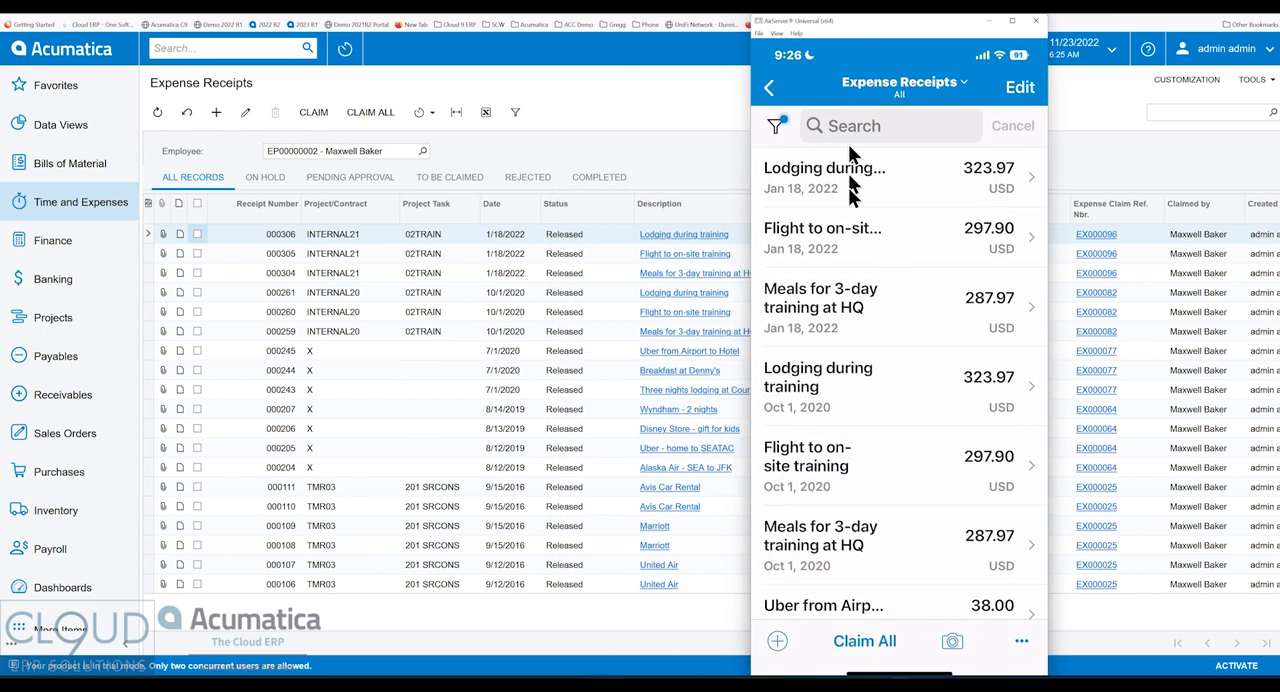
pyautogui.moveTo(577, 260)
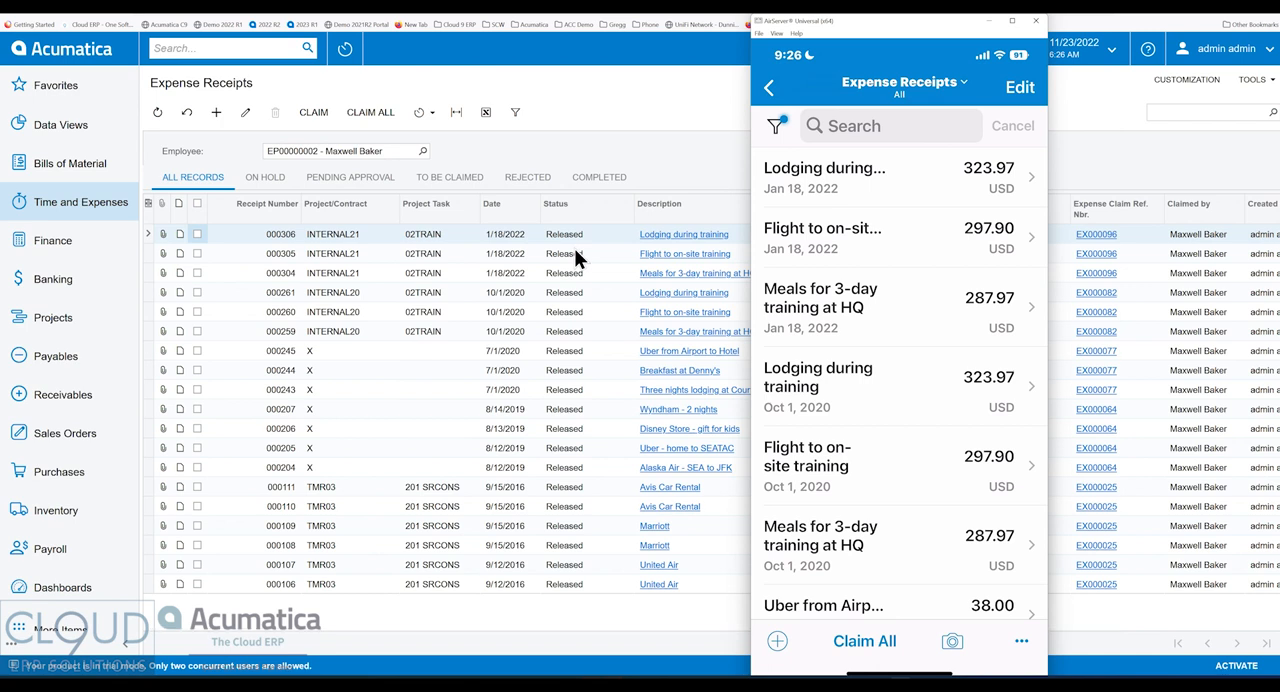
pyautogui.moveTo(878, 350)
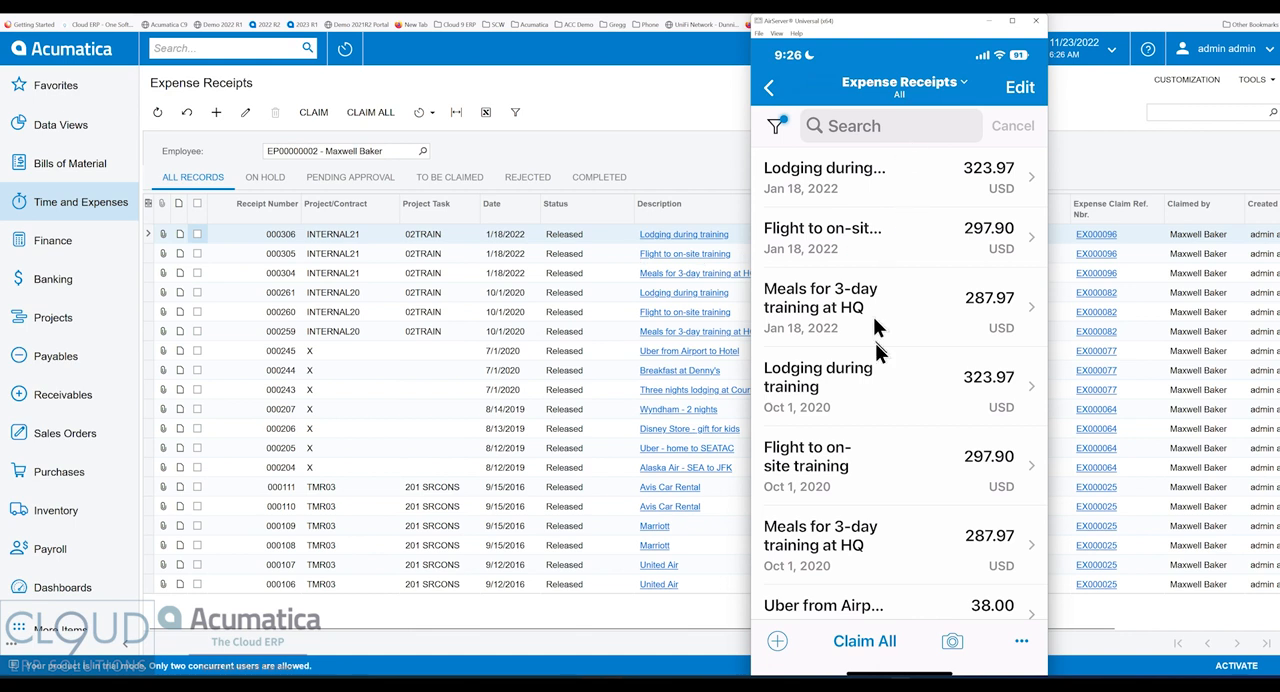
pyautogui.moveTo(879, 351)
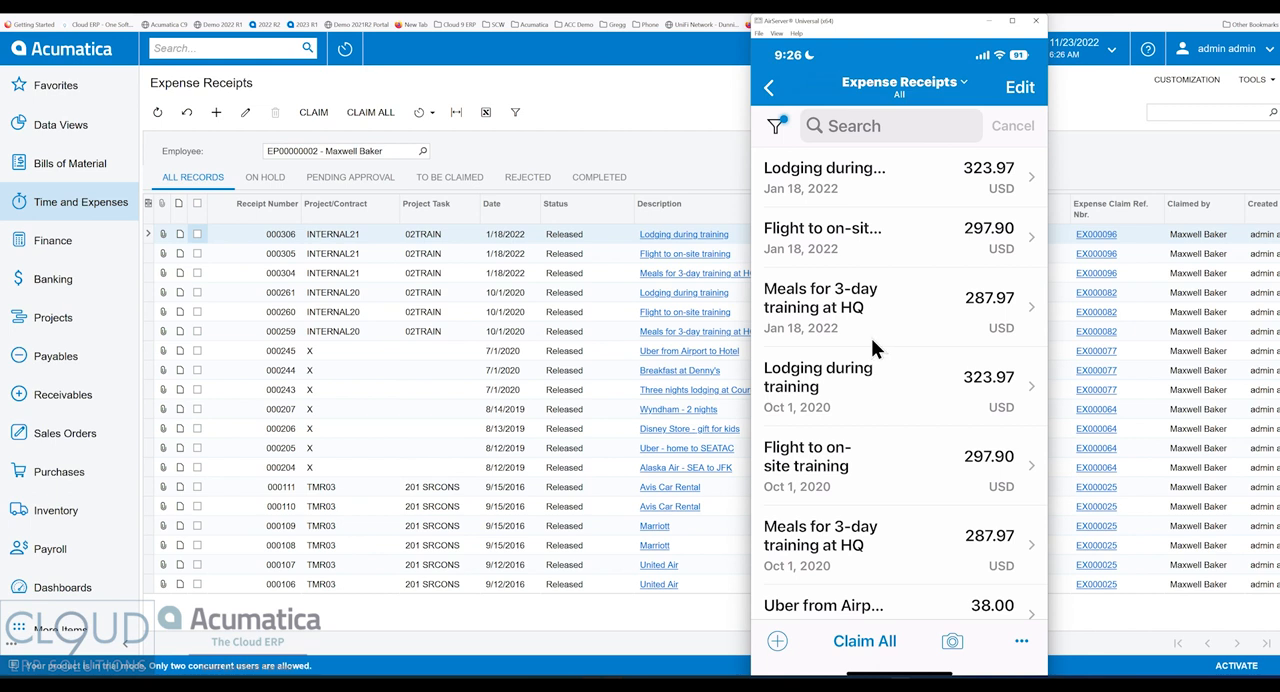
pyautogui.moveTo(862, 274)
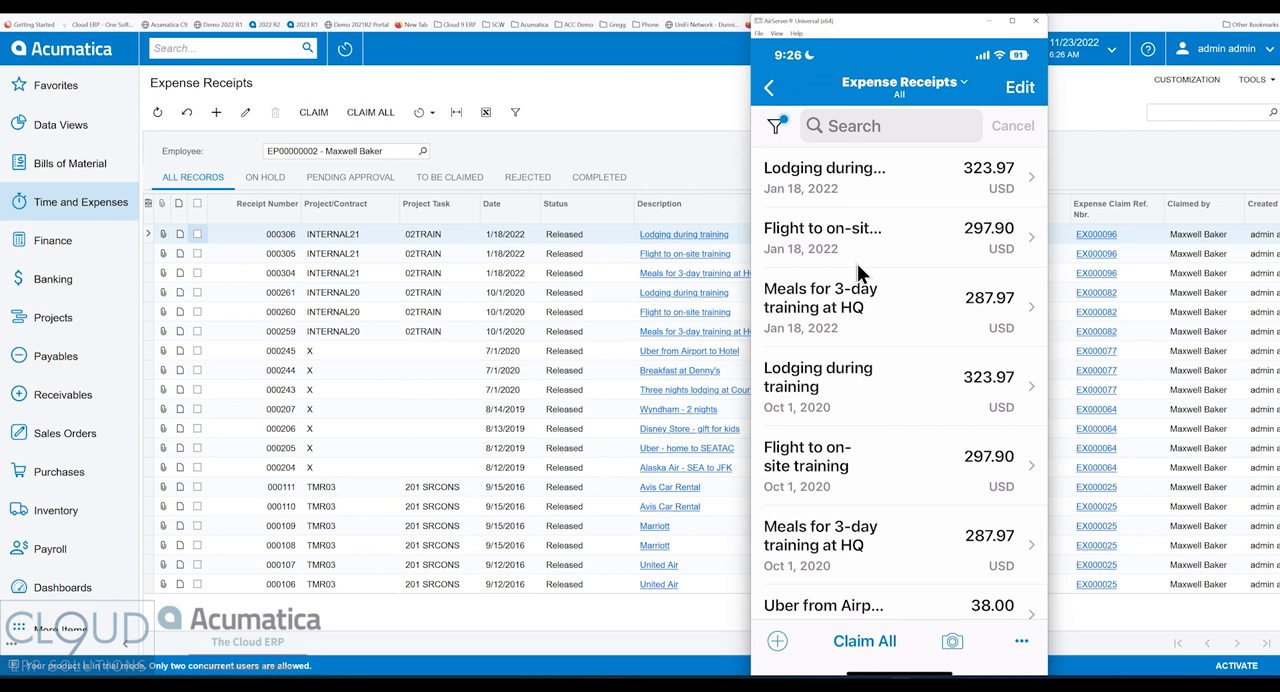
pyautogui.moveTo(866, 245)
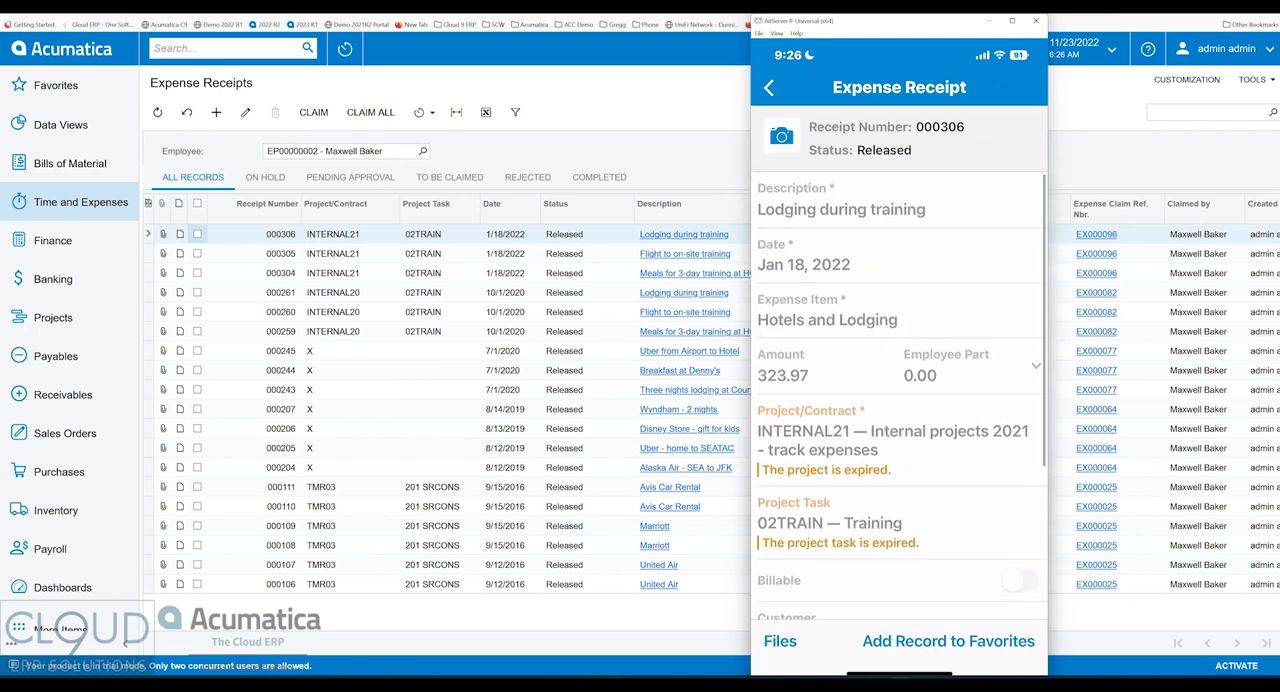
# - Scroll through receipt 000306 on the phone, then return to the receipts list
pyautogui.scroll(-3)
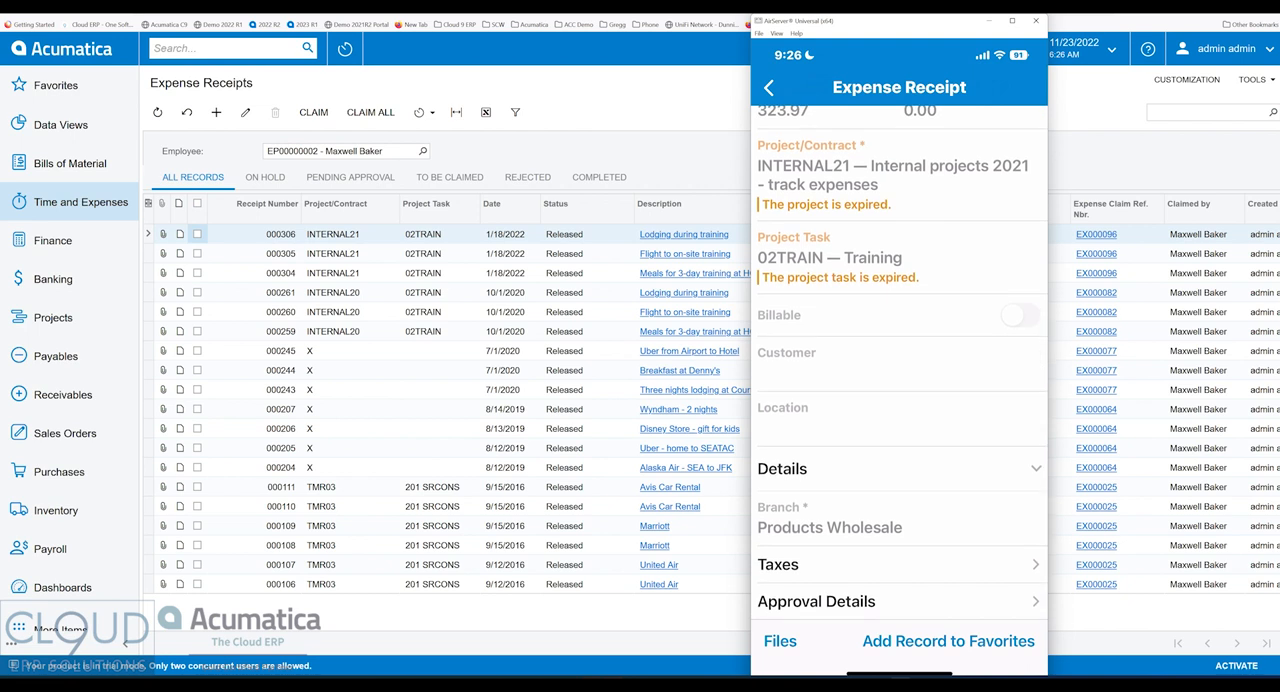
pyautogui.moveTo(864, 245)
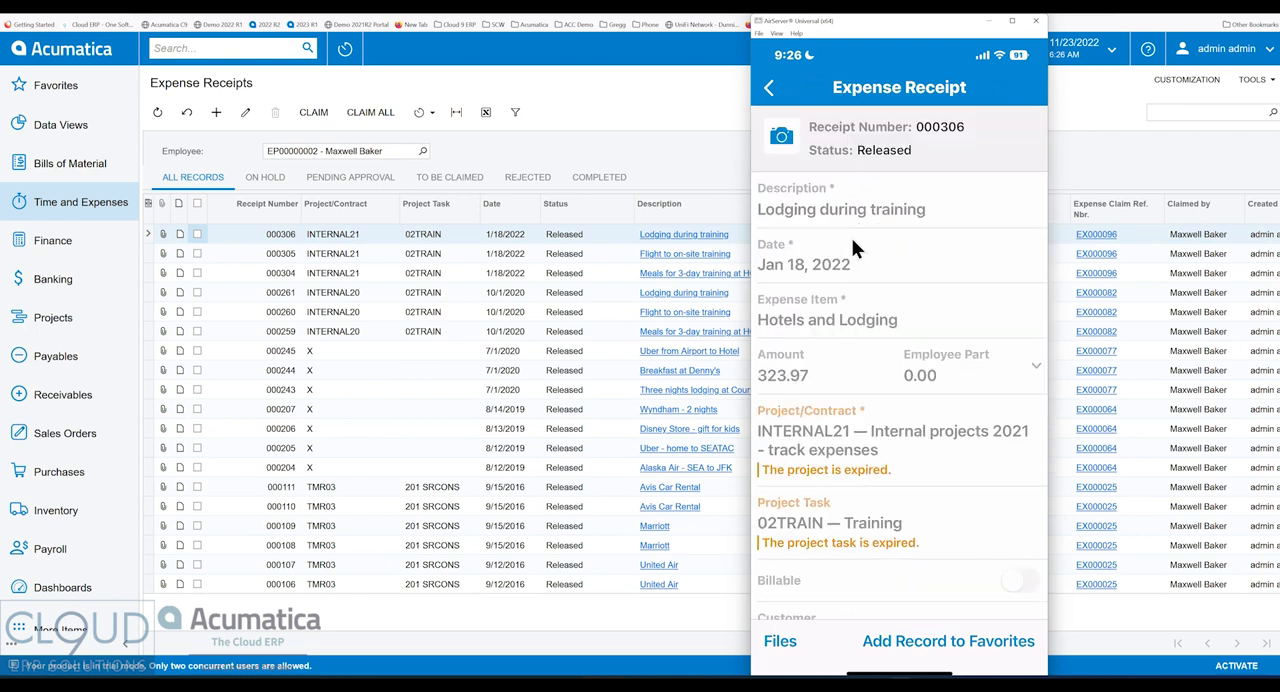
pyautogui.click(768, 88)
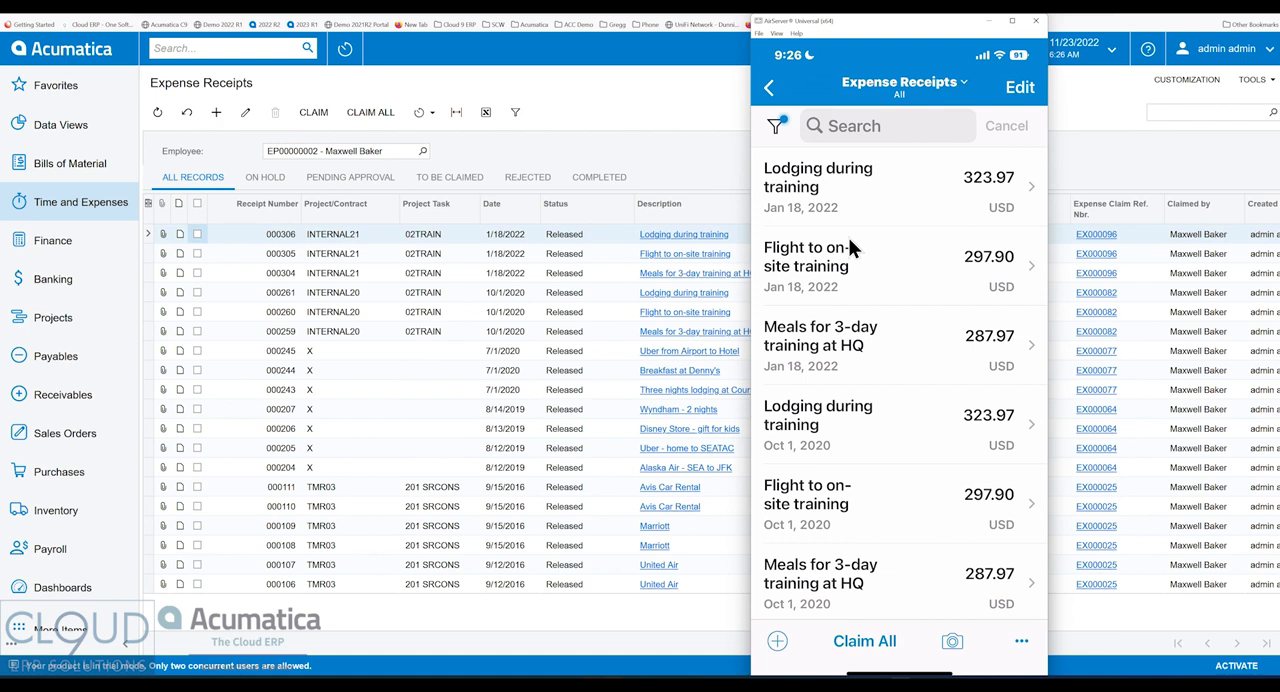
pyautogui.click(953, 640)
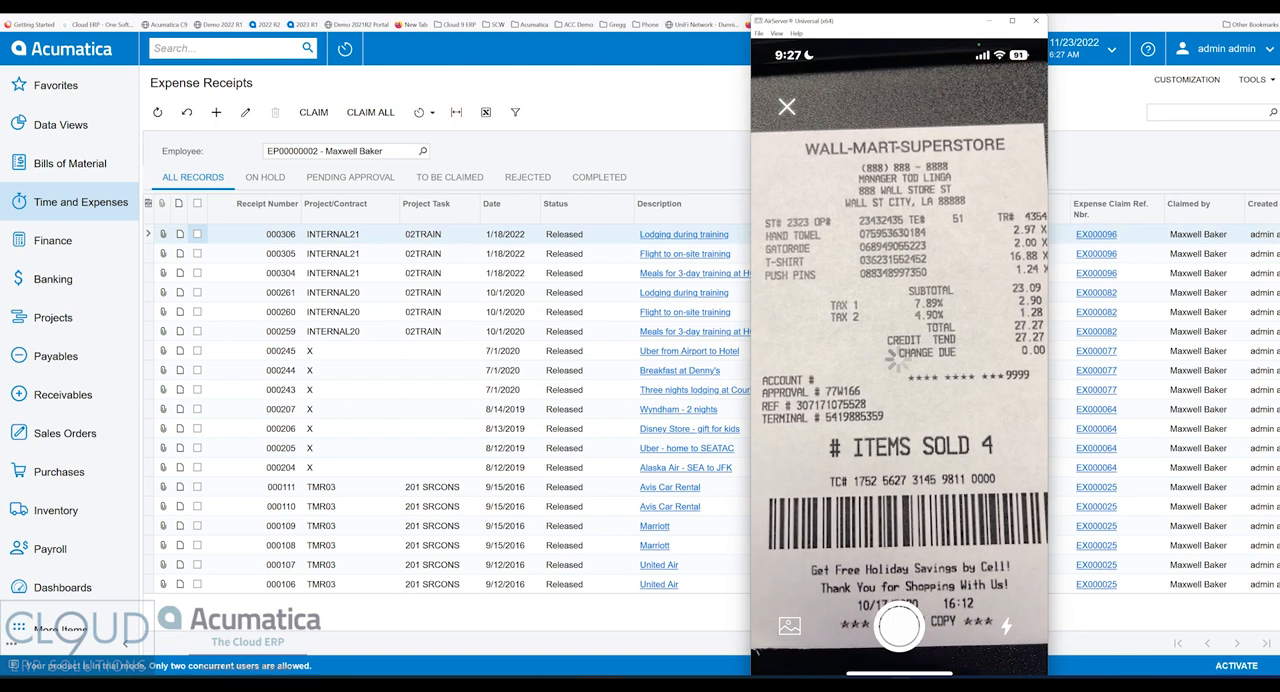
# - Photograph the Wall-Mart paper receipt with the phone camera
pyautogui.click(898, 637)
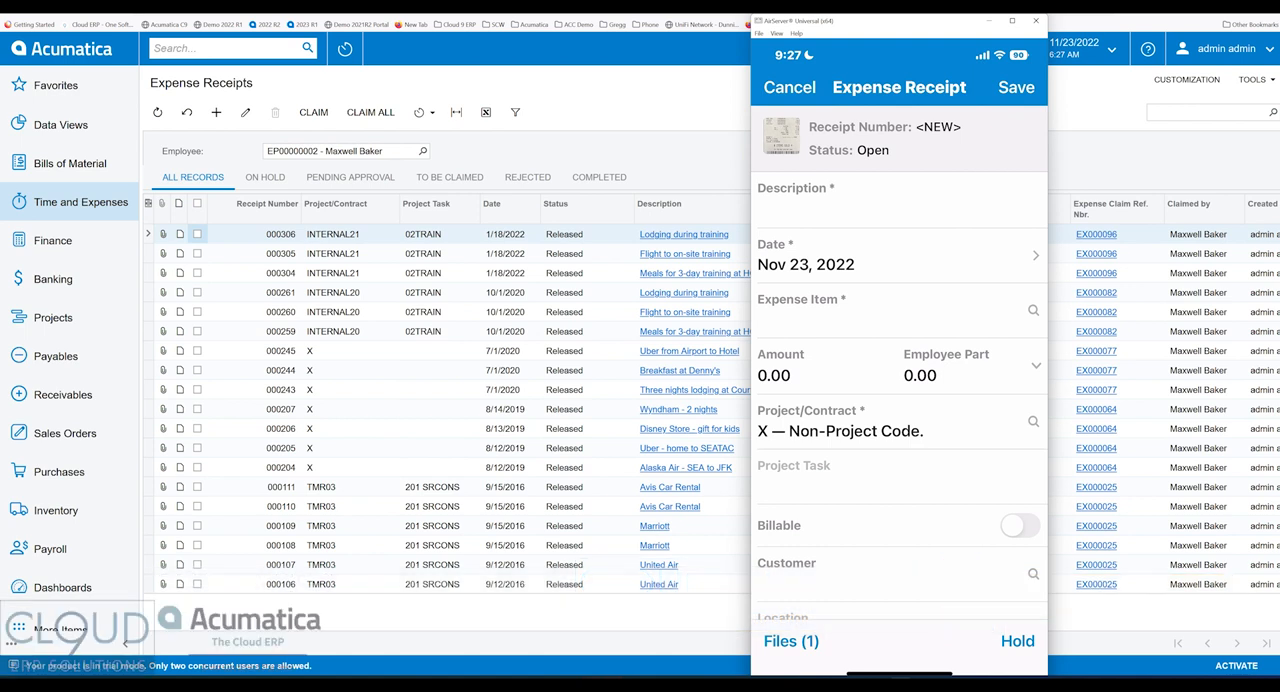
# - Enter description 'Walmart receipt', expense item Office Supplies and amount 27.27
pyautogui.click(895, 210)
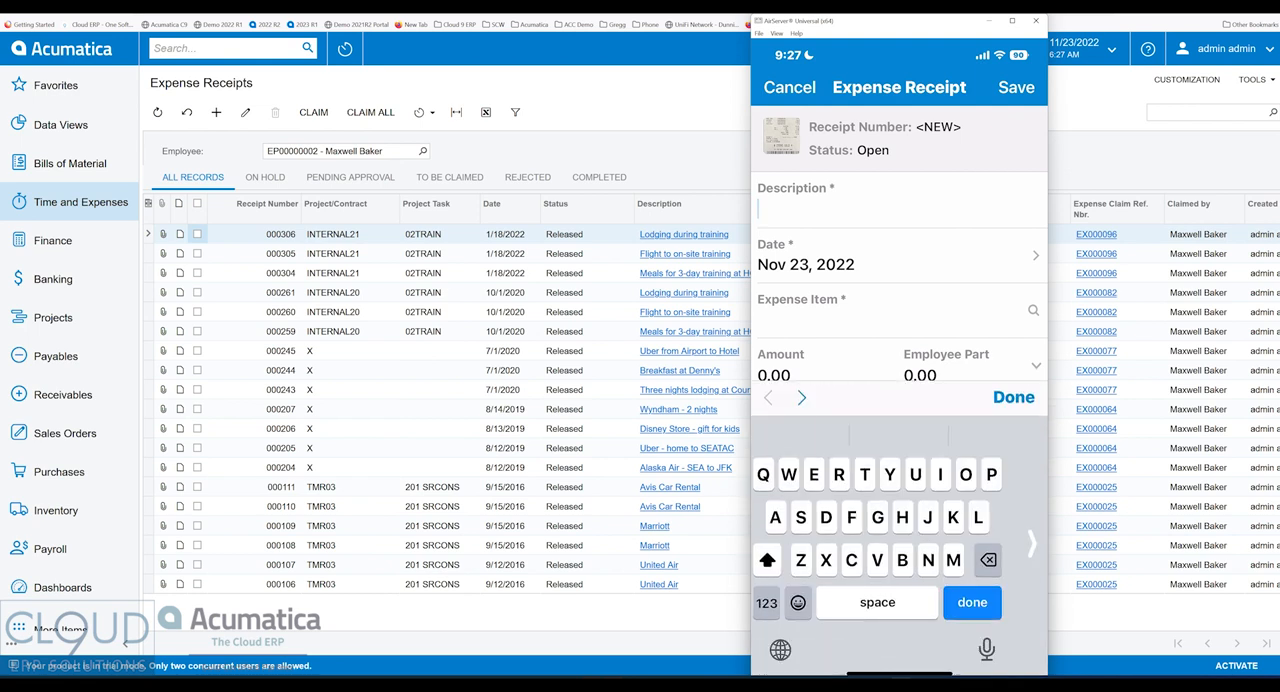
pyautogui.write('Walmart')
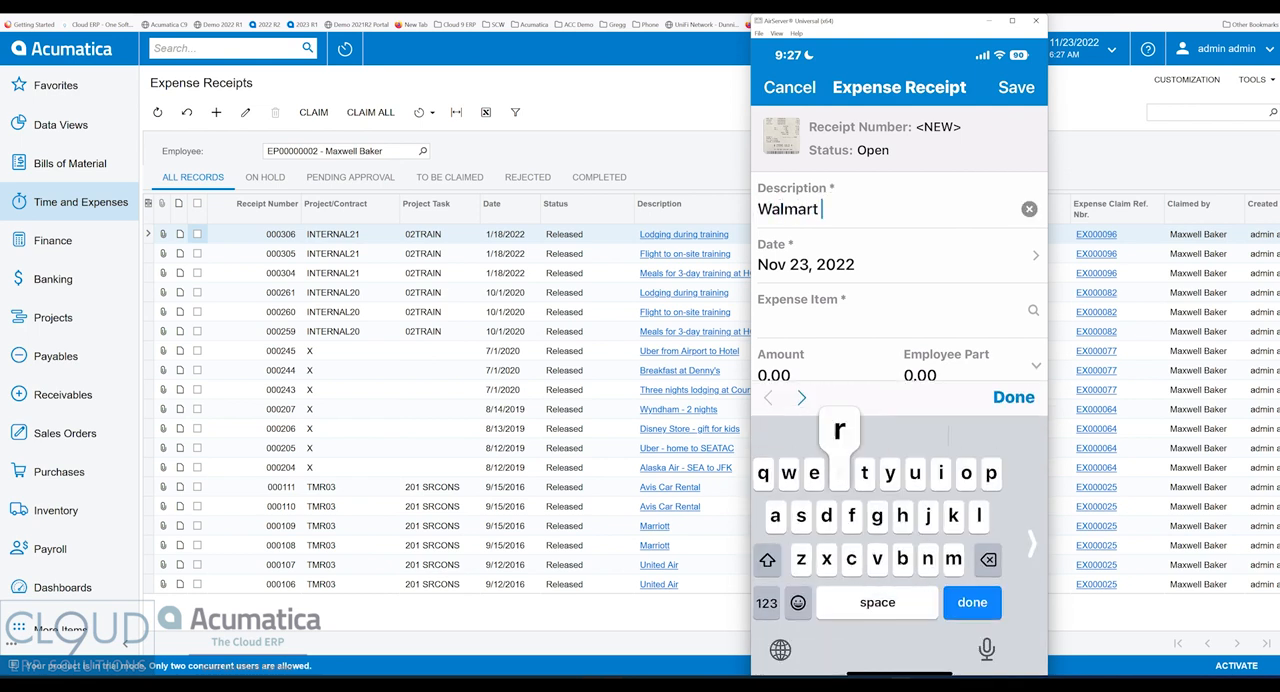
pyautogui.write('receipt')
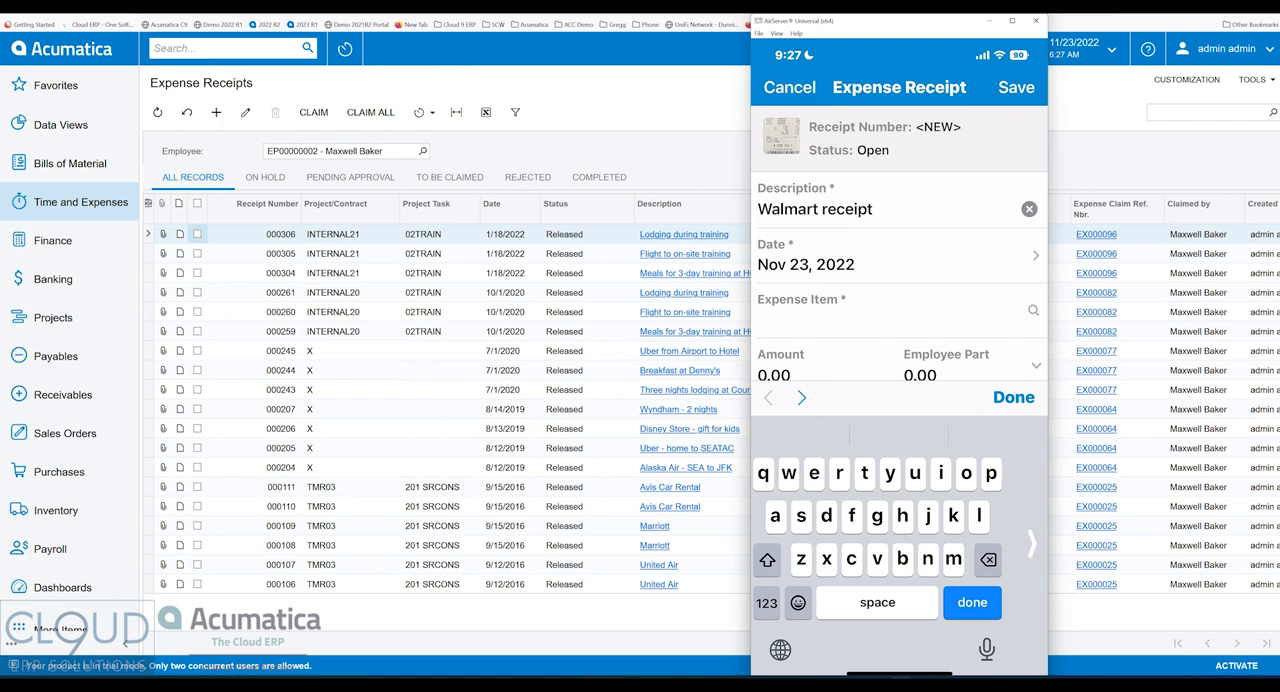
pyautogui.click(897, 310)
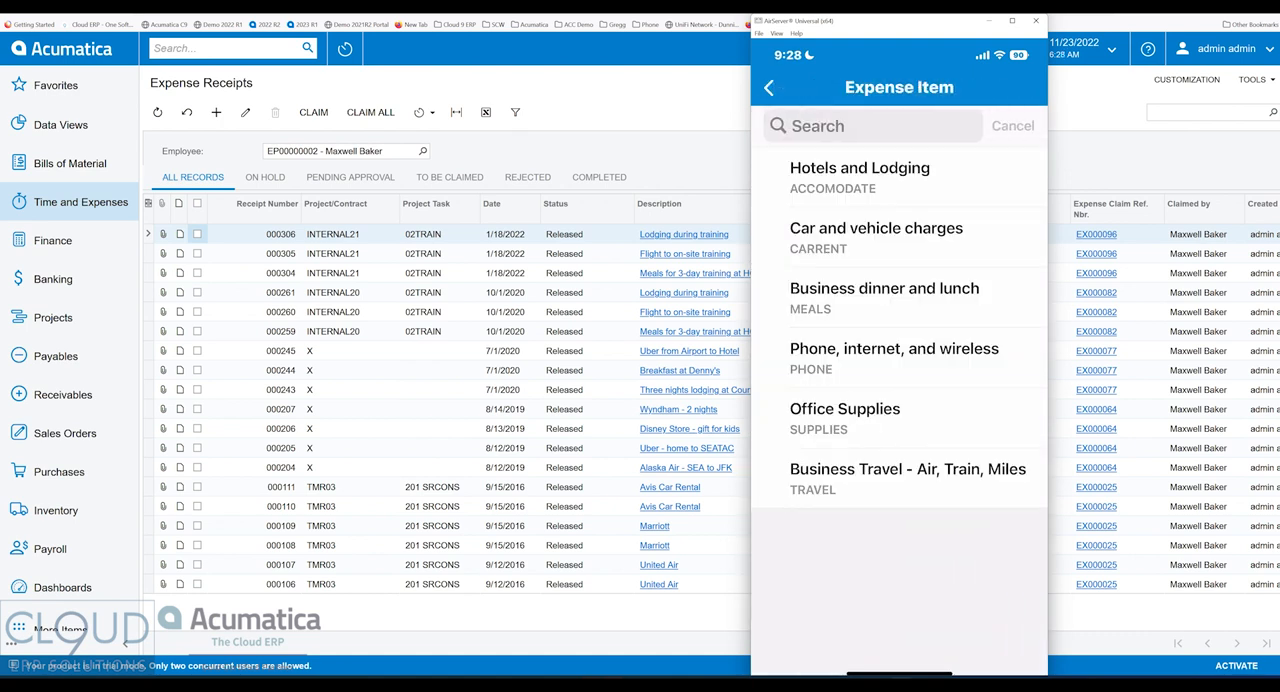
pyautogui.click(844, 409)
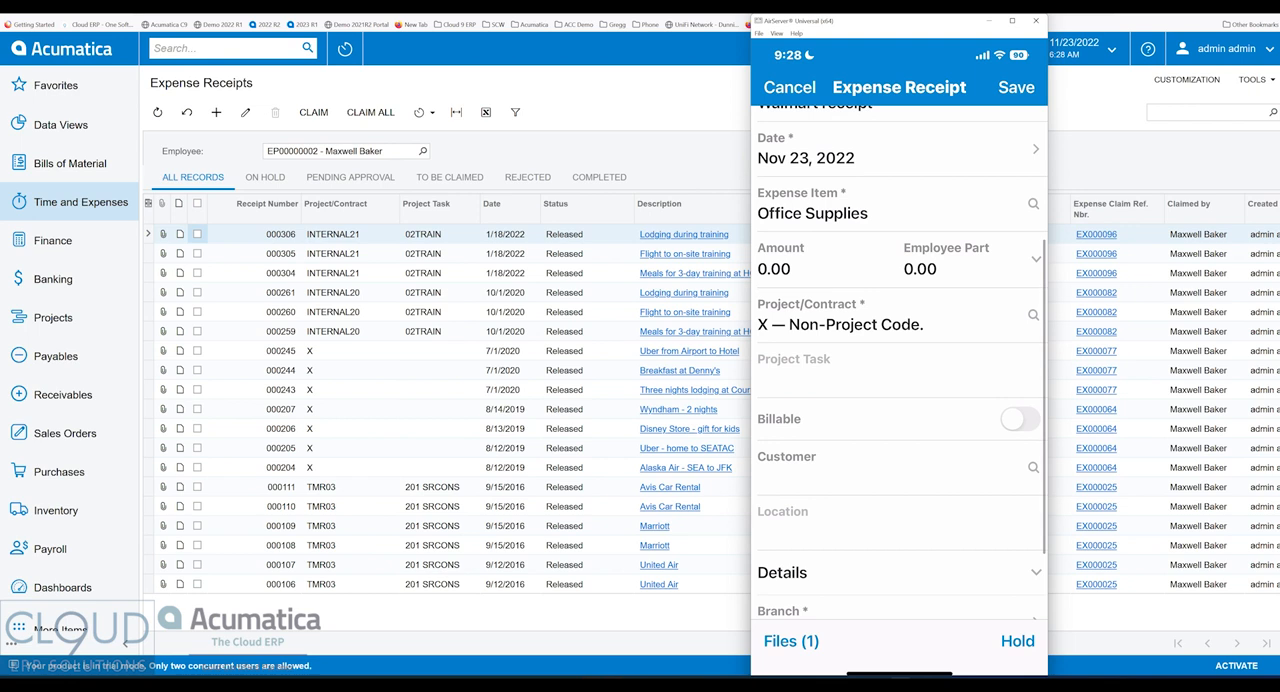
pyautogui.scroll(-3)
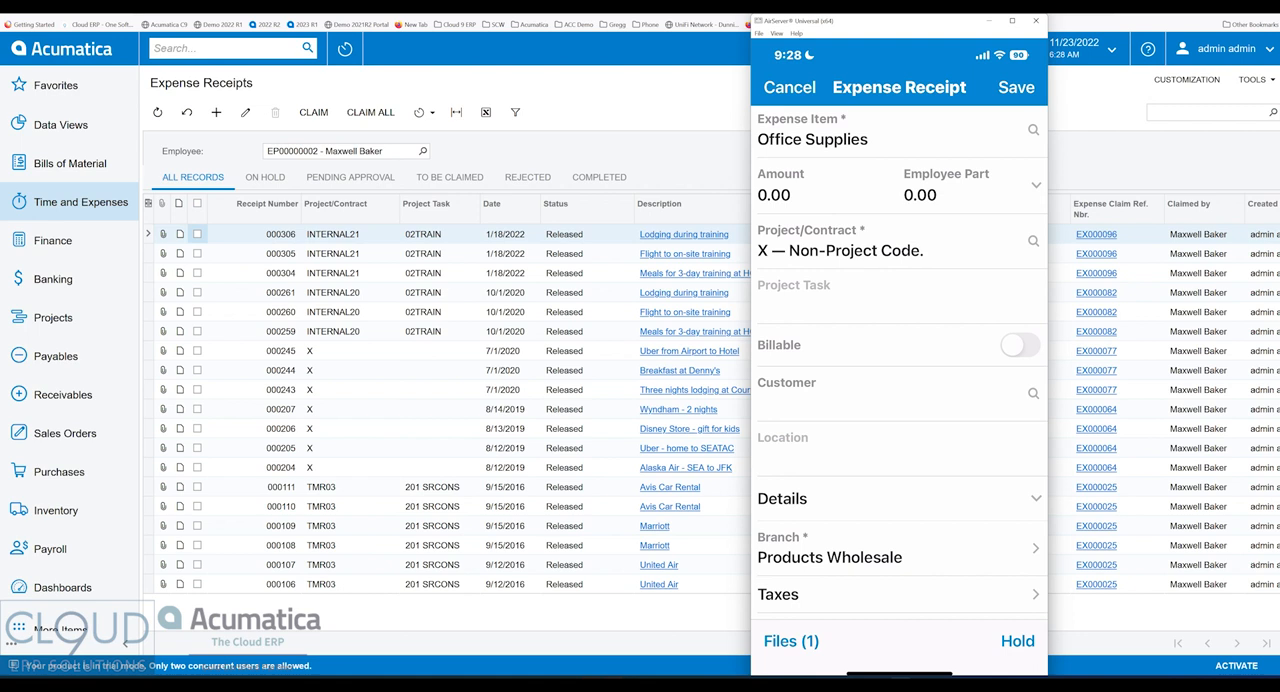
pyautogui.scroll(-3)
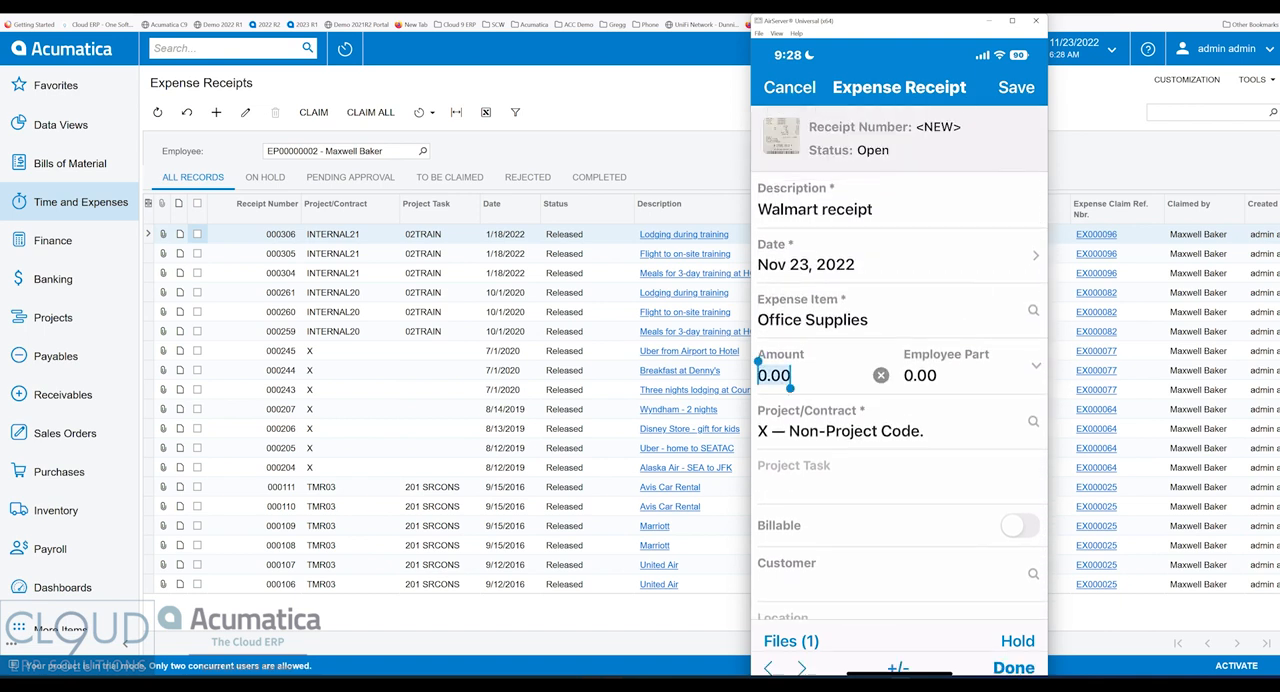
pyautogui.write('27.27')
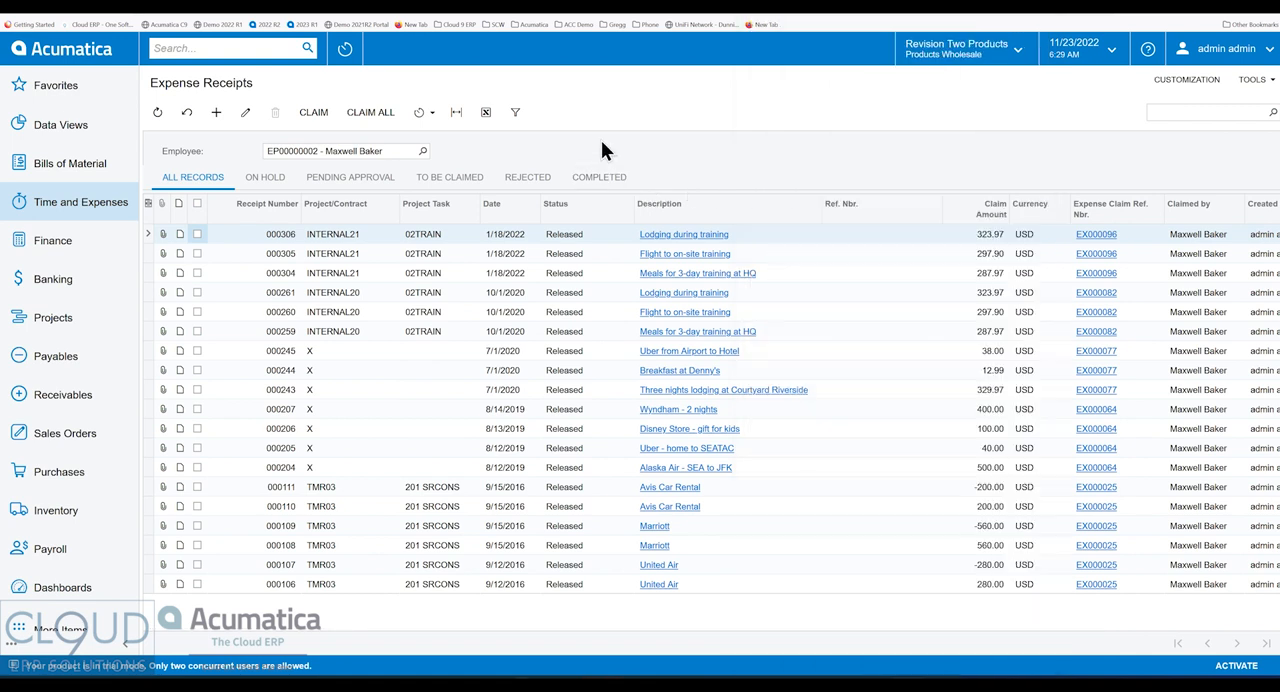
# - Enable Image Recognition for Expense Receipts in Enable/Disable Features
pyautogui.click(210, 48)
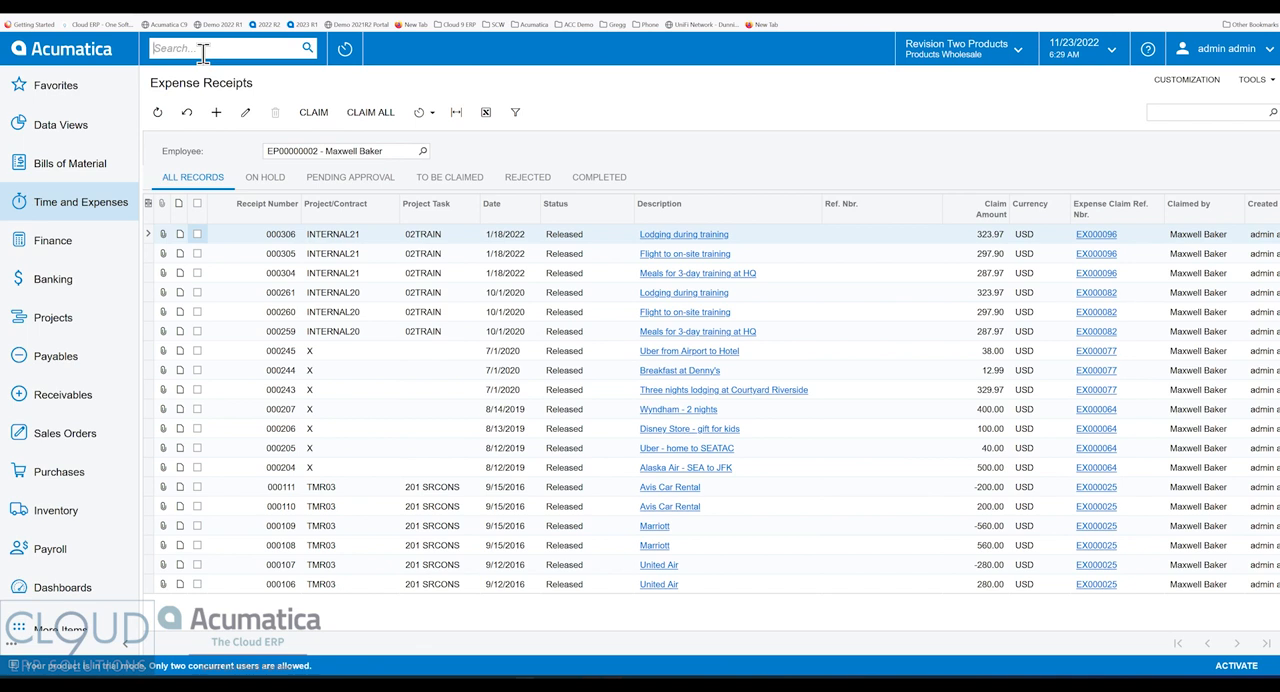
pyautogui.write('enabled')
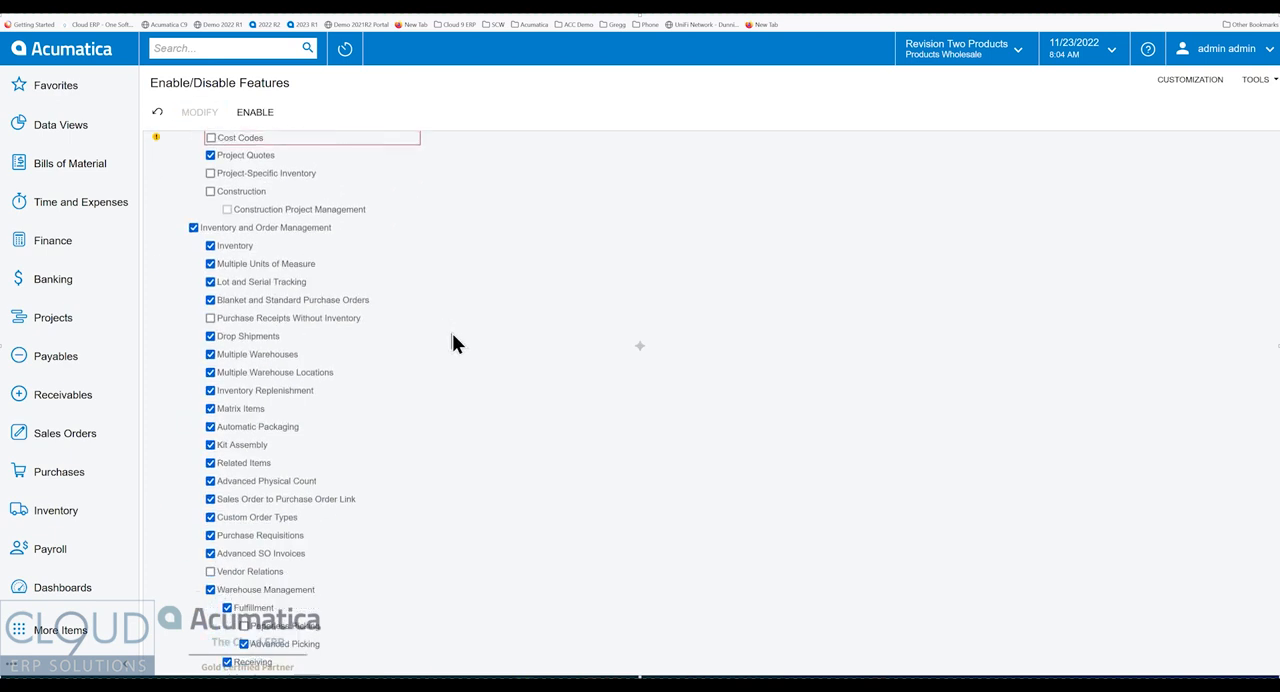
pyautogui.scroll(-3)
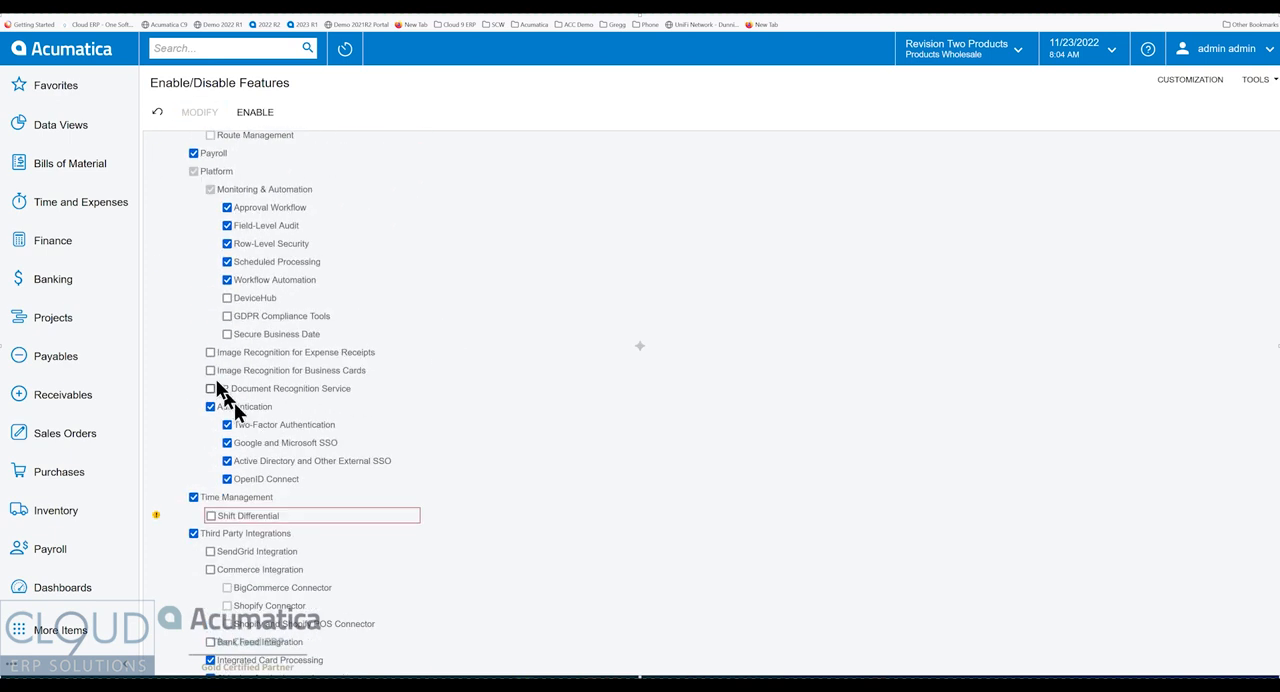
pyautogui.moveTo(283, 373)
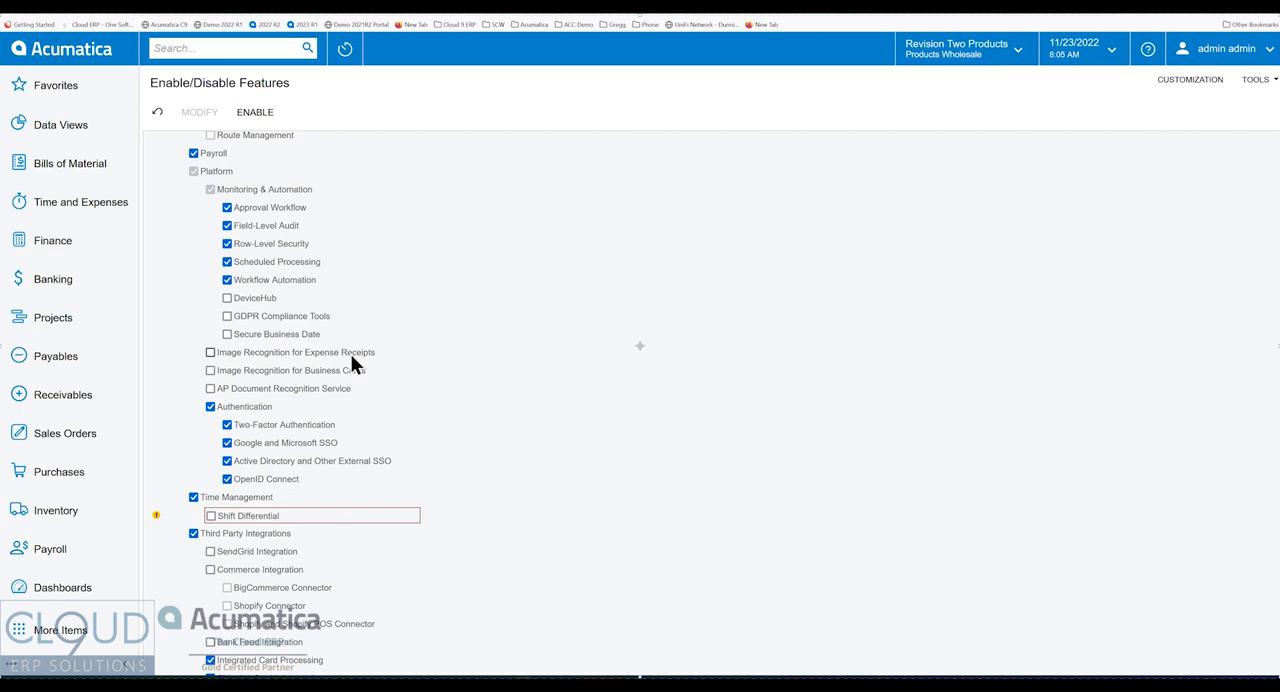
pyautogui.moveTo(267, 370)
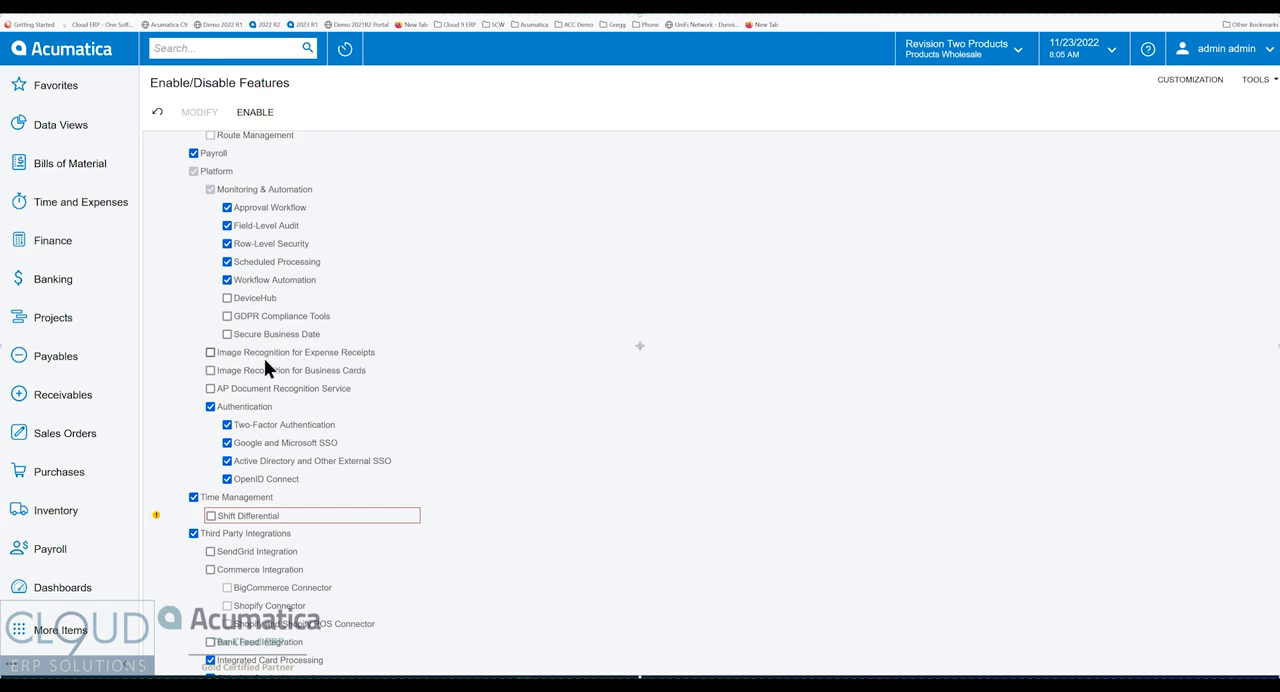
pyautogui.moveTo(203, 349)
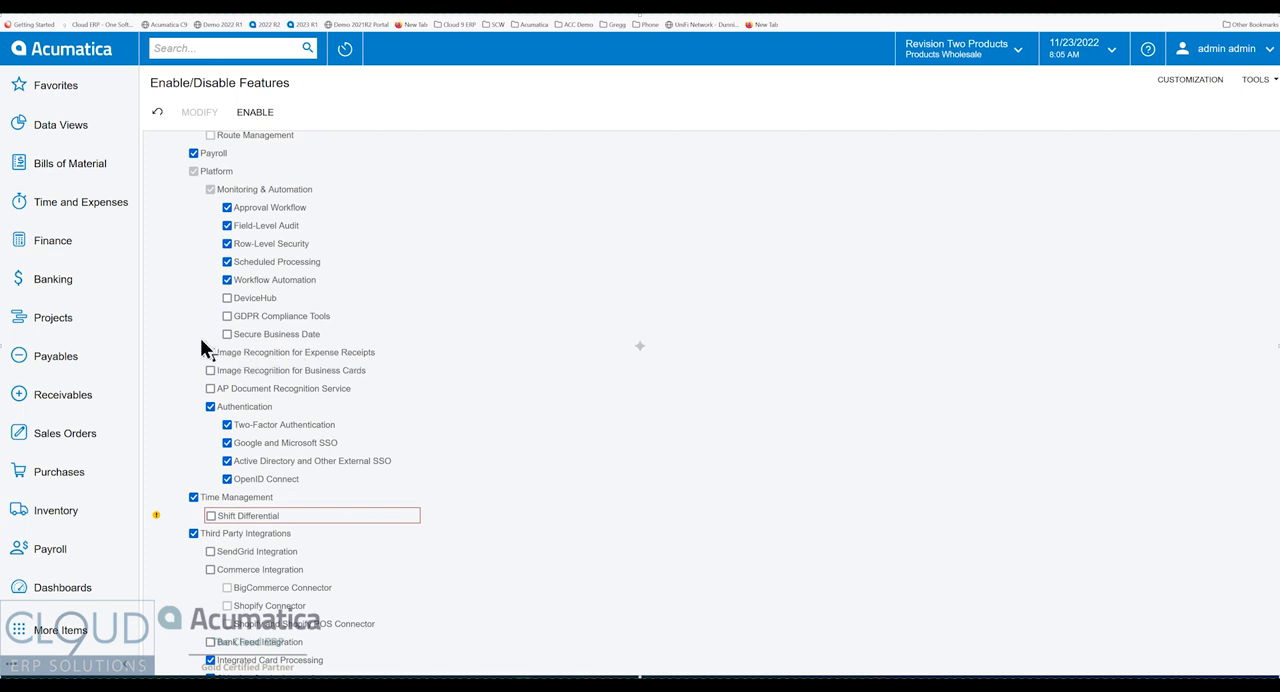
pyautogui.moveTo(183, 335)
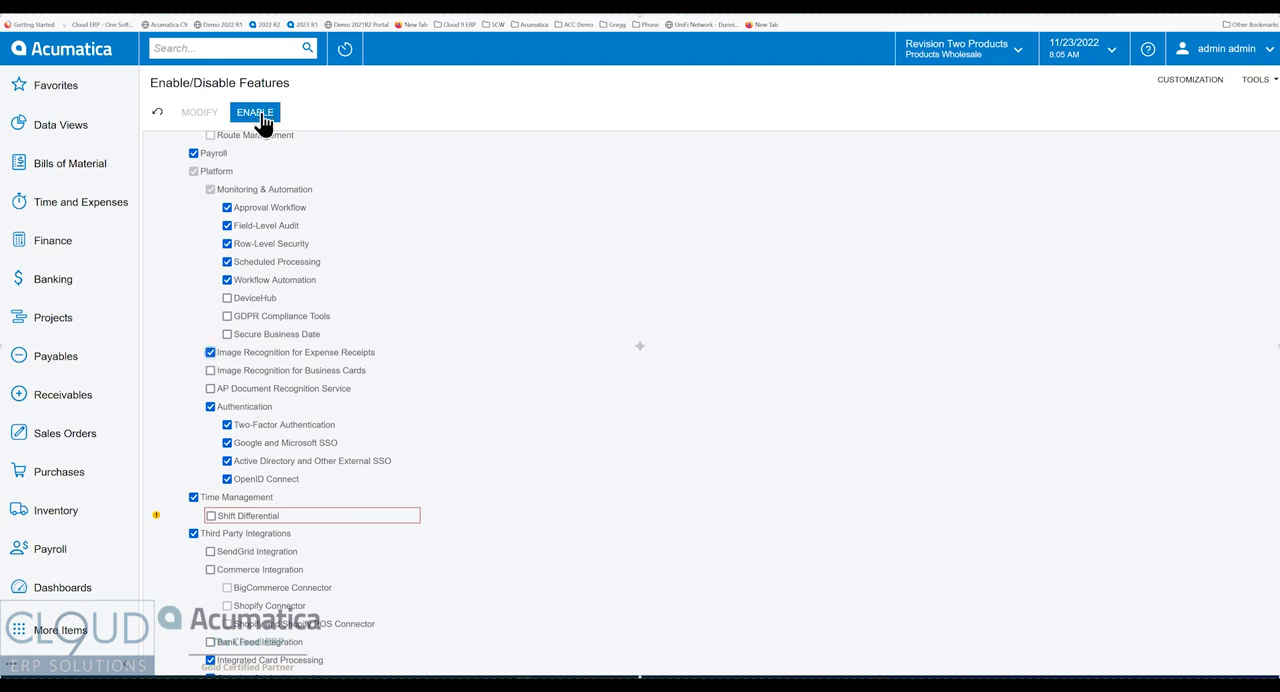
pyautogui.click(254, 112)
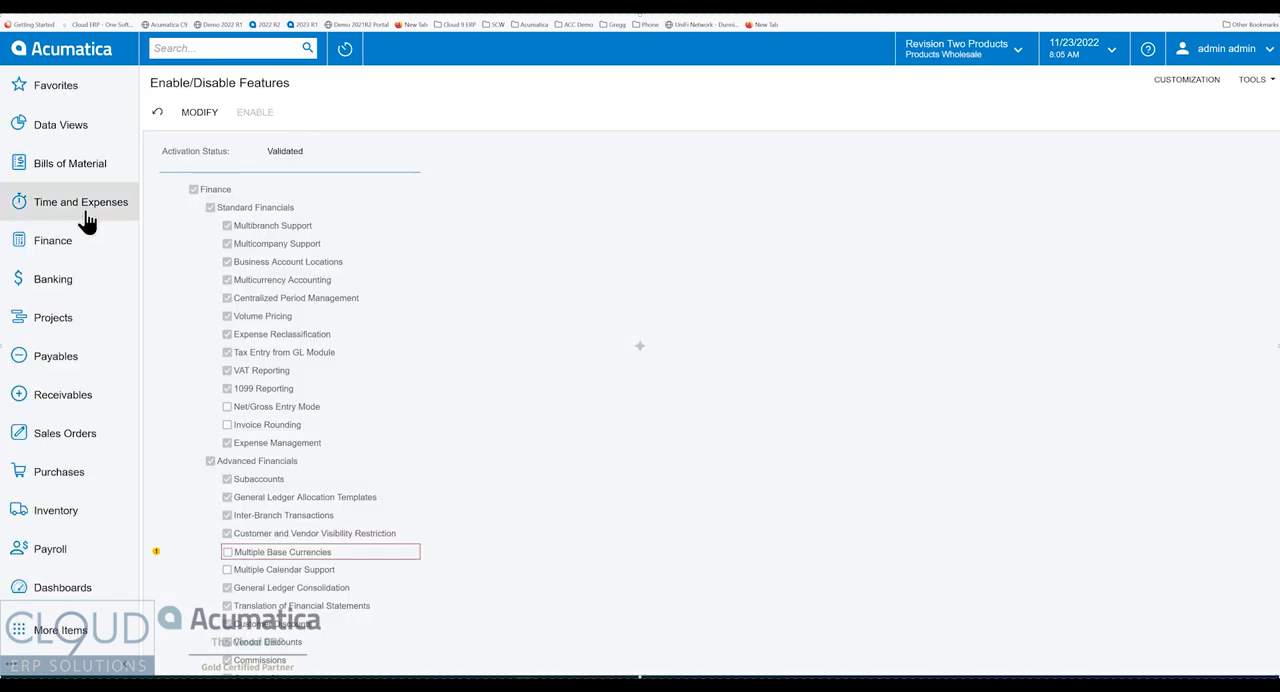
pyautogui.click(81, 202)
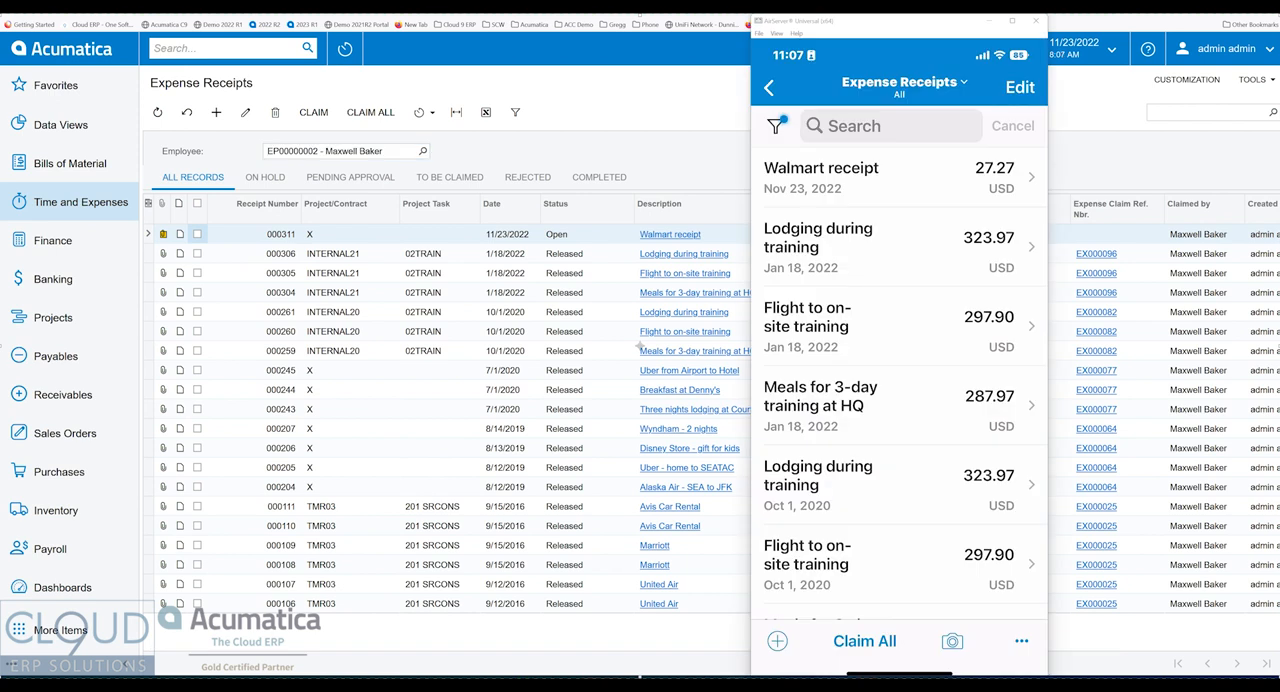
# - Capture a new photo of the Wall-Mart receipt and accept the cropped image
pyautogui.click(953, 641)
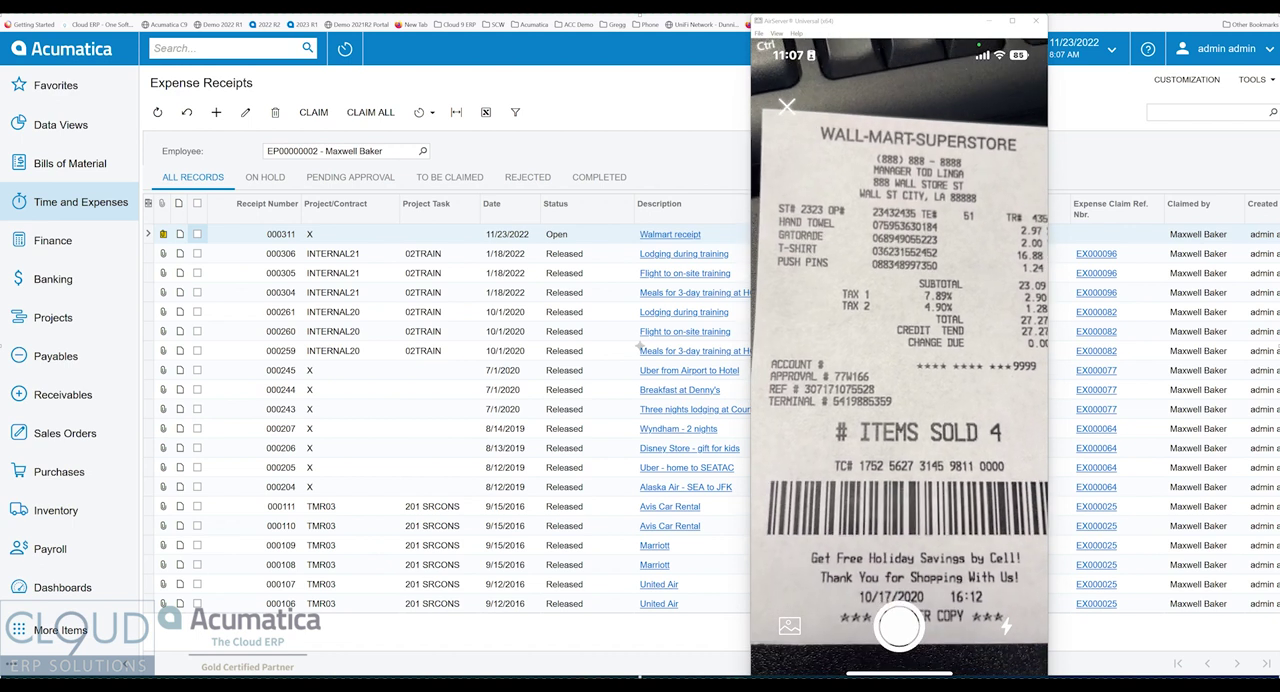
pyautogui.click(896, 629)
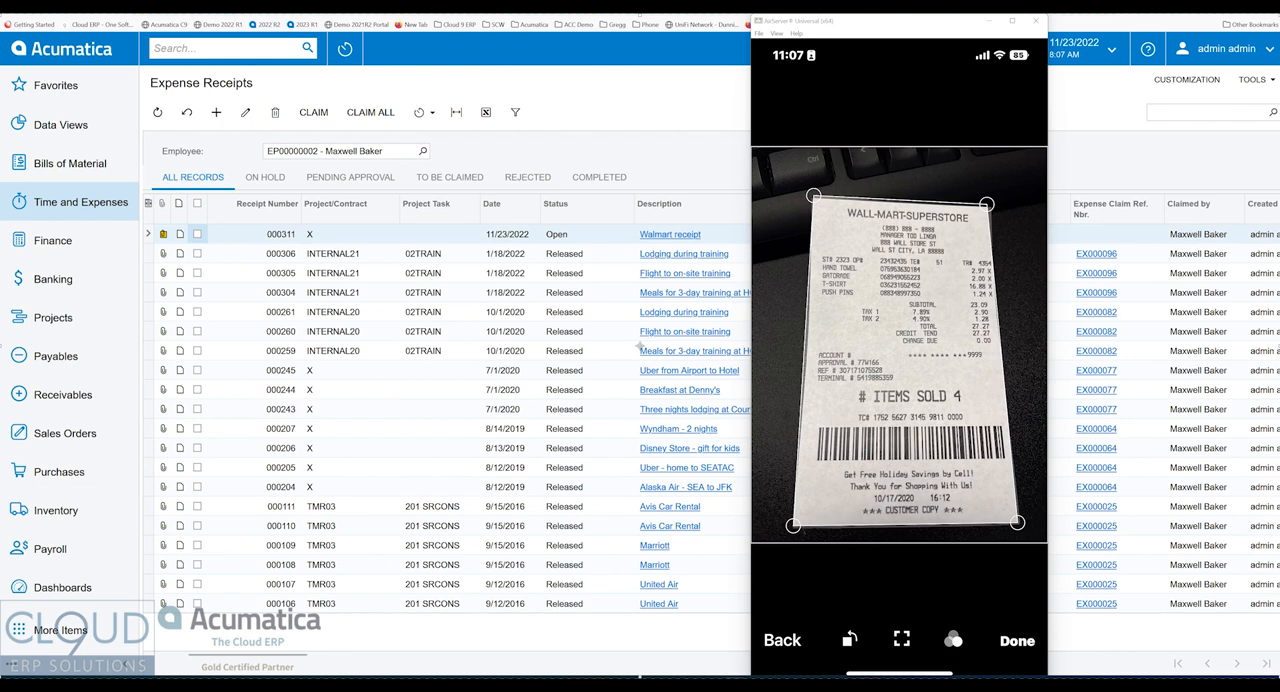
pyautogui.click(1023, 640)
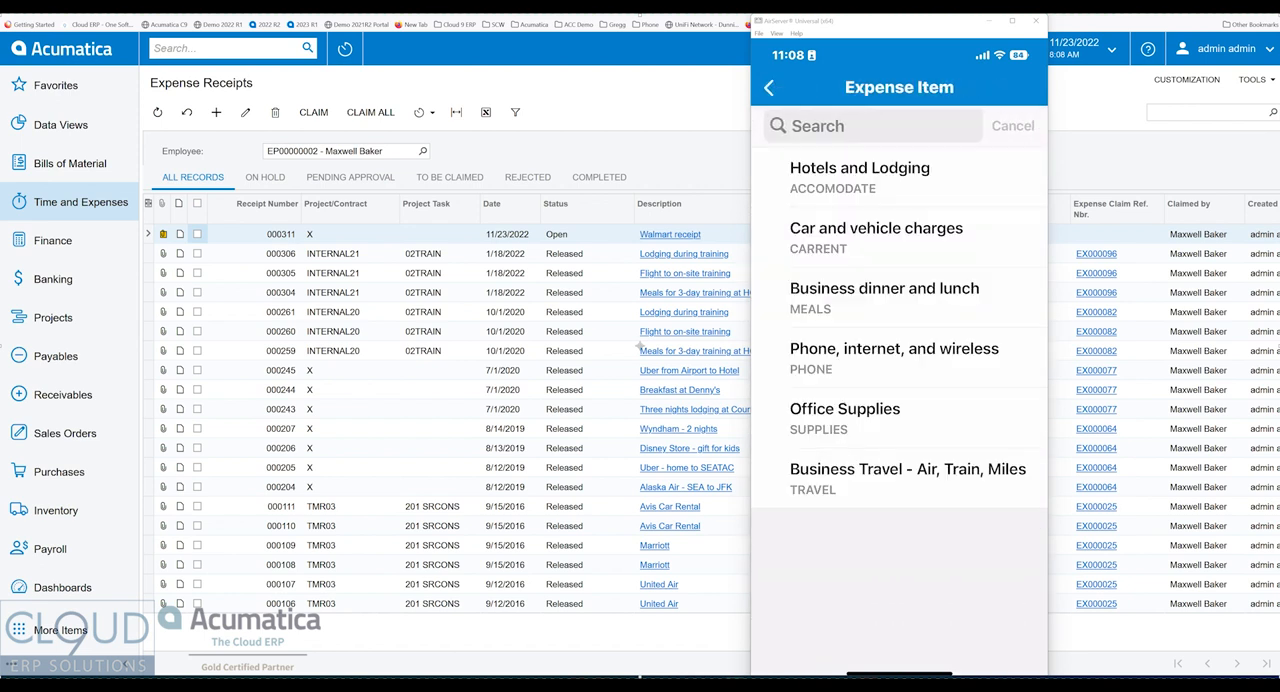
# - Save the WALL-MART-SUPERSTORE receipt as Office Supplies, 10/17/2020, 27.27
pyautogui.click(844, 408)
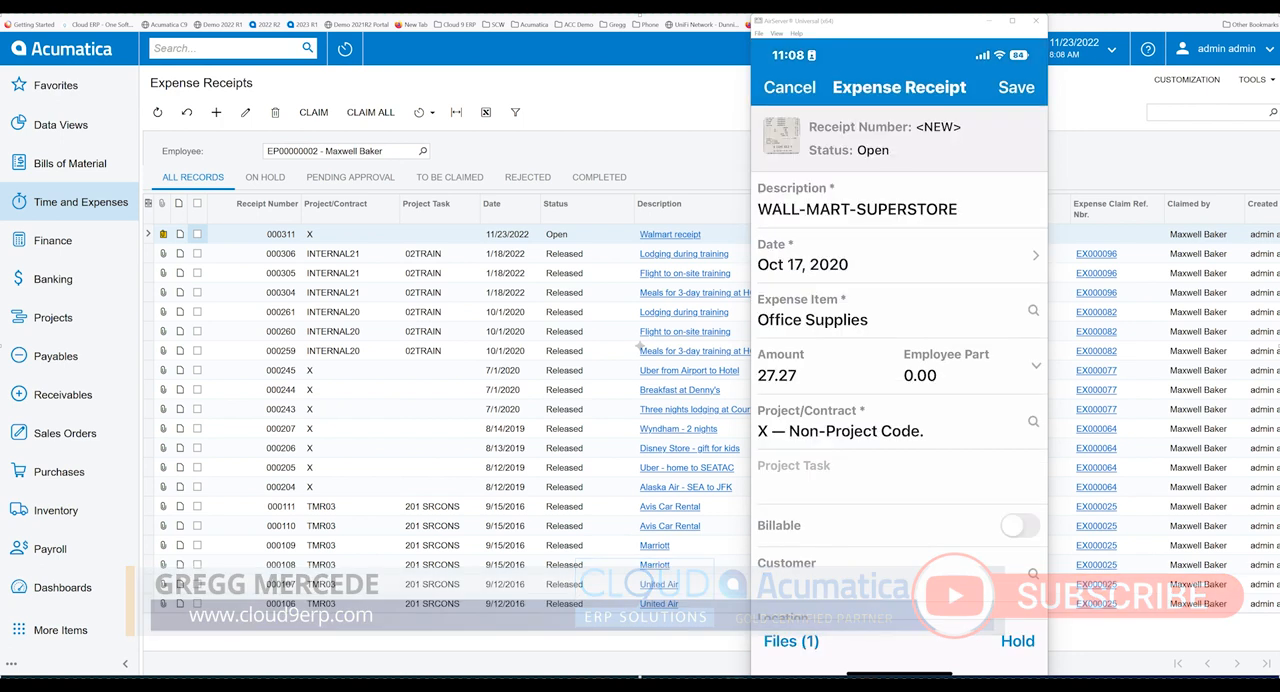
pyautogui.click(786, 87)
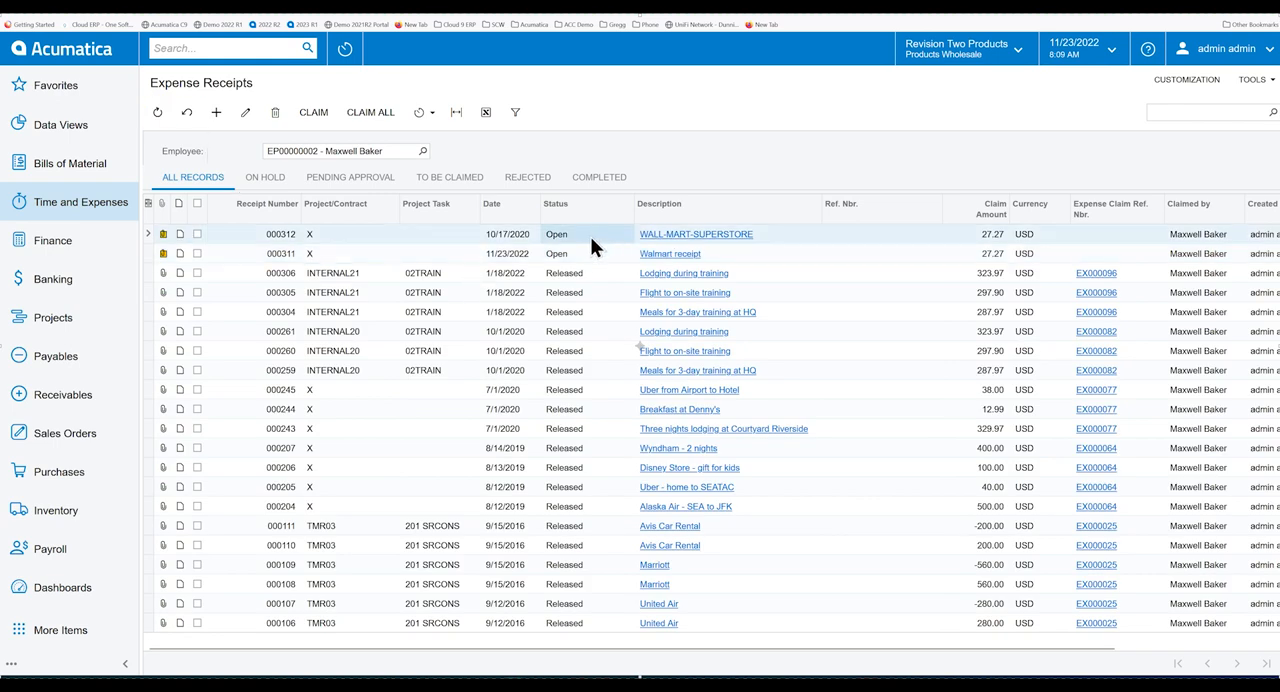
pyautogui.moveTo(681, 245)
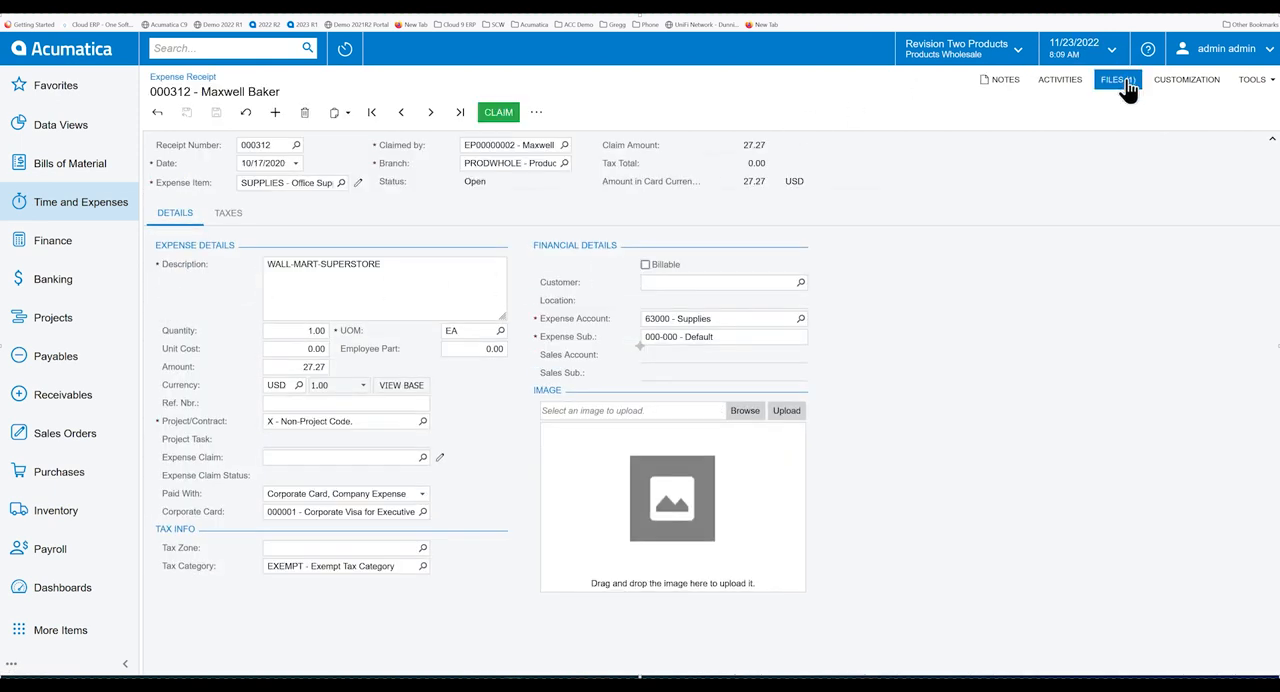
# - View receipt 000312's uploaded receipt image, then close the files list
pyautogui.click(1118, 80)
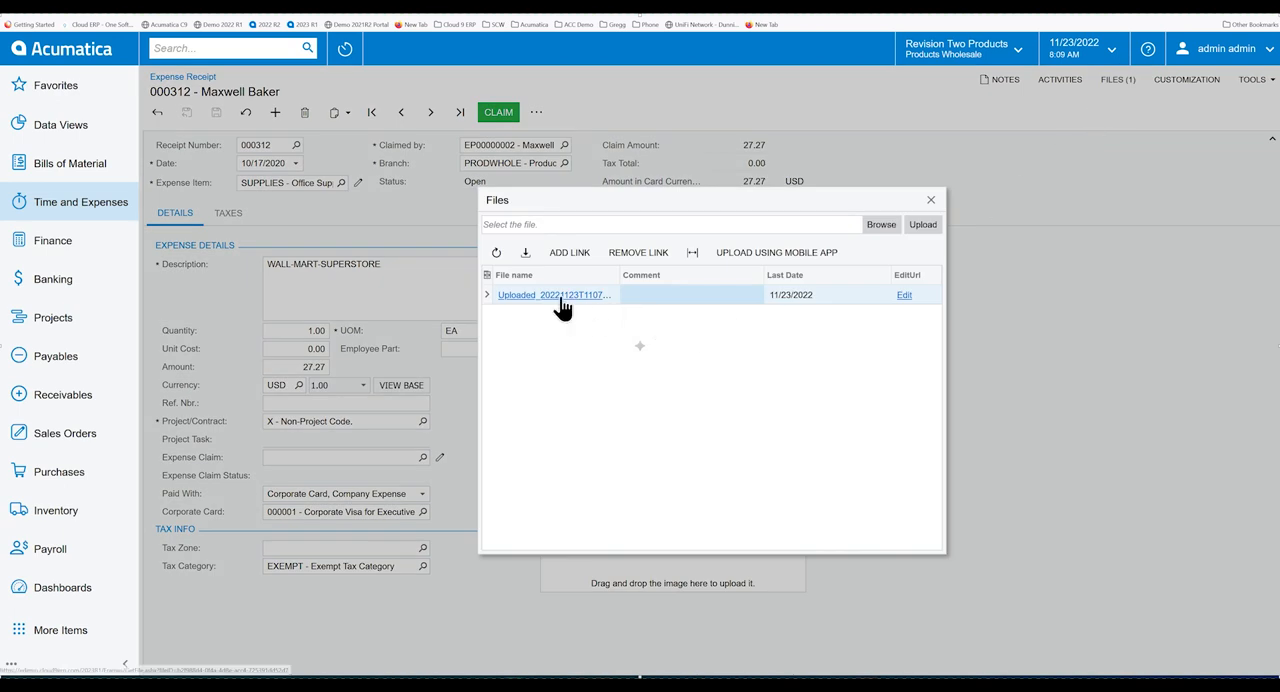
pyautogui.click(553, 294)
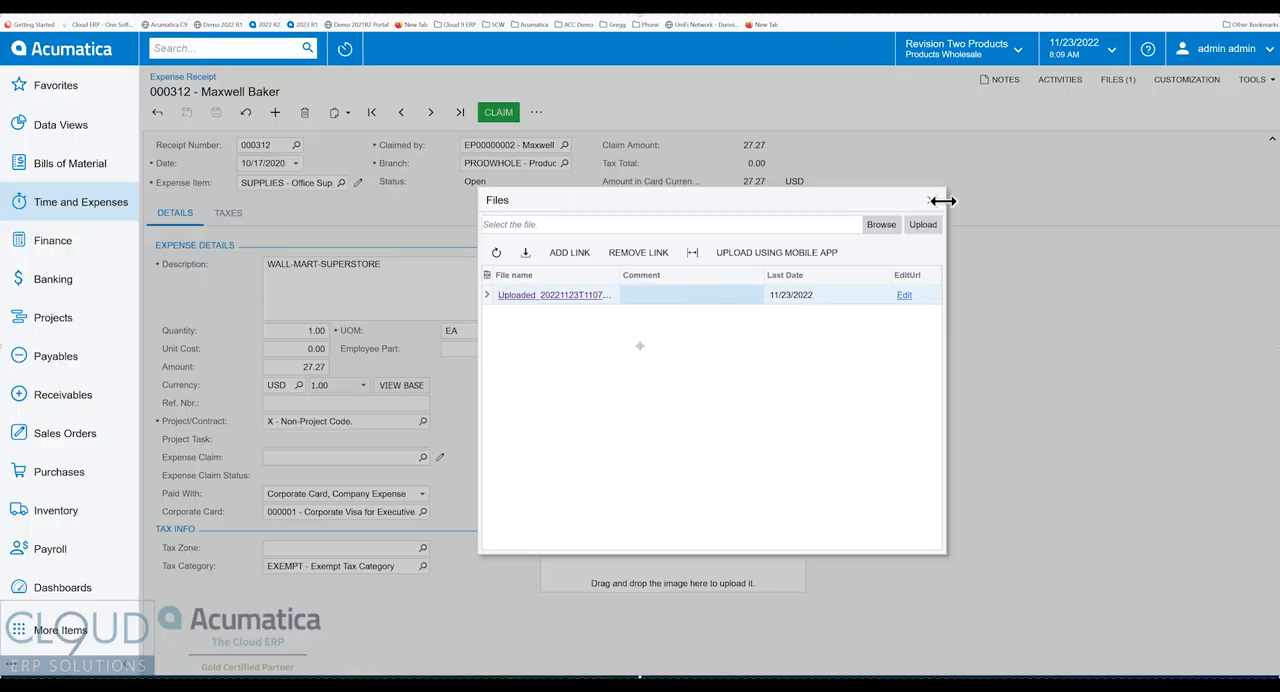
pyautogui.click(931, 200)
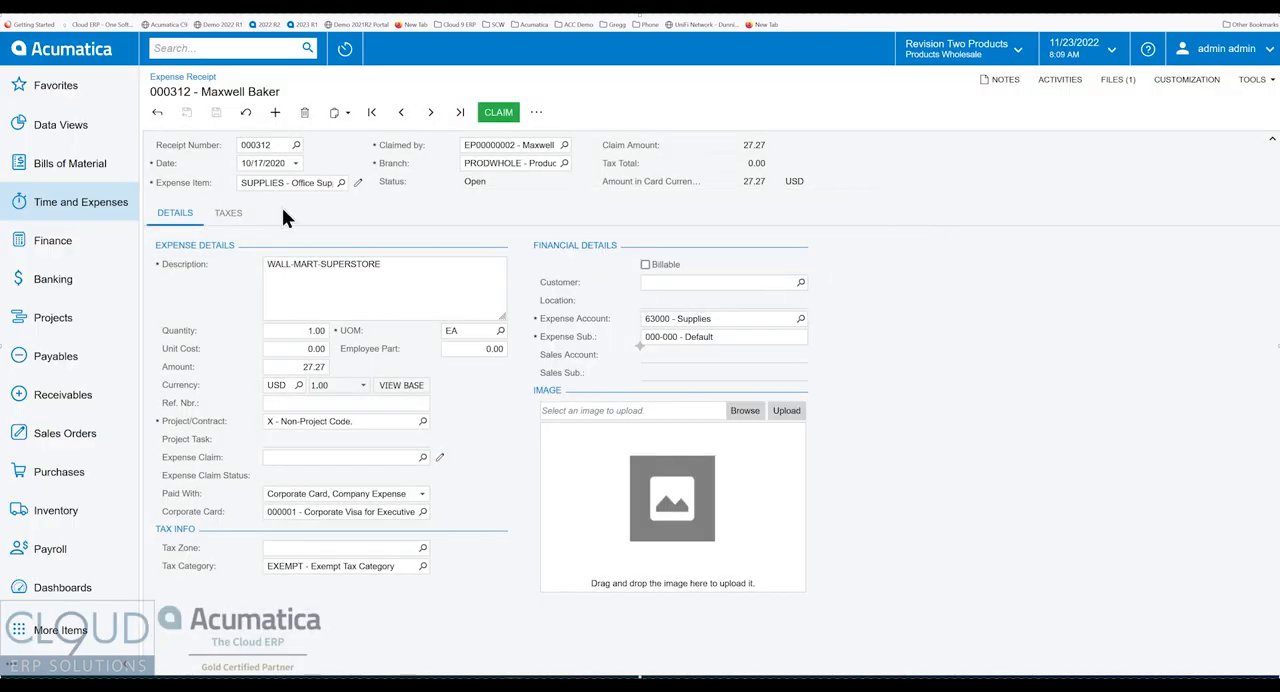
pyautogui.moveTo(206, 186)
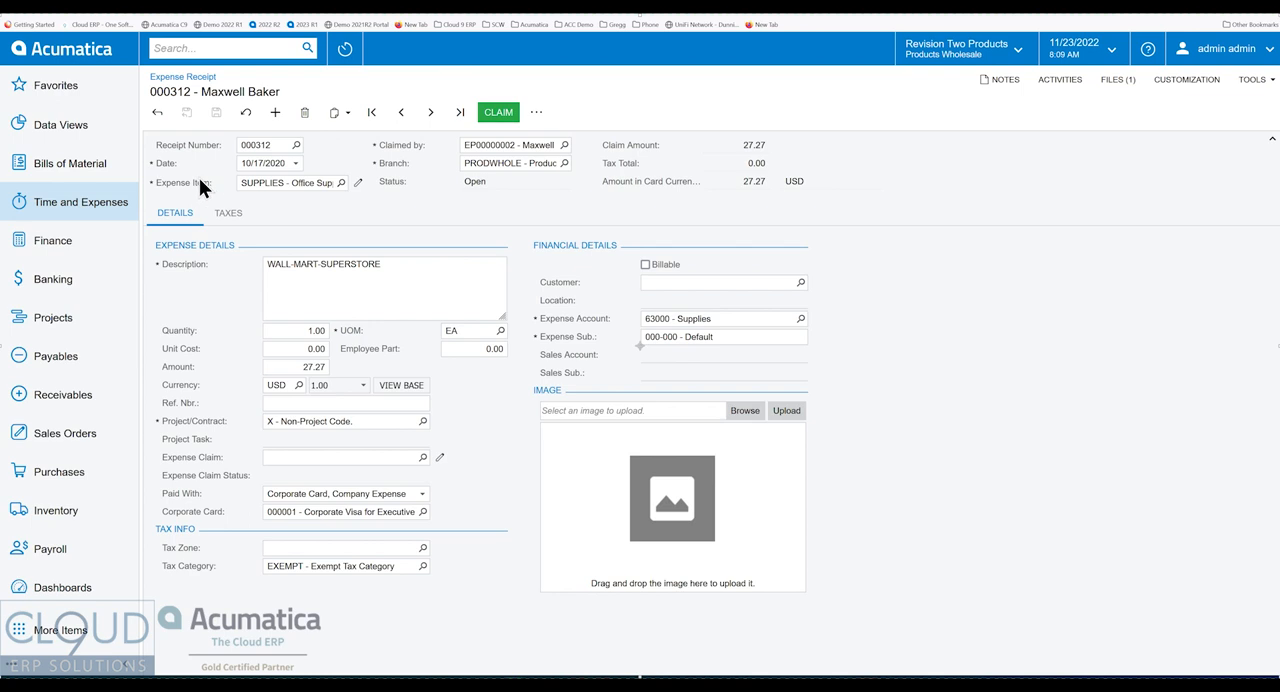
pyautogui.moveTo(202, 188)
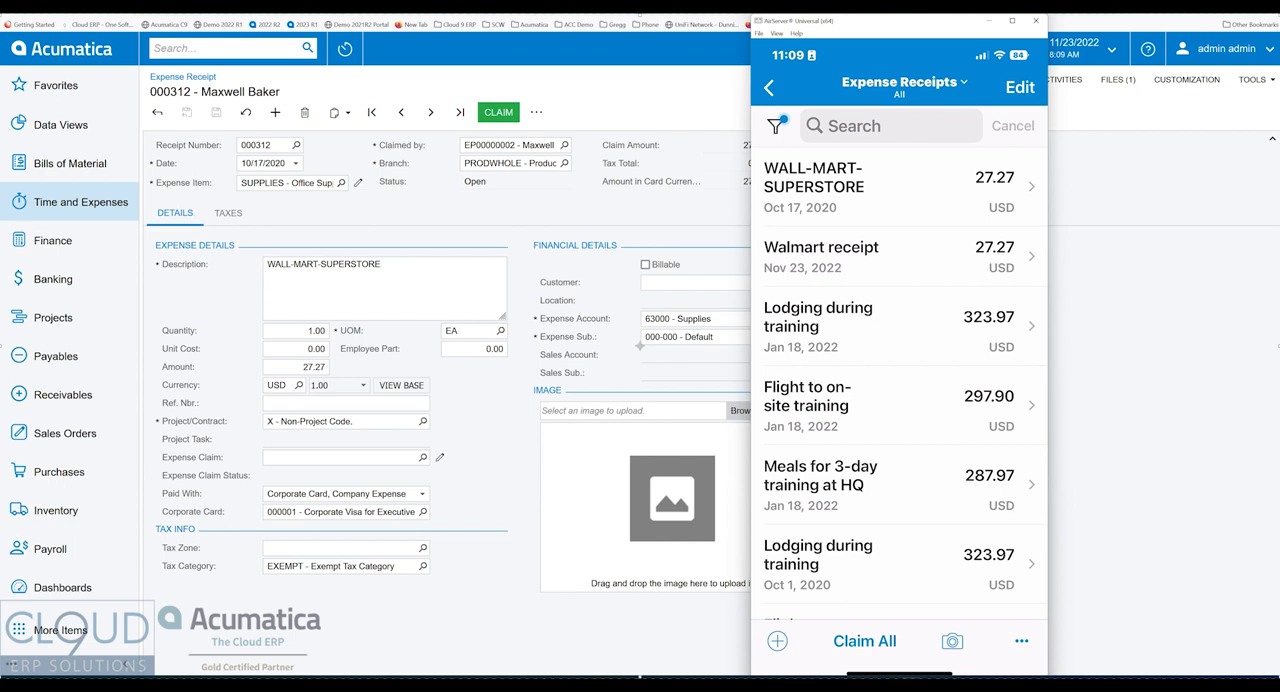
# - Start a new expense claim described 'Claims for the week'
pyautogui.click(774, 84)
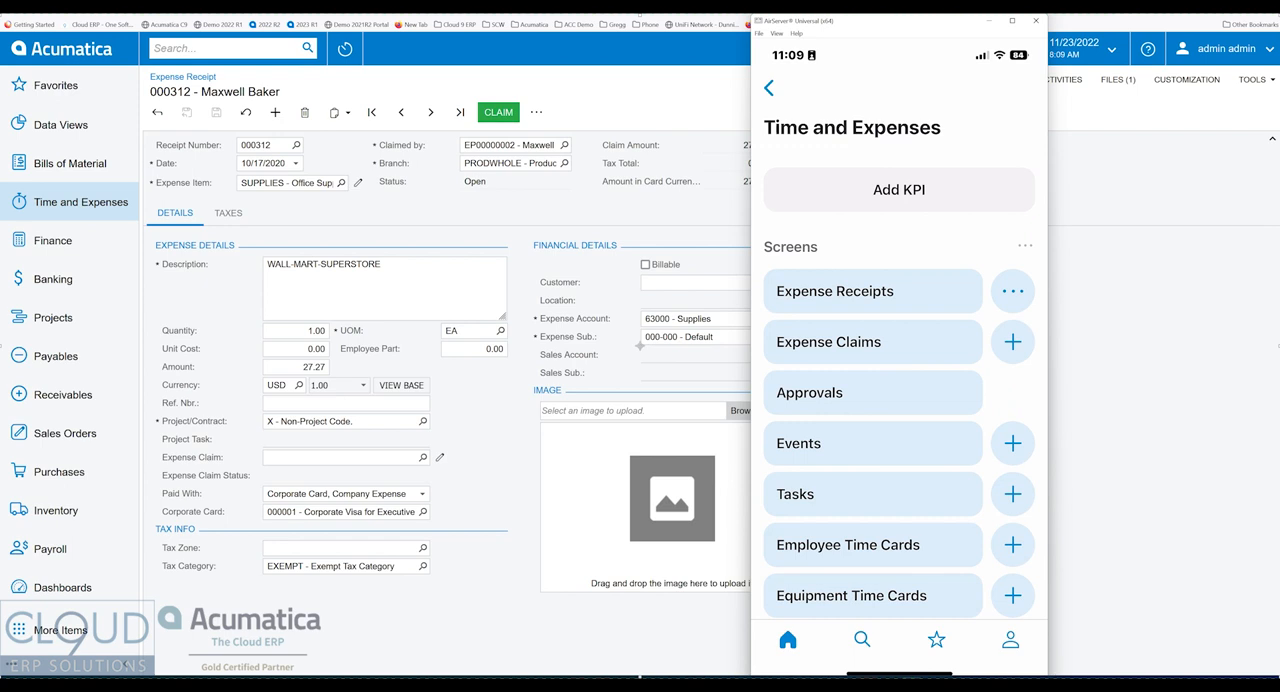
pyautogui.click(872, 342)
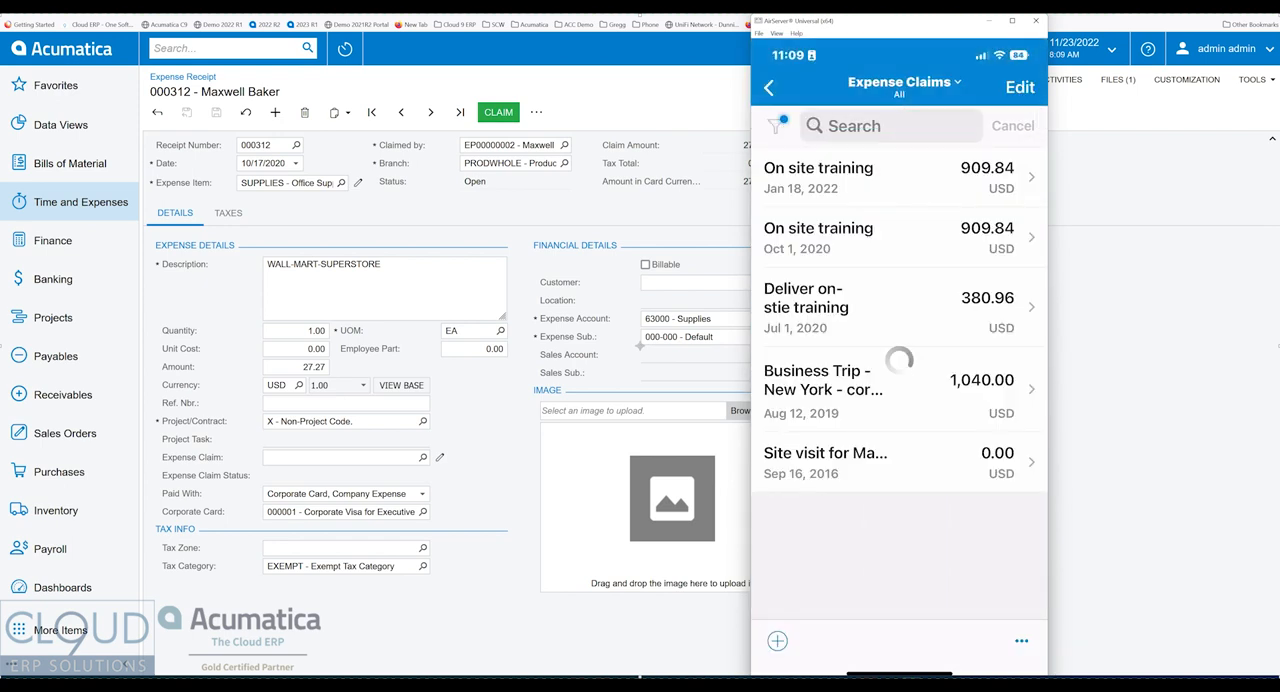
pyautogui.click(777, 642)
pyautogui.write('Claims for the week')
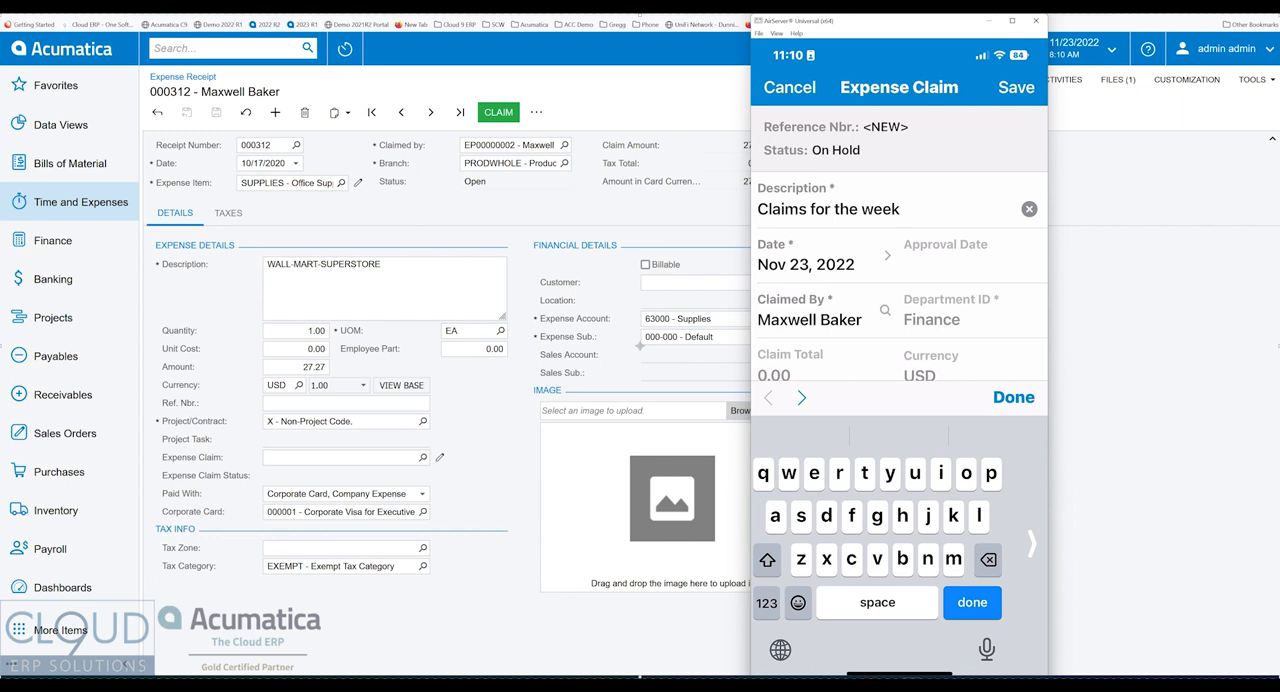
pyautogui.click(809, 319)
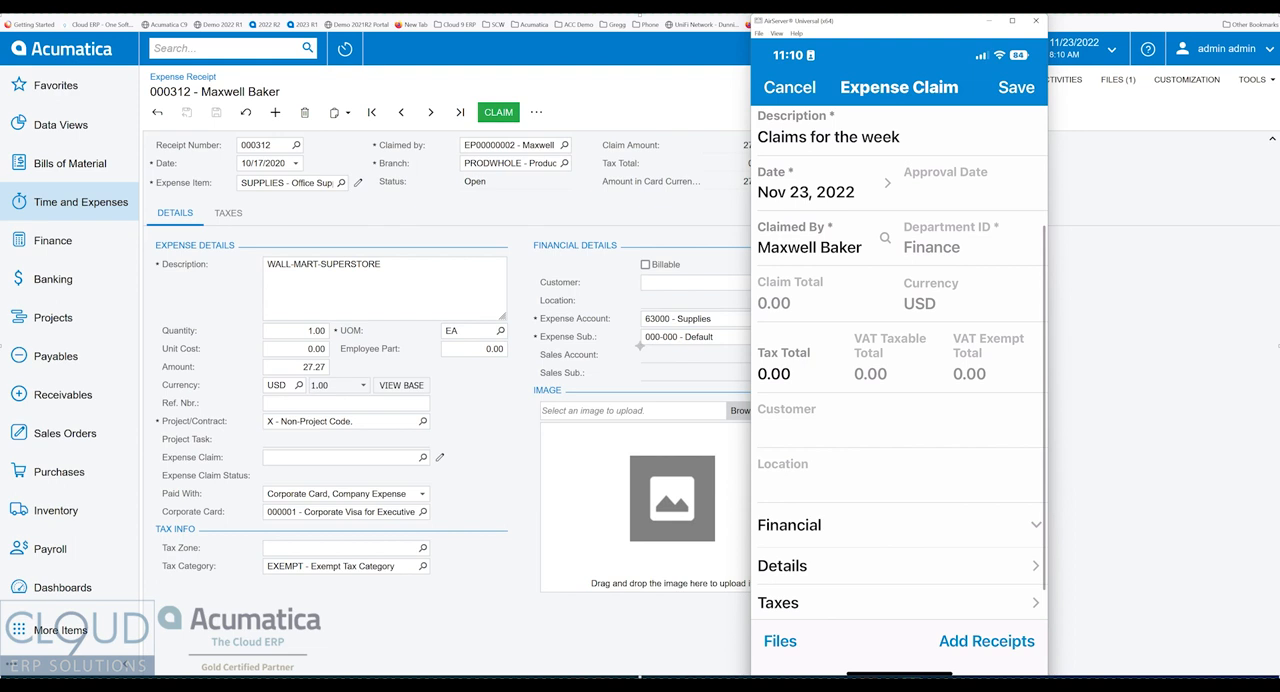
pyautogui.scroll(-3)
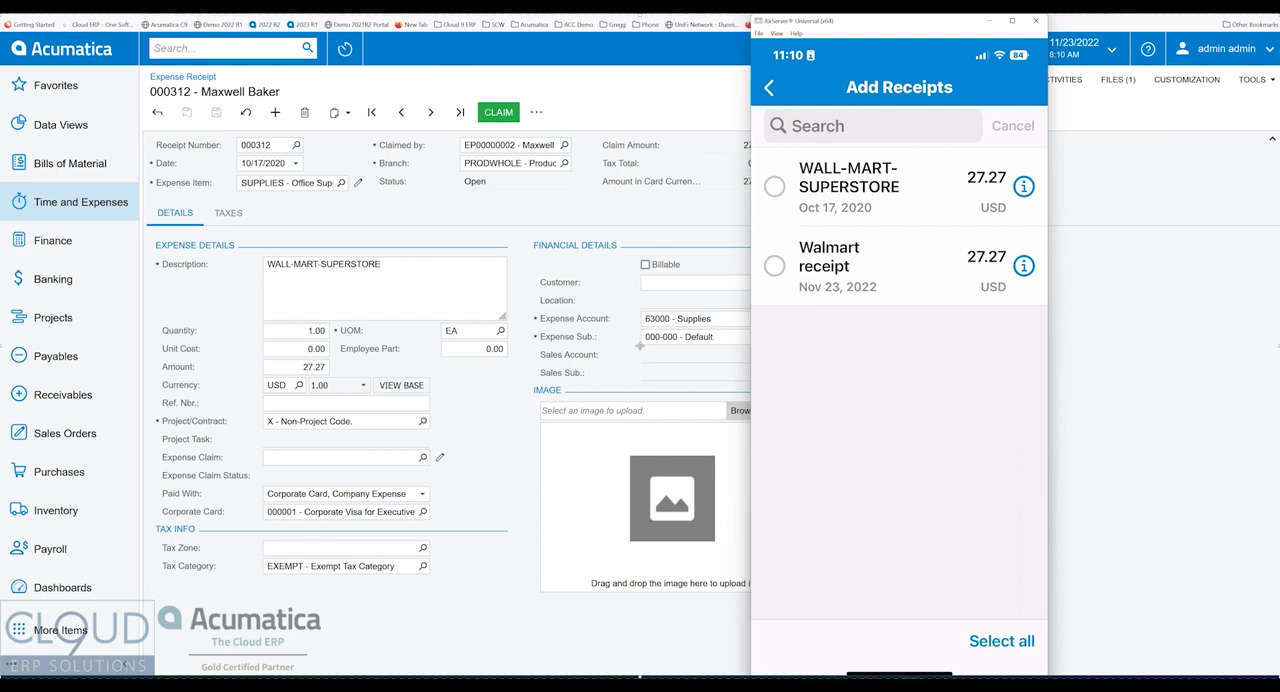
# - Add both 27.27 receipts, then save and submit the 54.54 claim
pyautogui.click(1003, 641)
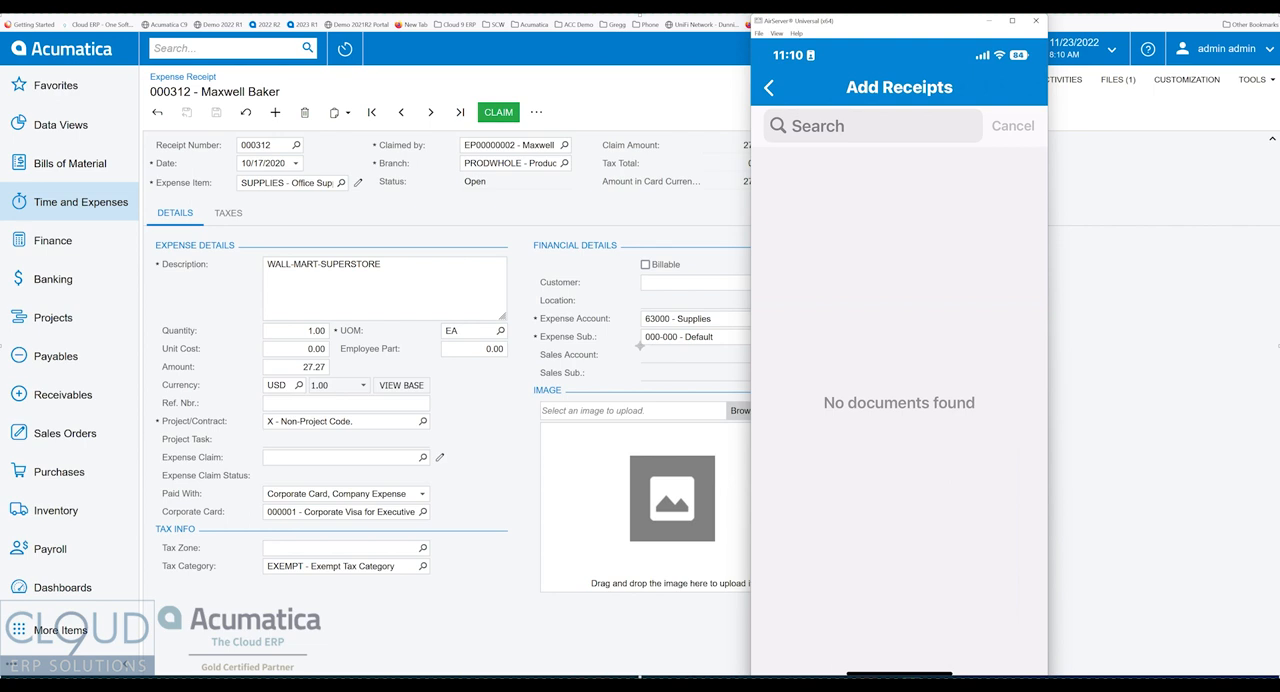
pyautogui.click(770, 82)
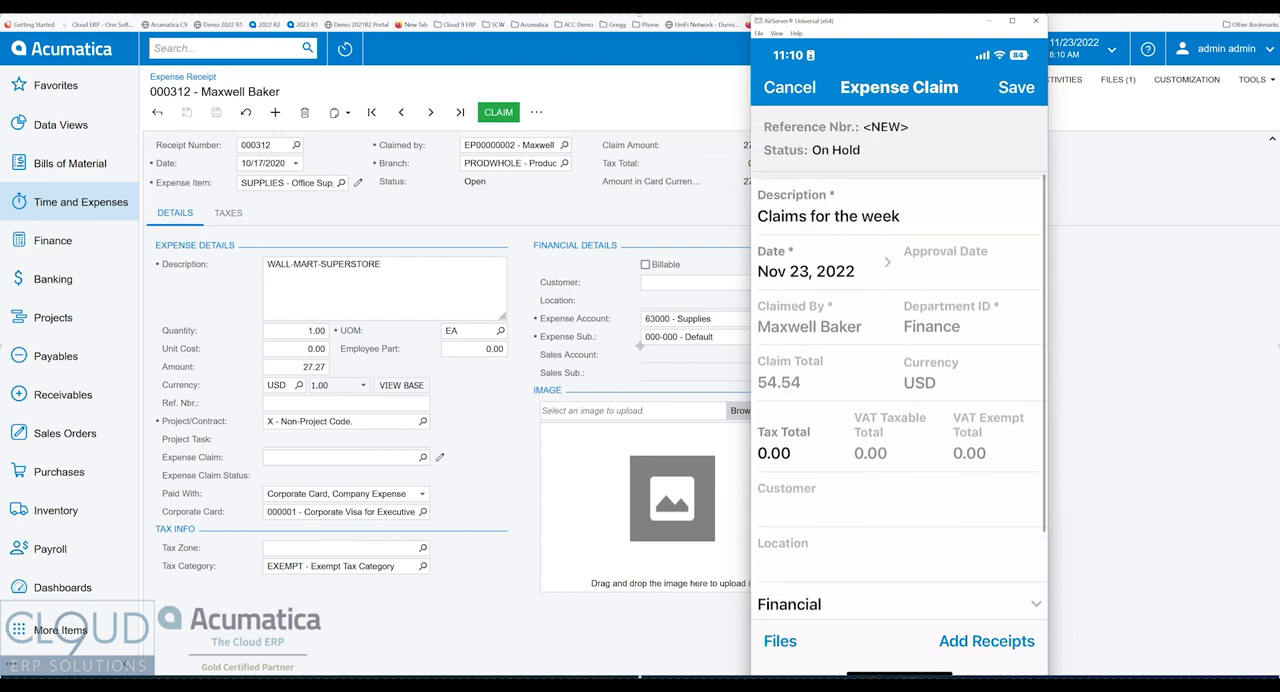
pyautogui.scroll(-3)
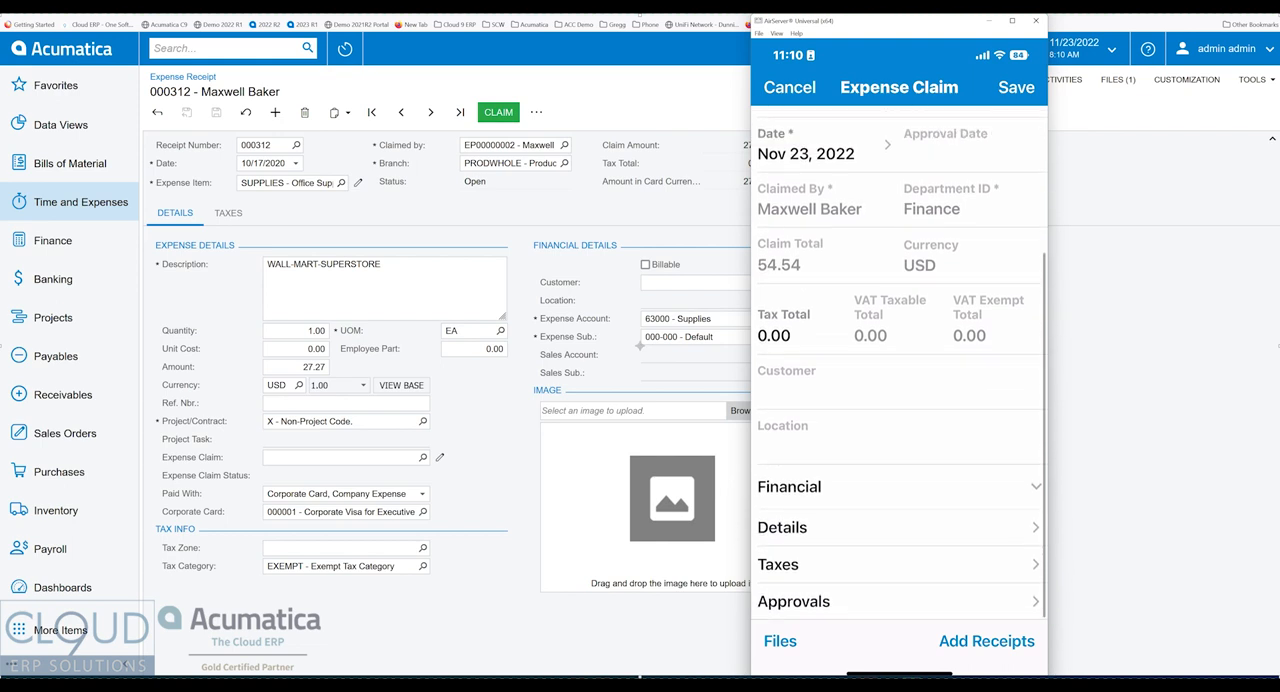
pyautogui.click(1018, 87)
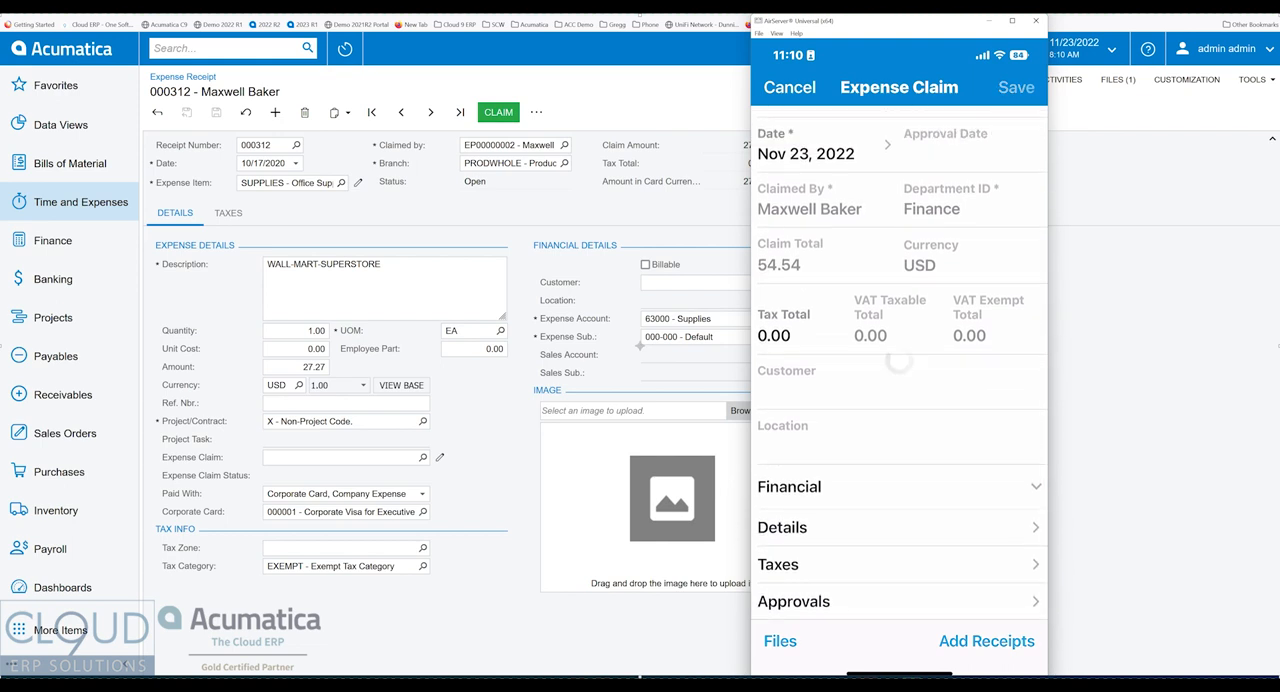
pyautogui.click(779, 87)
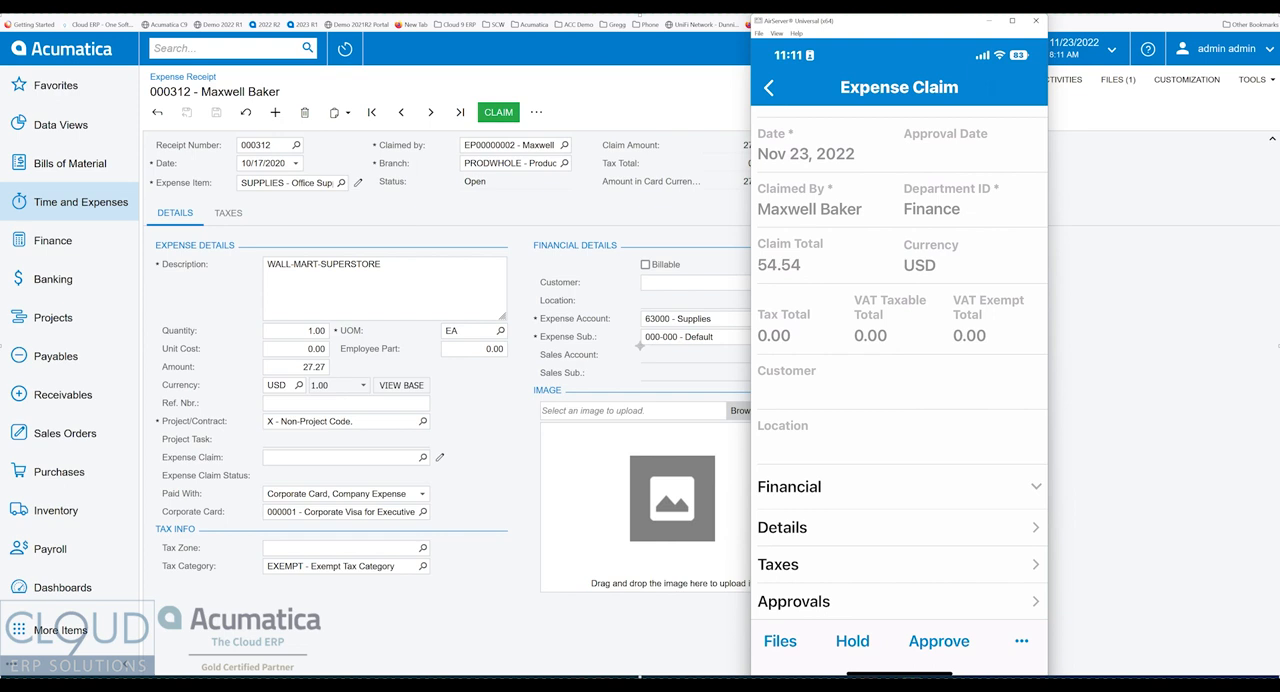
# - Show the desktop expense claims list with EX000098, Claims for the week, Pending Approval at 54.54 USD
pyautogui.click(770, 88)
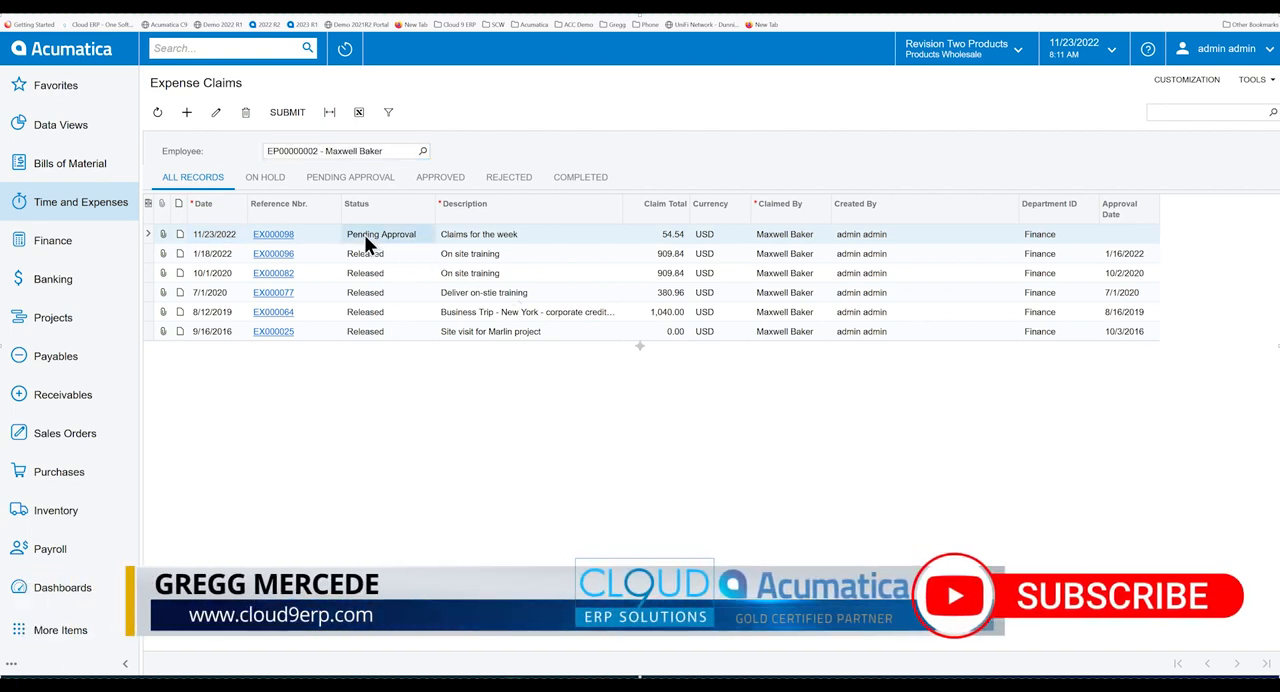
pyautogui.moveTo(379, 253)
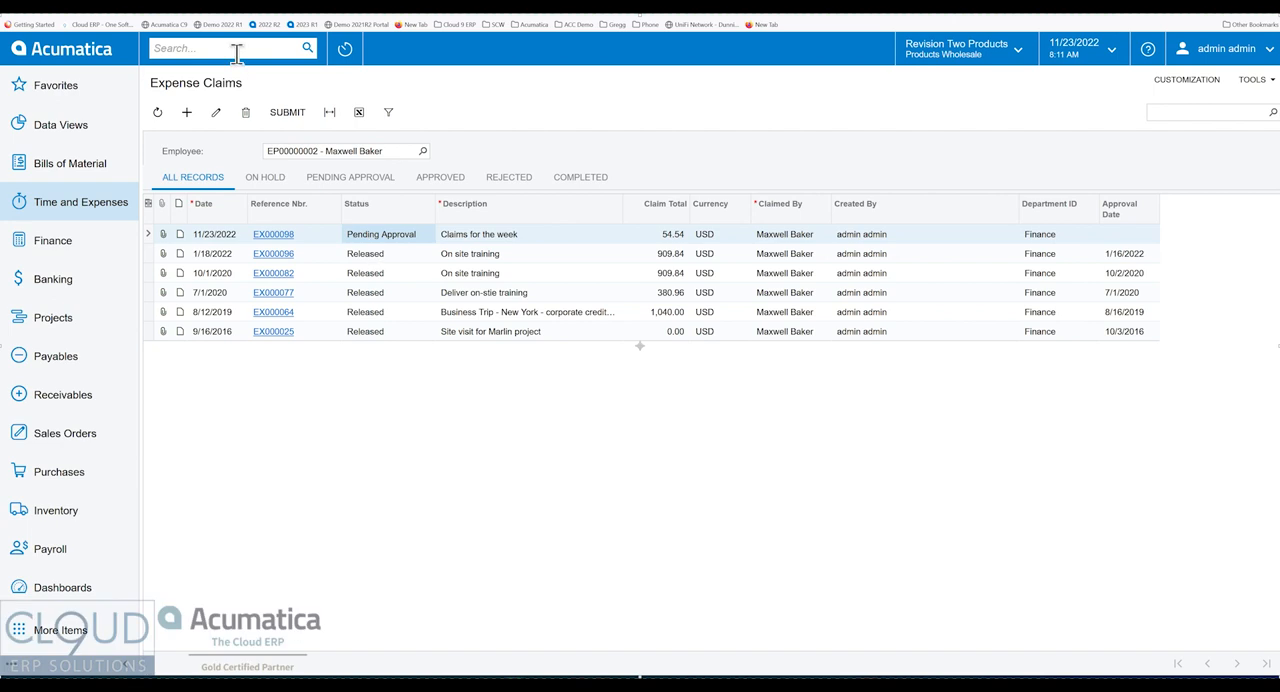
# - Search 'approv' and open the Time and Expenses Approvals screen listing ECR and ECO items
pyautogui.write('a')
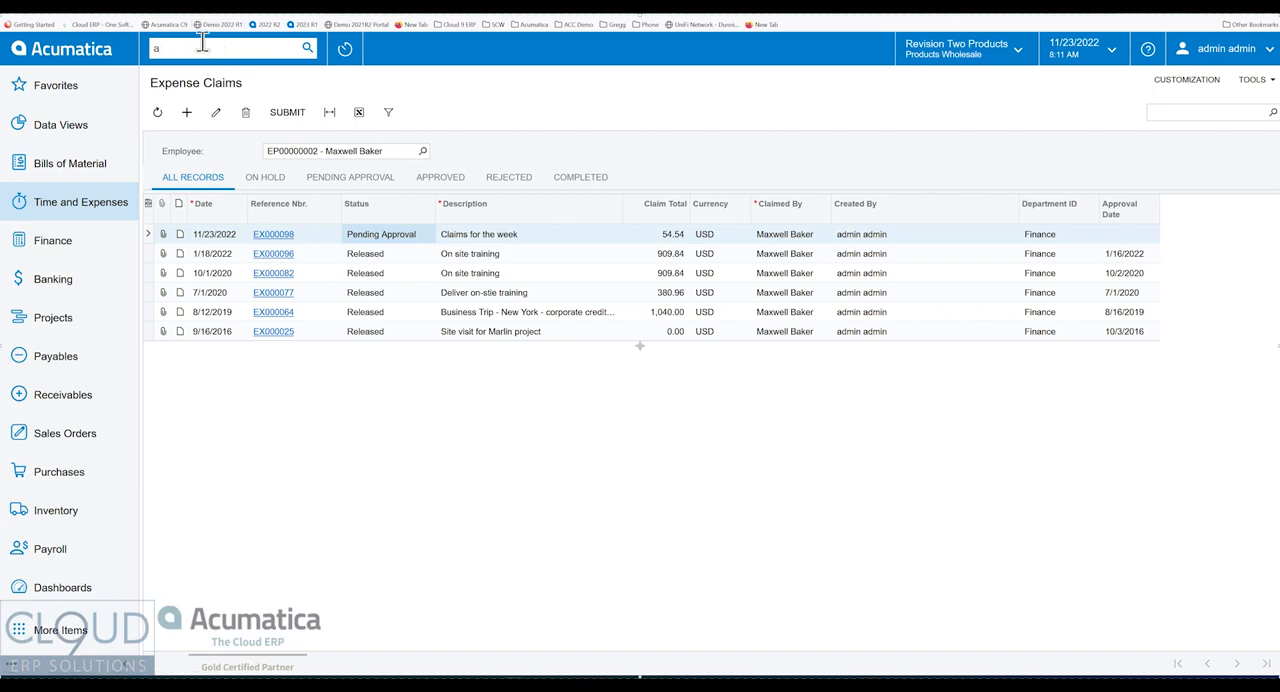
pyautogui.write('pprov')
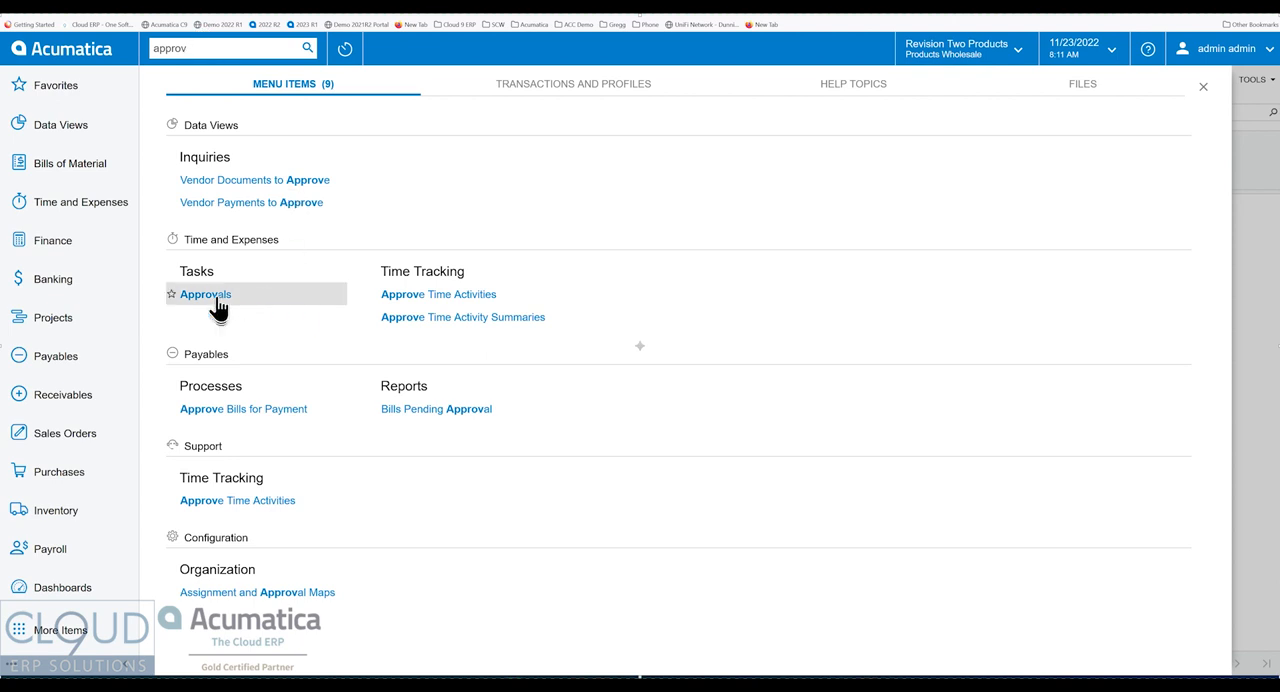
pyautogui.click(205, 294)
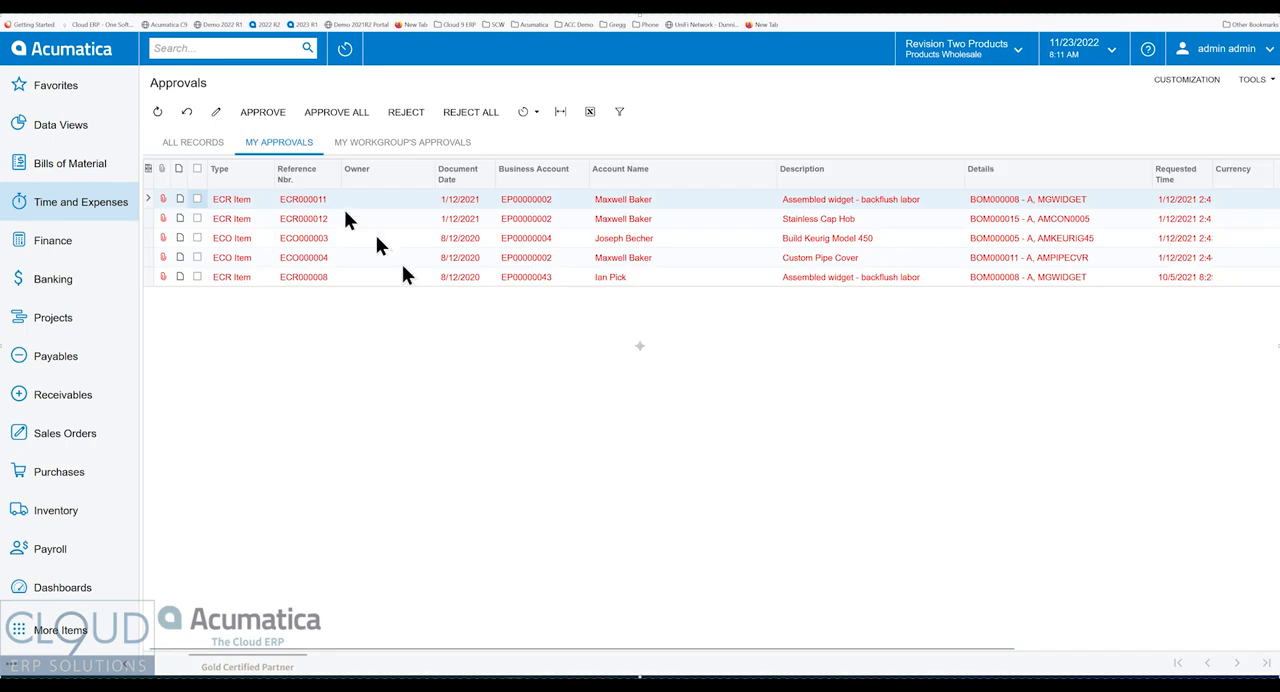
pyautogui.moveTo(270, 174)
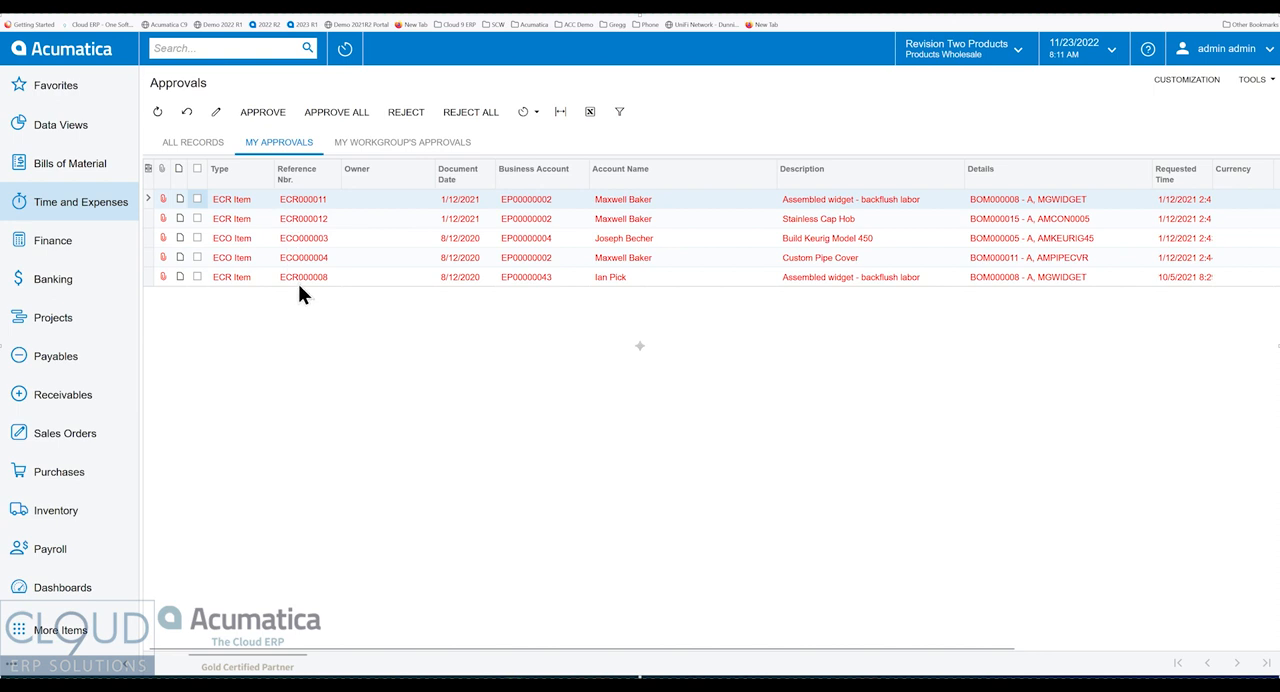
pyautogui.moveTo(320, 294)
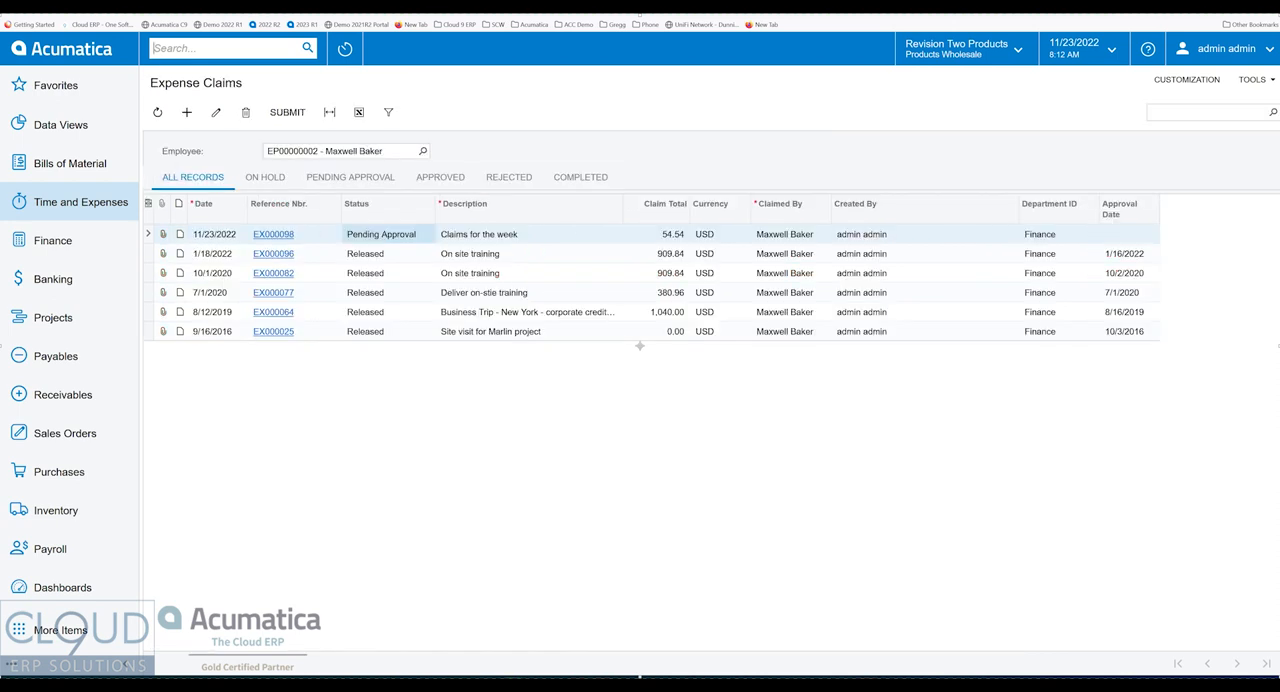
pyautogui.moveTo(290, 245)
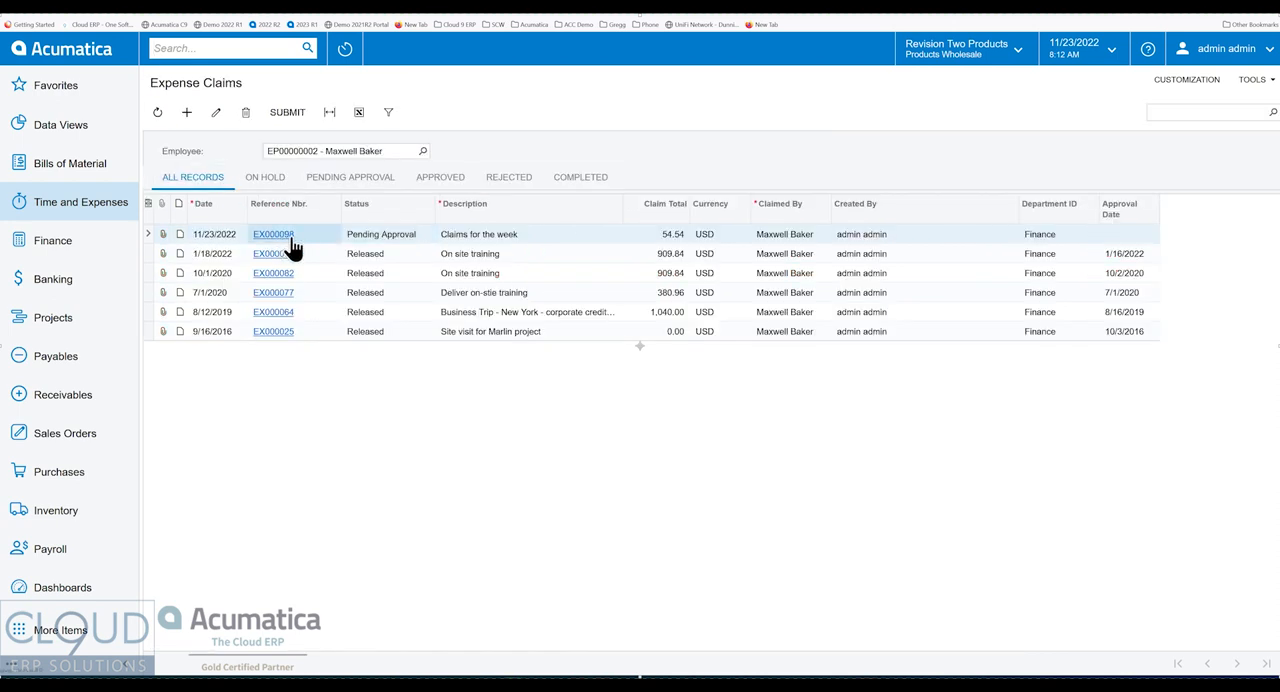
pyautogui.click(272, 233)
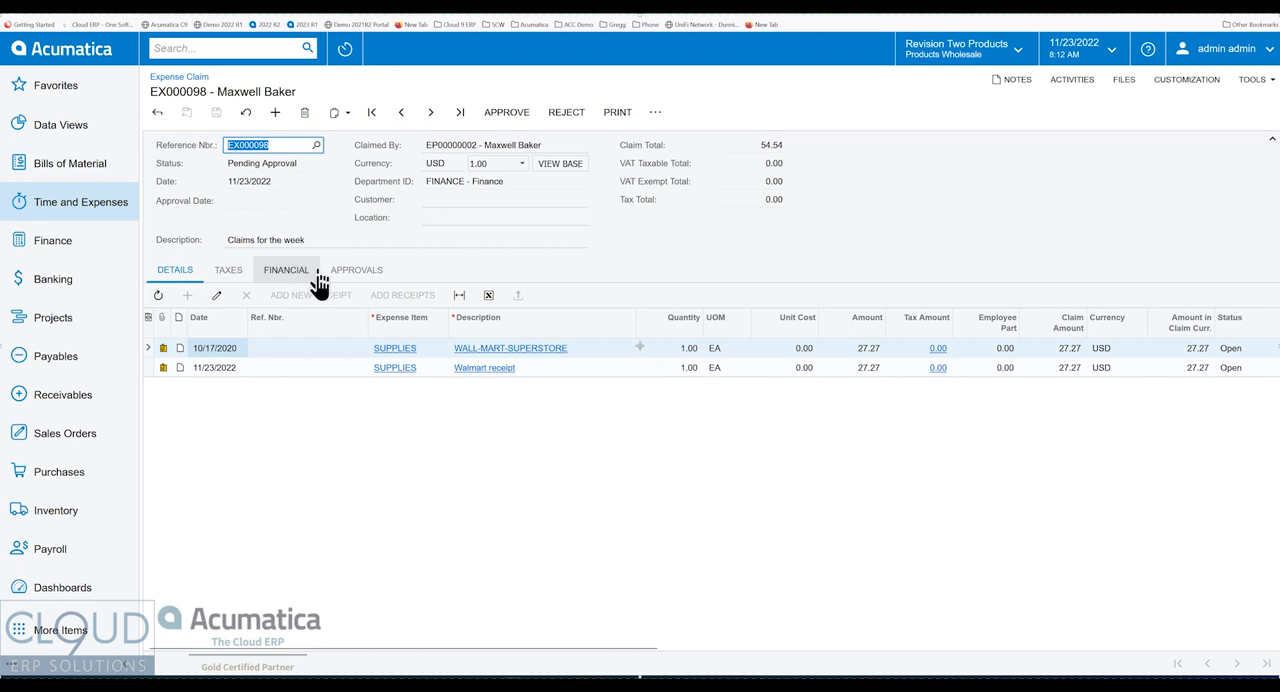
pyautogui.click(356, 269)
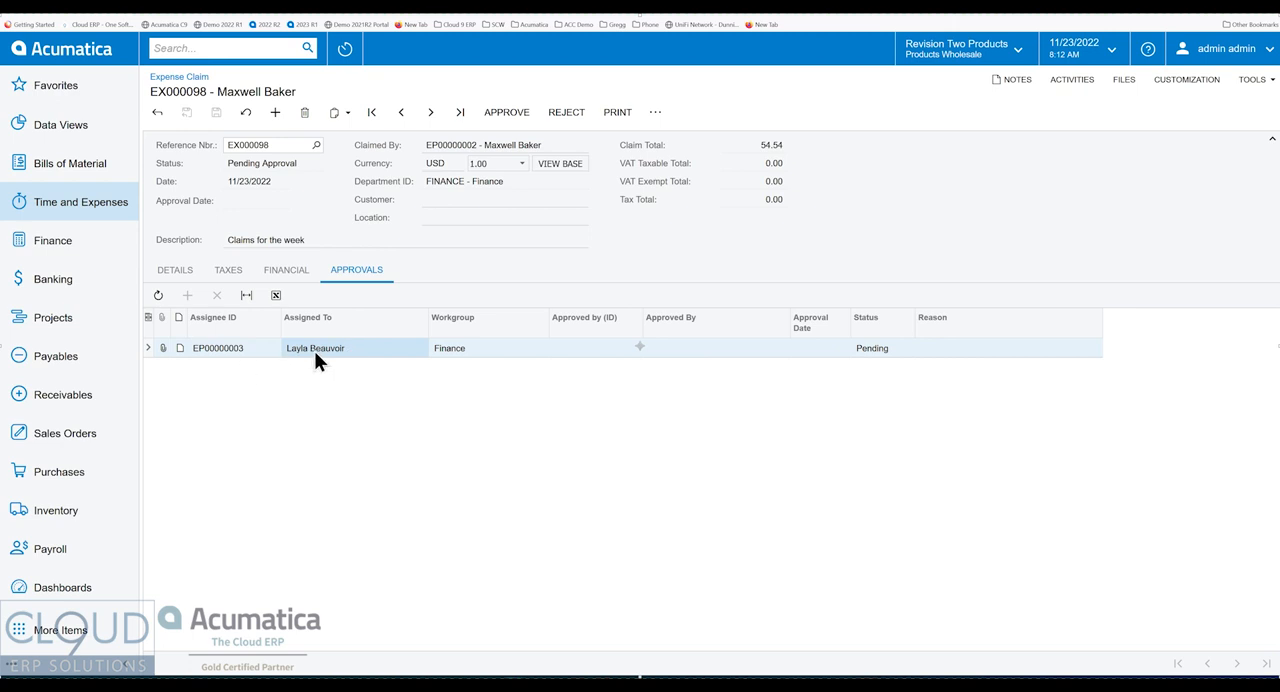
pyautogui.moveTo(460, 145)
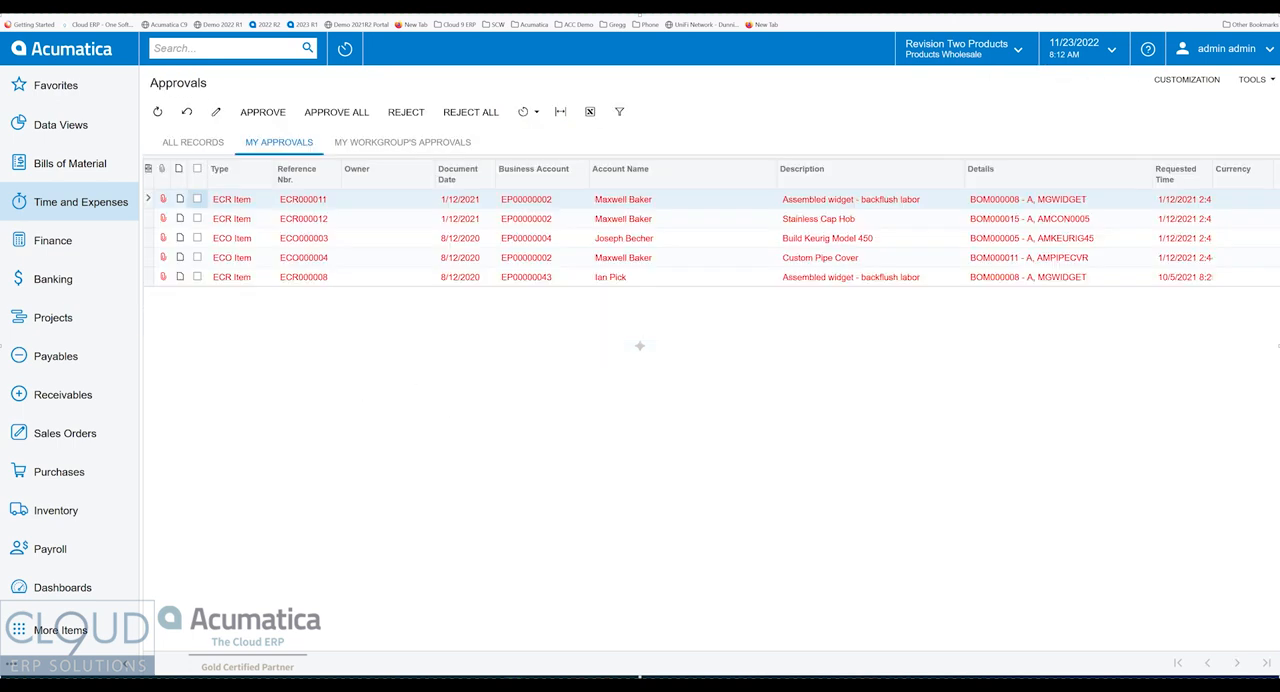
pyautogui.click(193, 142)
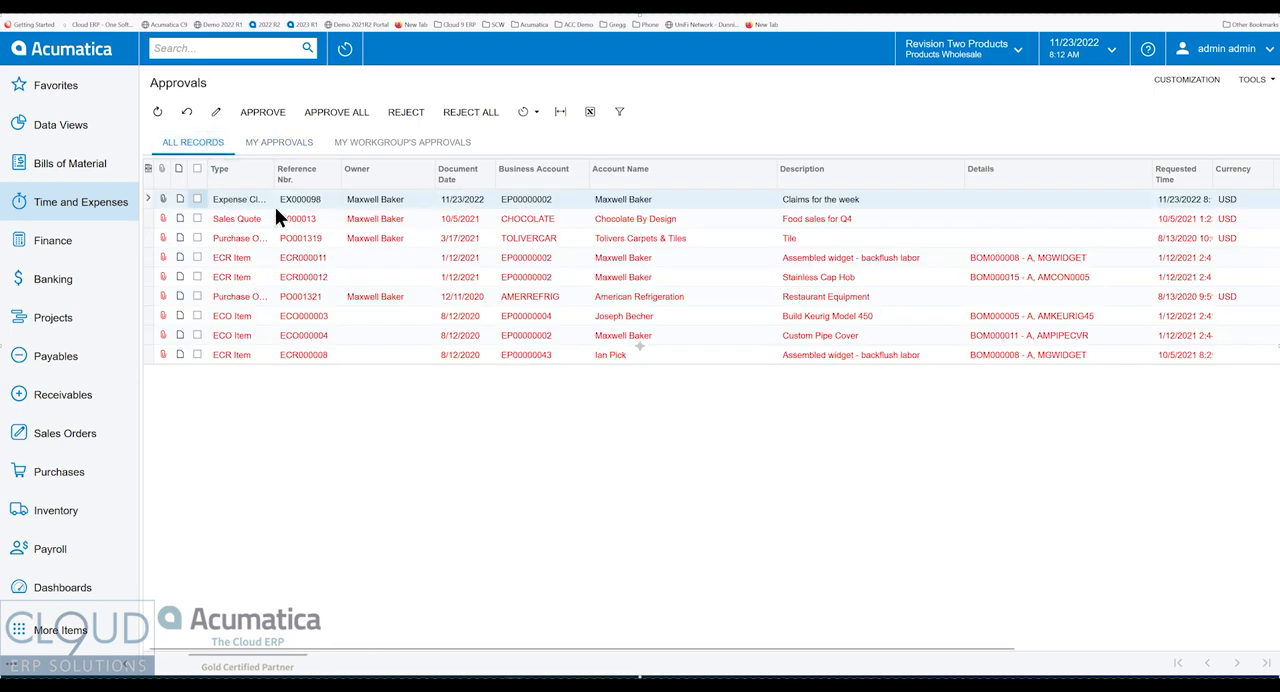
pyautogui.moveTo(410, 208)
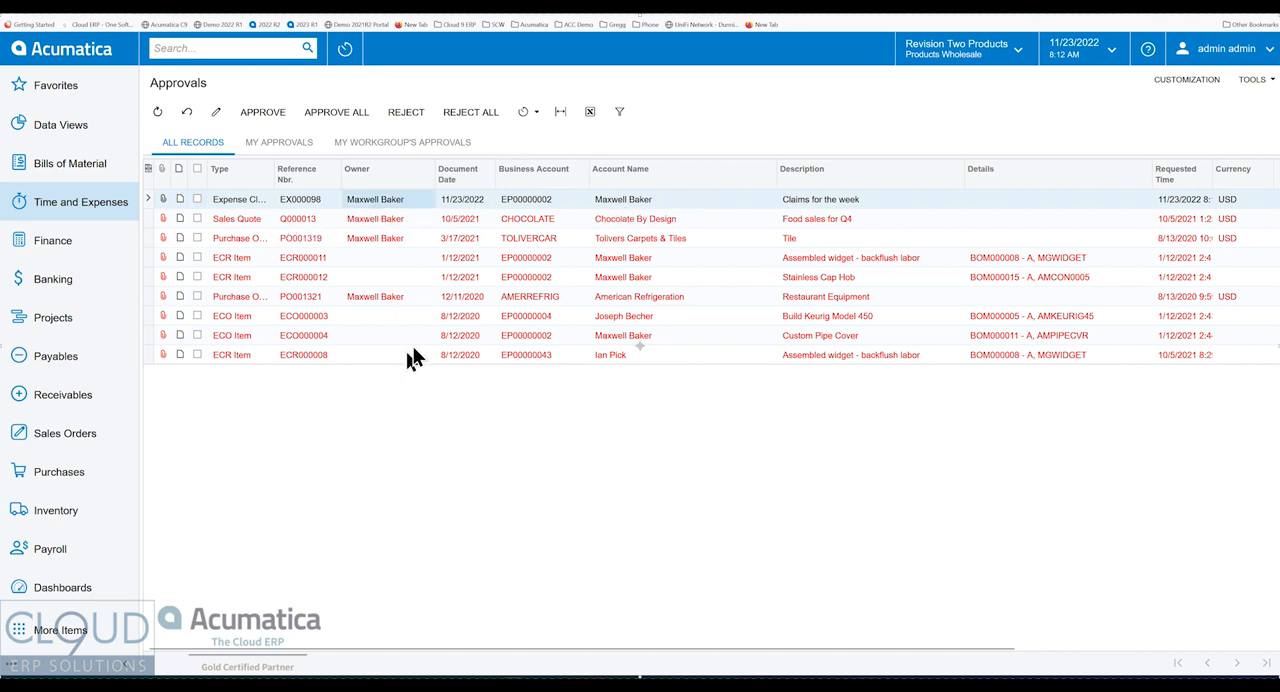
pyautogui.moveTo(460, 306)
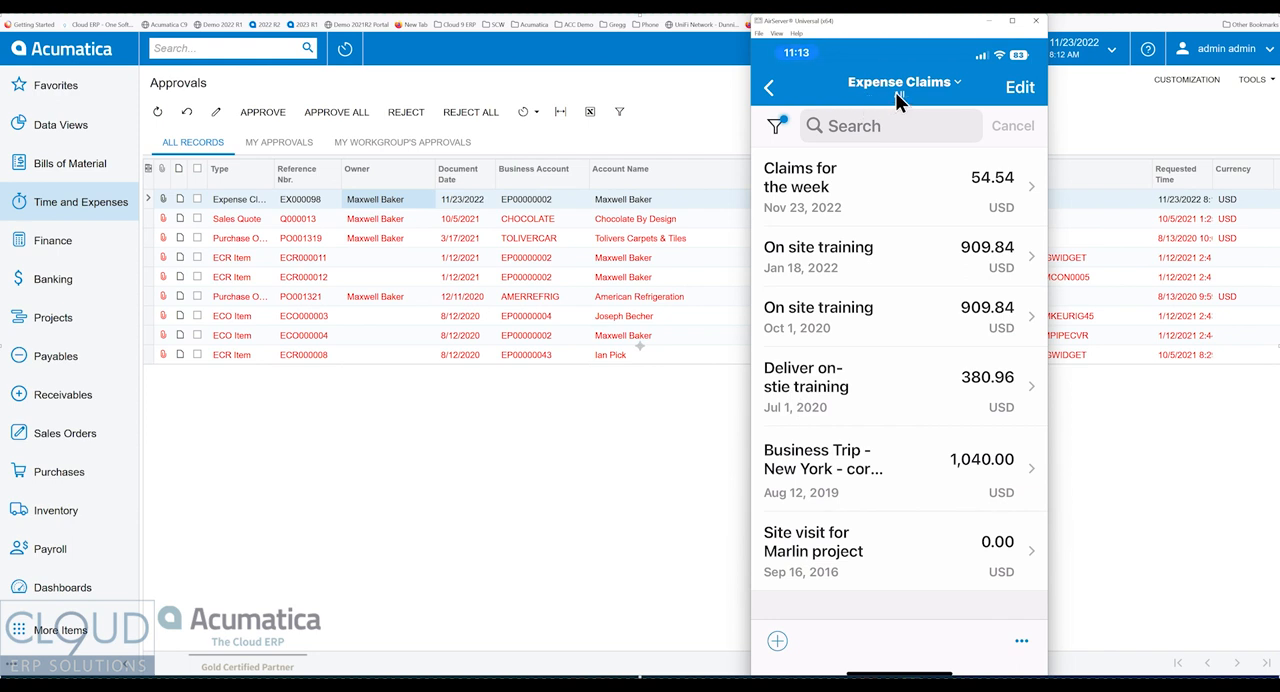
# - Bring up the expense claim status filters in the mobile app's Expense Claims list
pyautogui.click(903, 82)
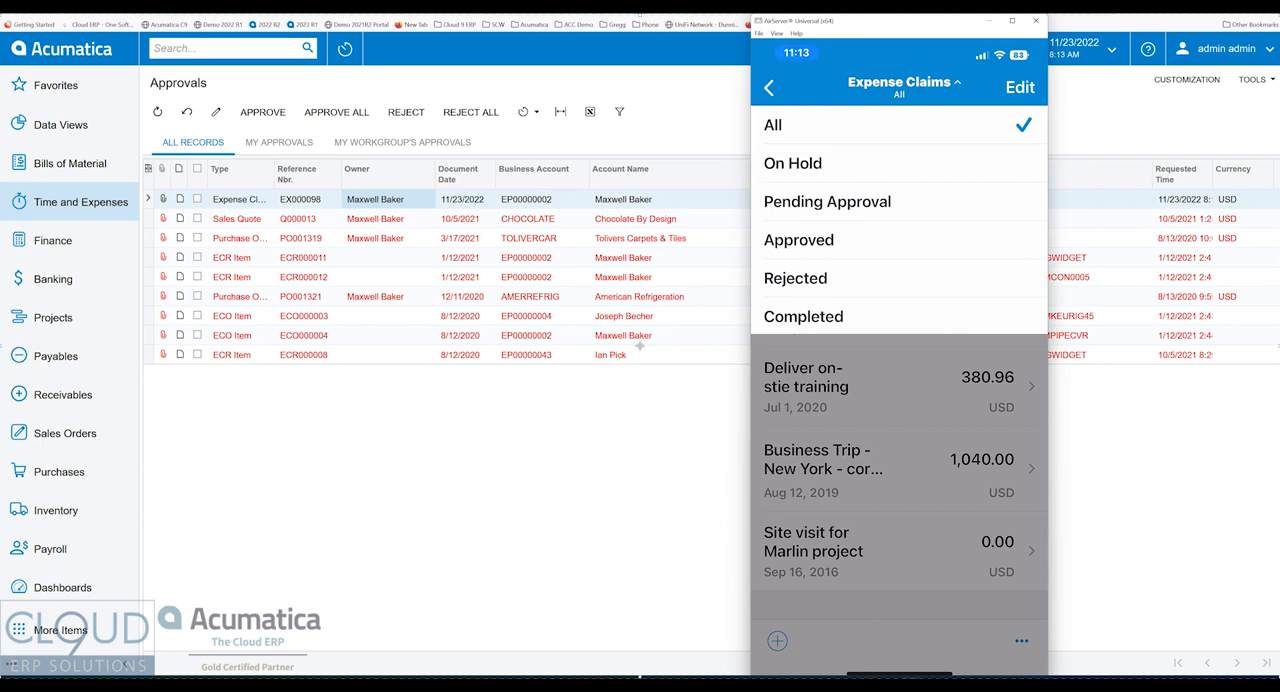
pyautogui.click(827, 201)
pyautogui.write('company tr')
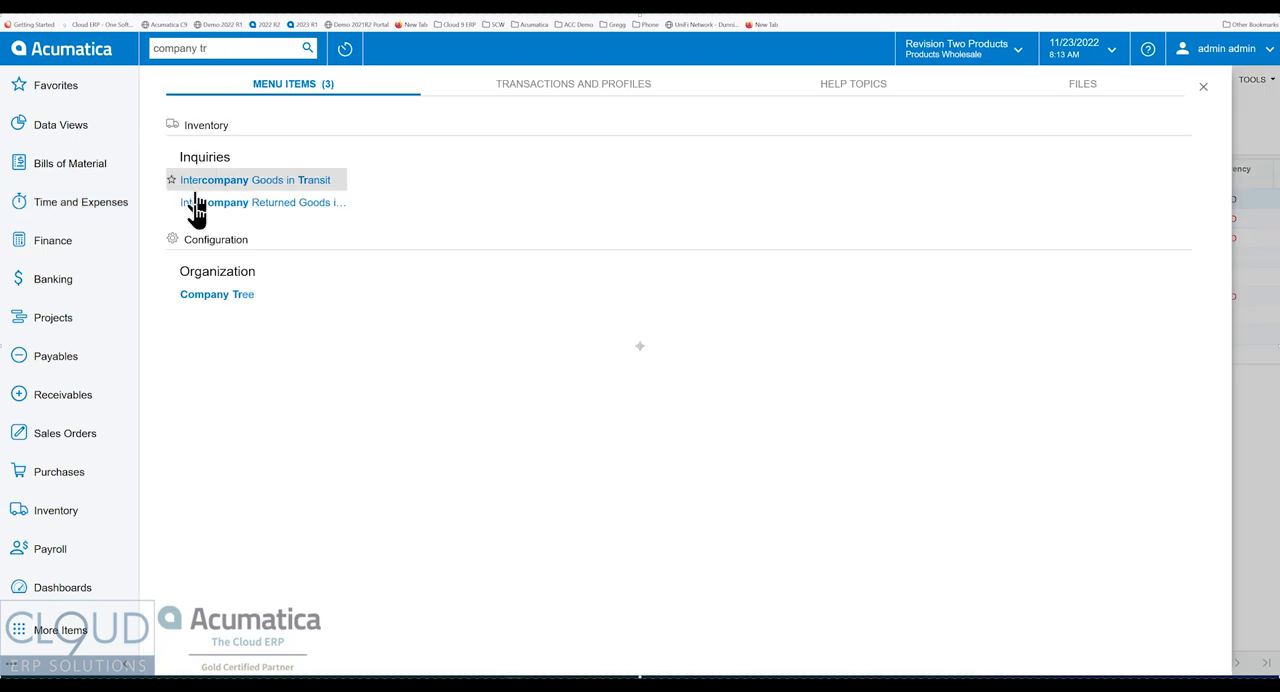
# - Open the Company Tree and expand the Executive and Special Approvals workgroups
pyautogui.click(216, 294)
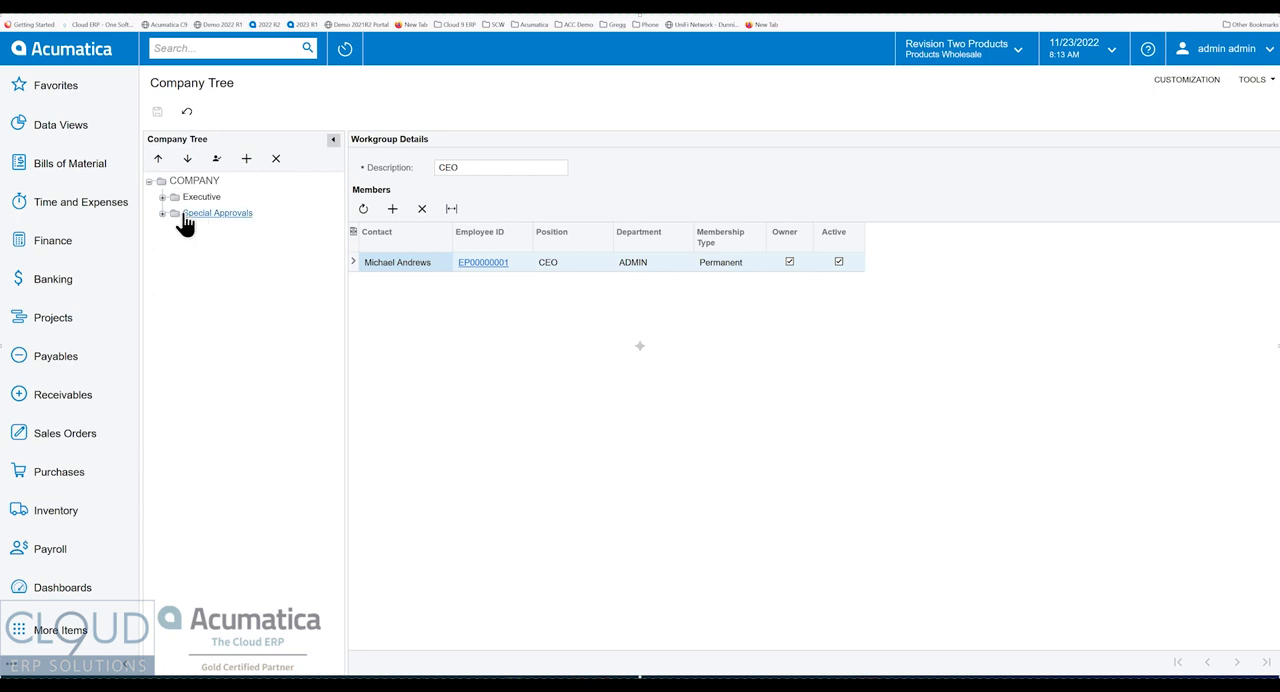
pyautogui.moveTo(166, 204)
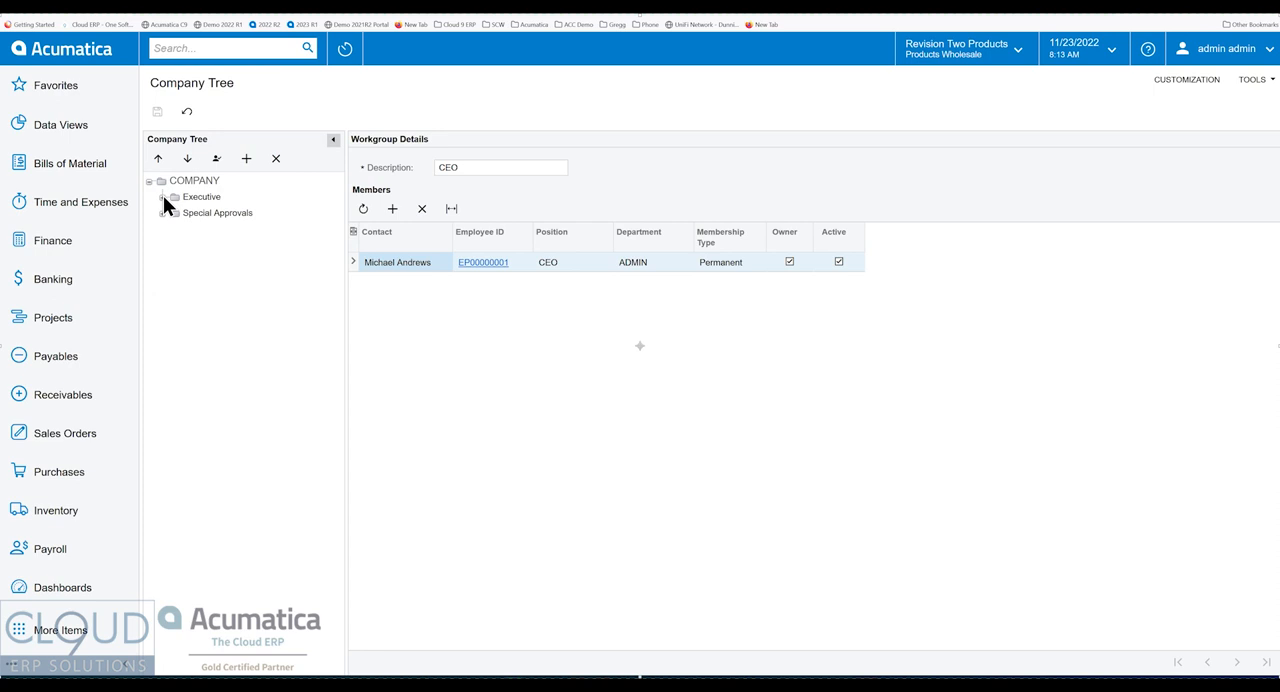
pyautogui.click(162, 197)
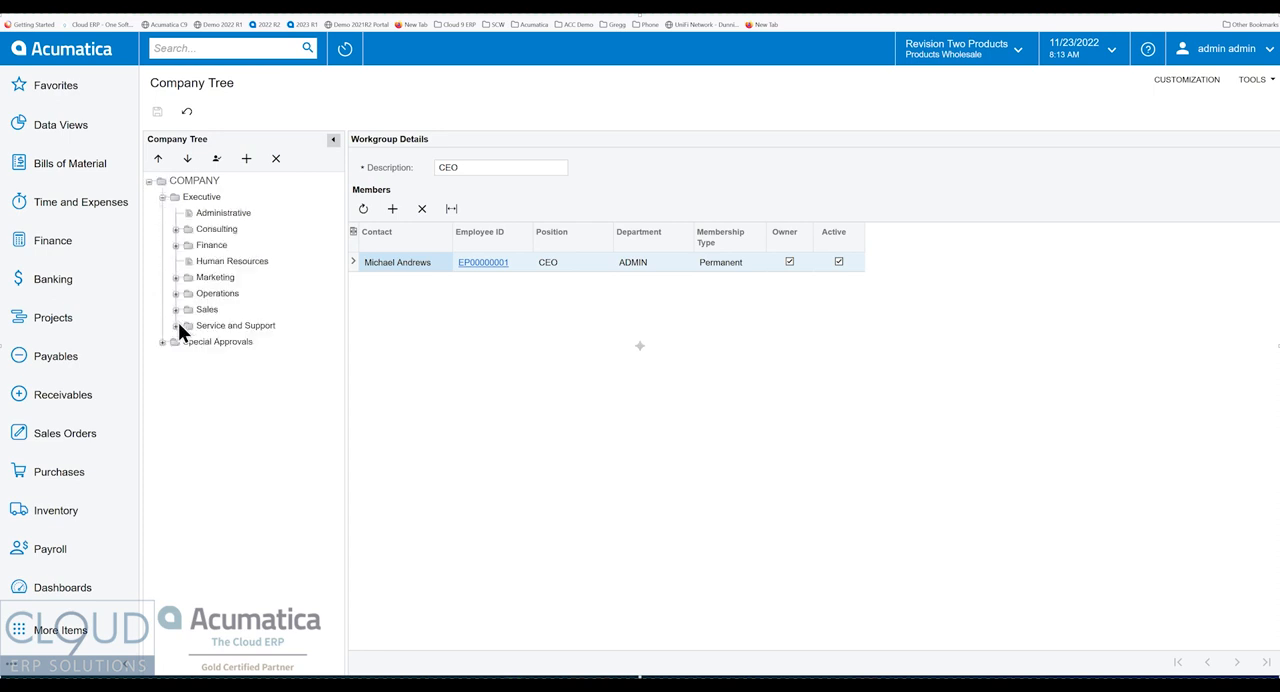
pyautogui.click(162, 341)
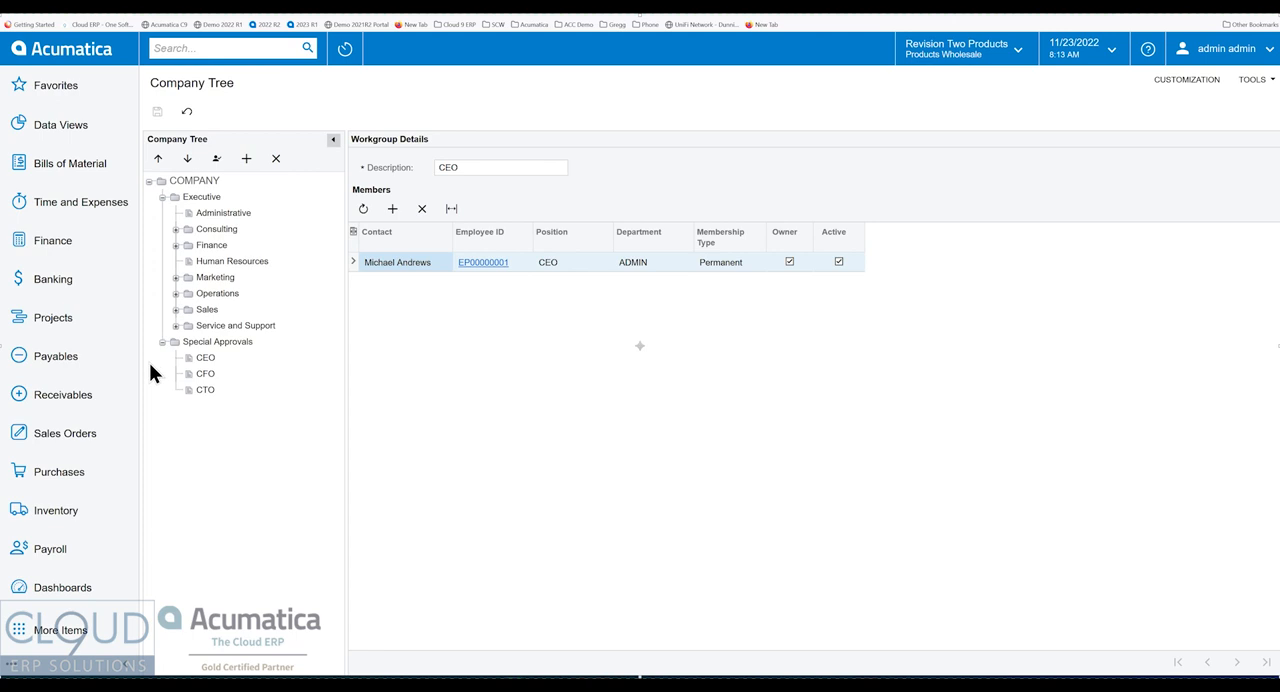
pyautogui.click(203, 196)
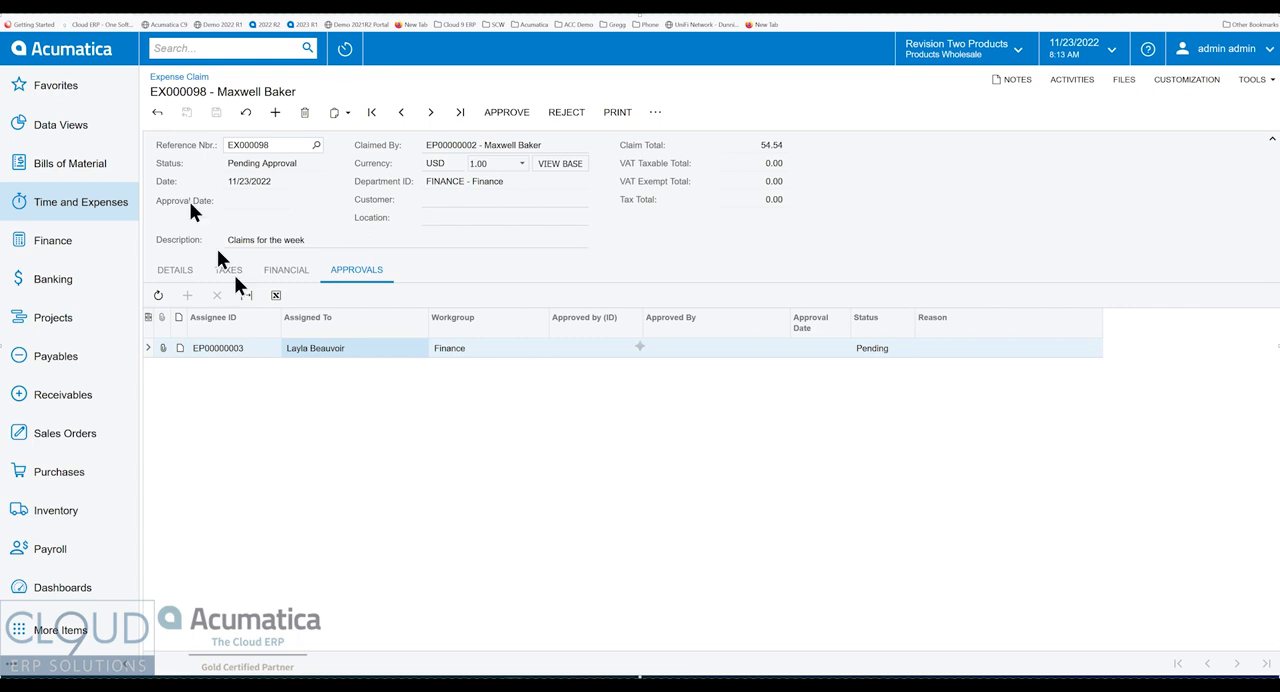
pyautogui.moveTo(475, 358)
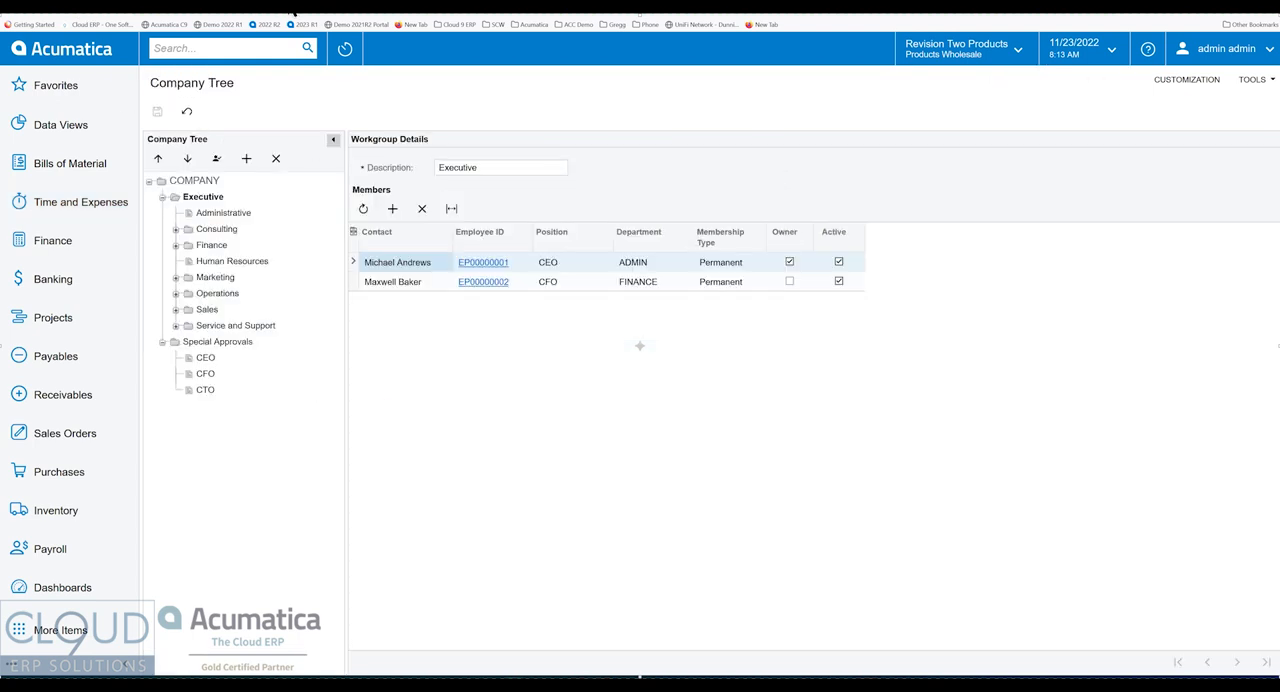
pyautogui.click(211, 245)
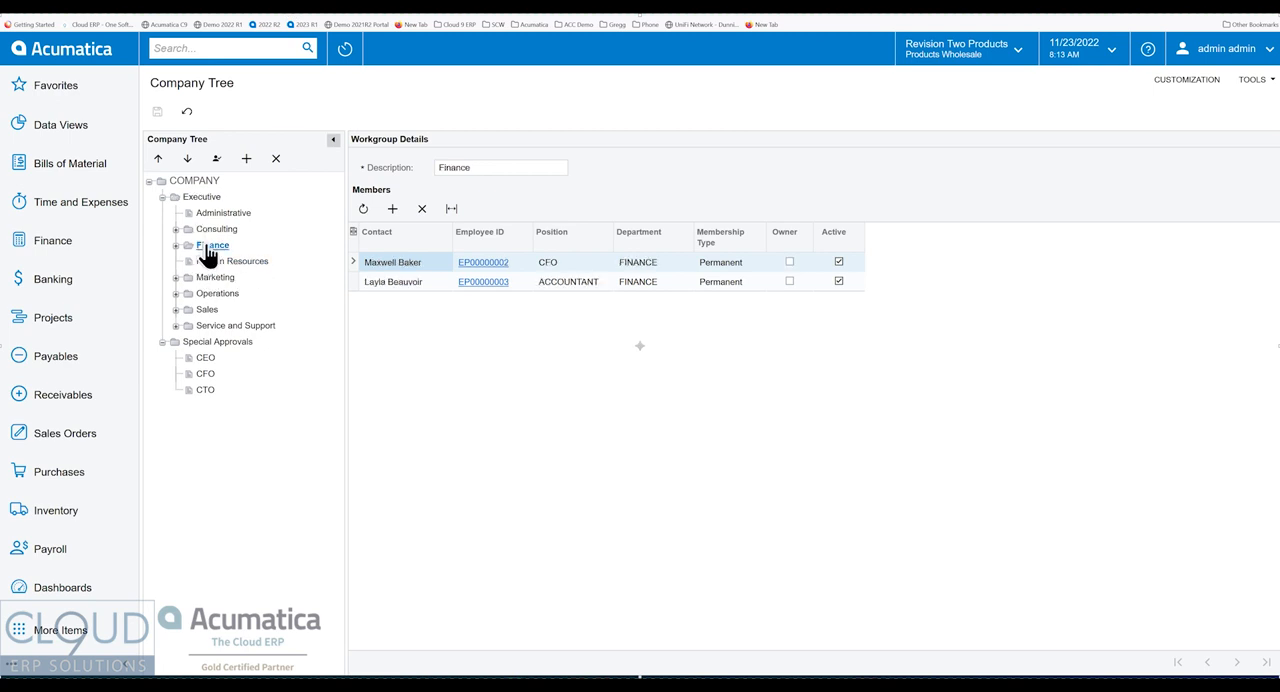
pyautogui.click(393, 281)
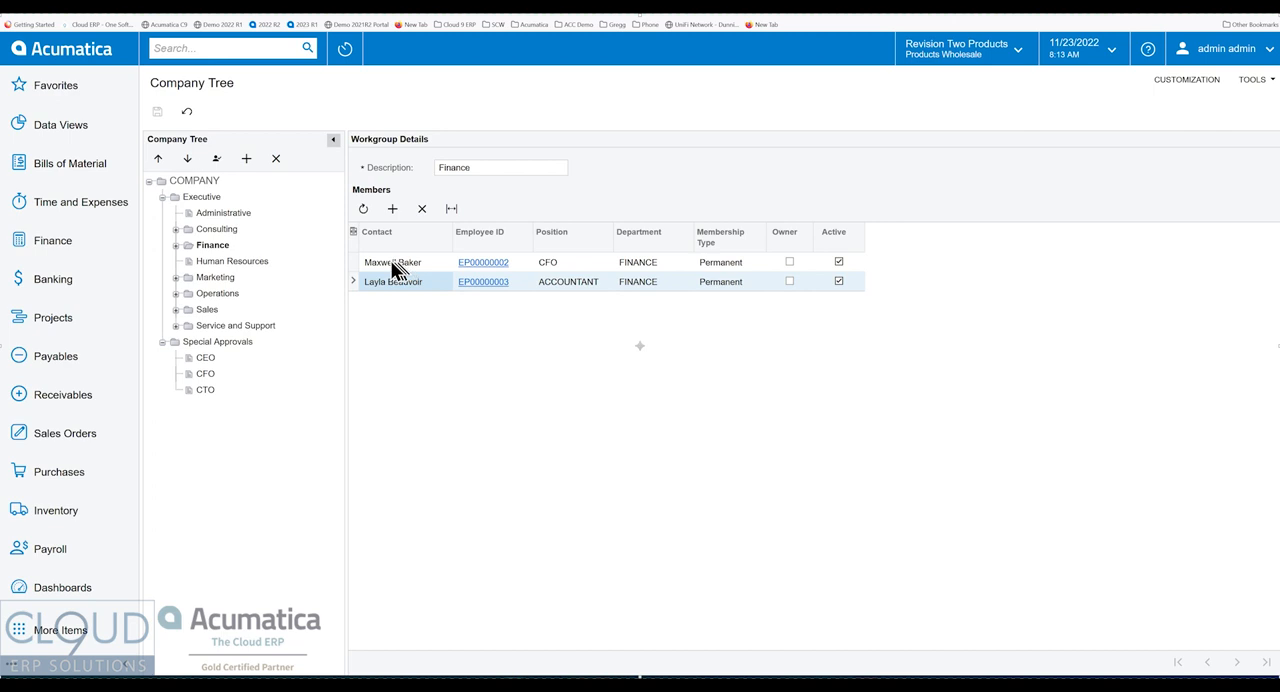
pyautogui.click(203, 196)
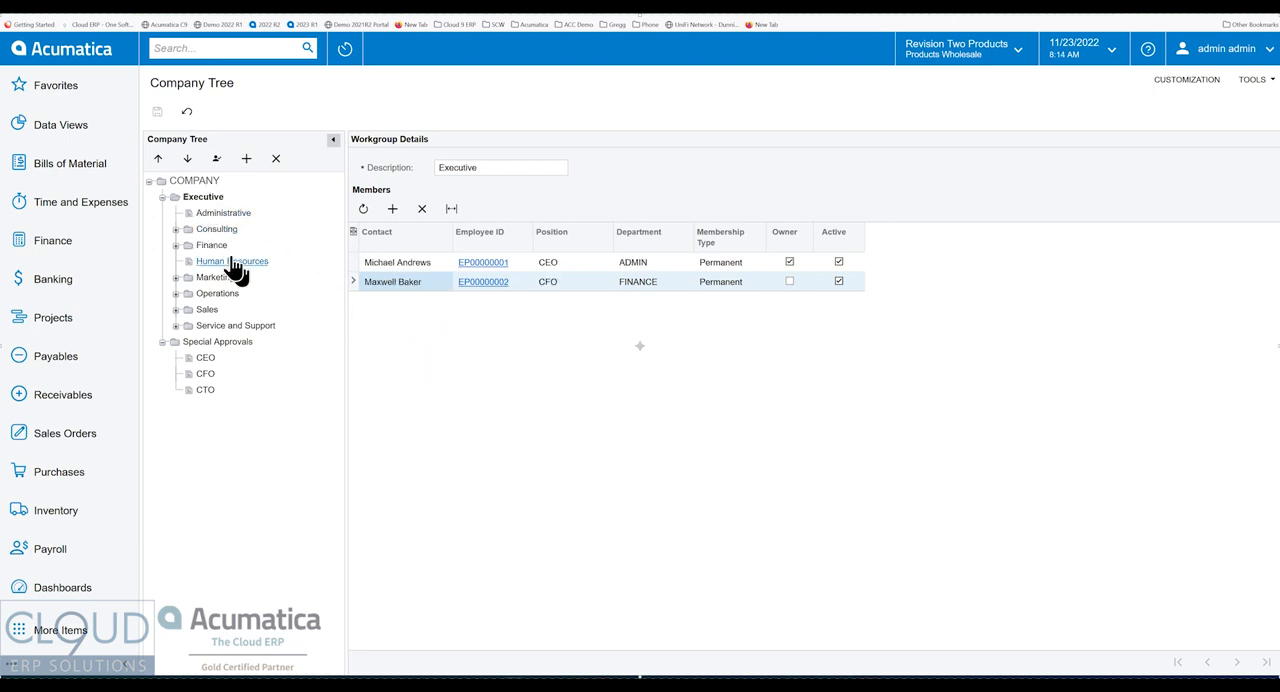
pyautogui.moveTo(216, 229)
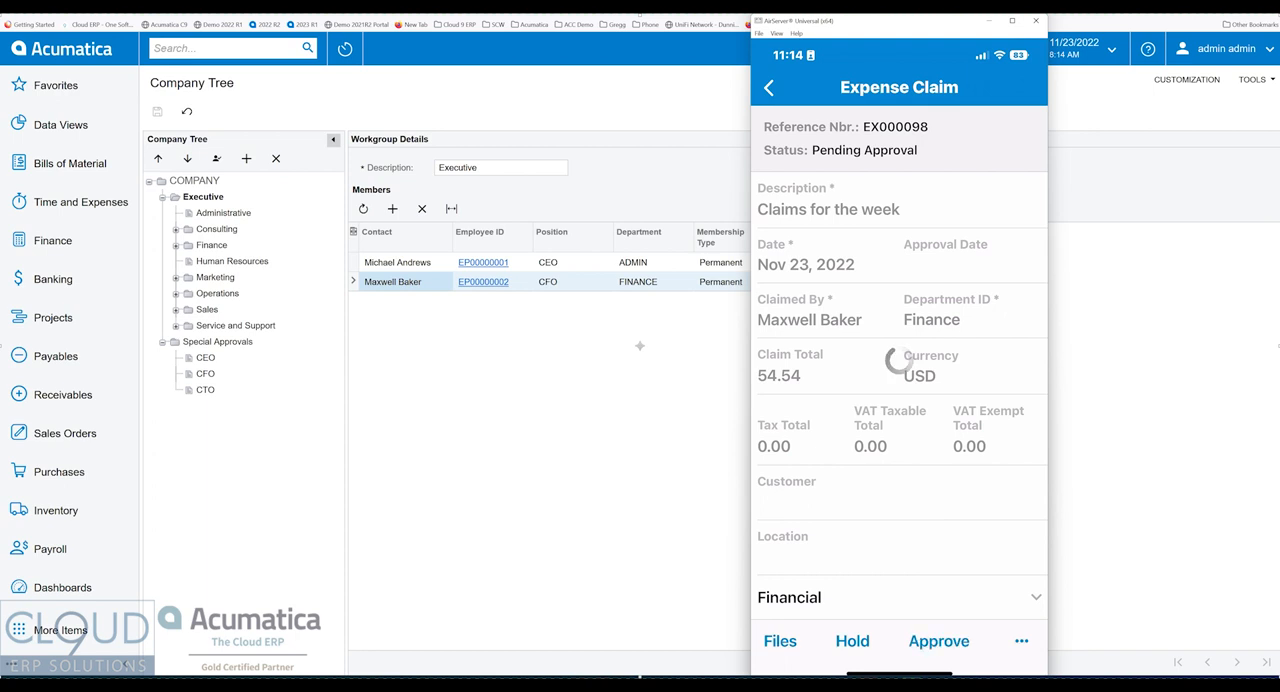
# - Approve expense claim EX000098 from the mobile Expense Claim screen
pyautogui.click(1035, 22)
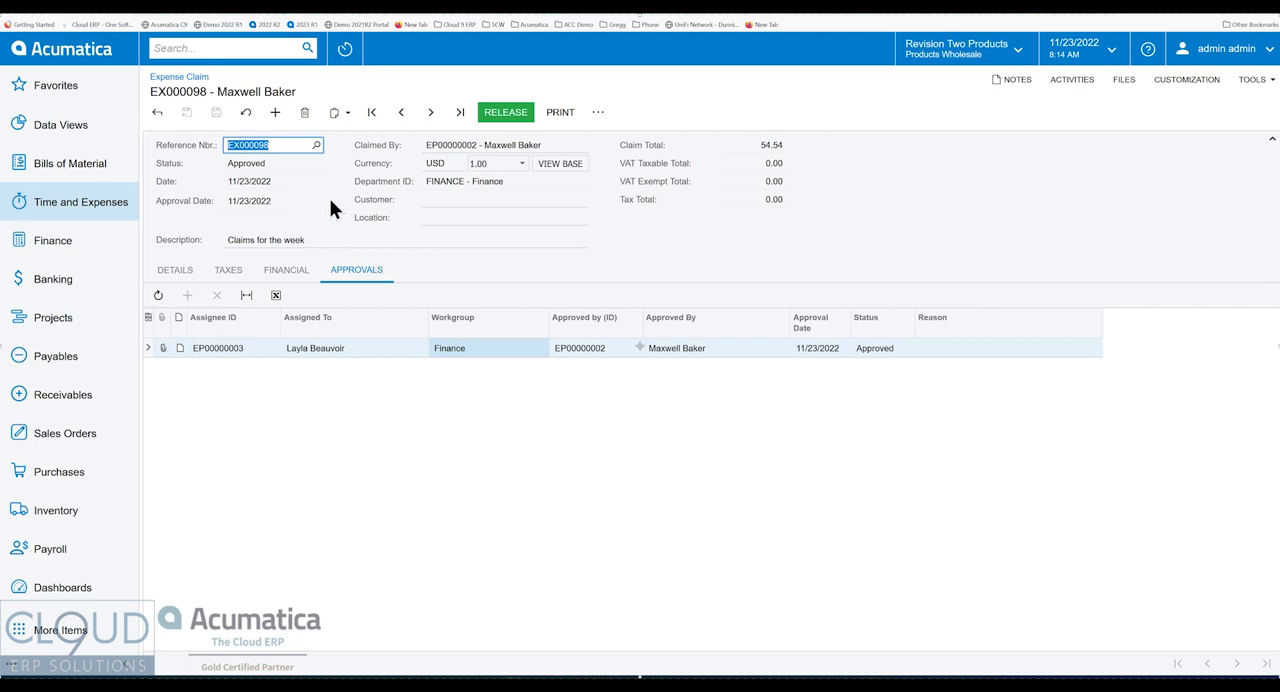
pyautogui.moveTo(514, 125)
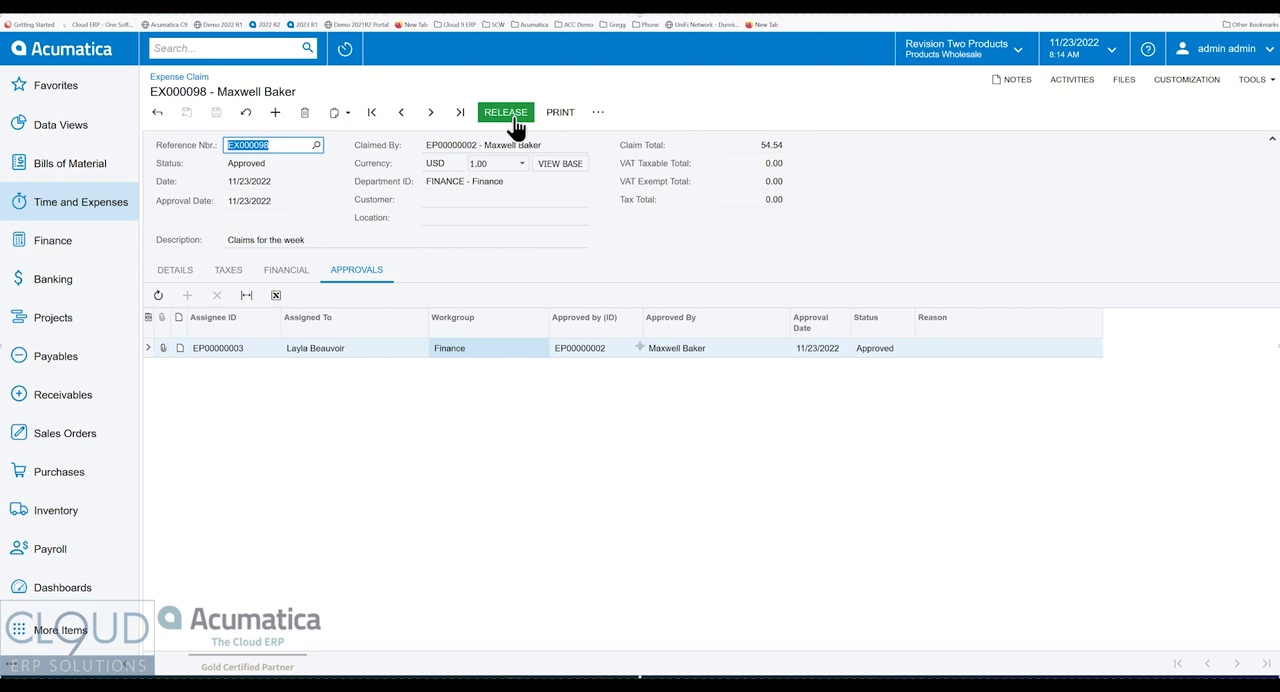
pyautogui.moveTo(485, 182)
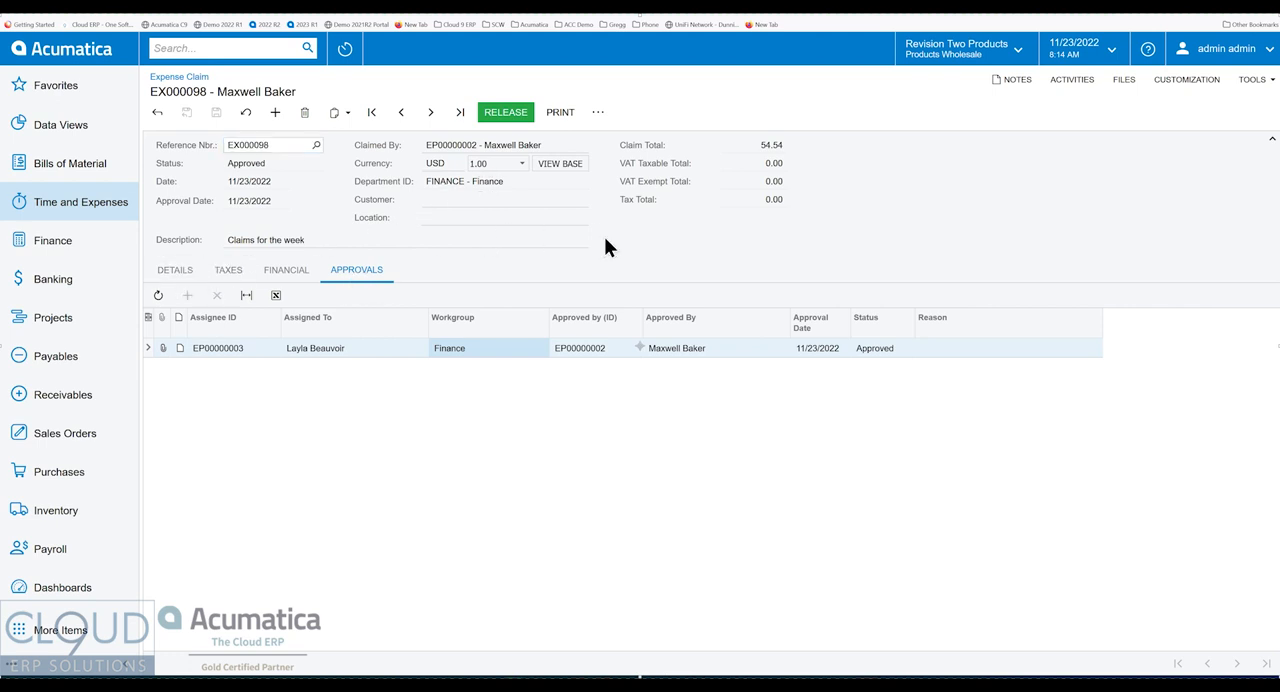
# - View EX000098's Details tab with two 27.27 receipts, WALL-MART-SUPERSTORE and Walmart receipt
pyautogui.click(174, 269)
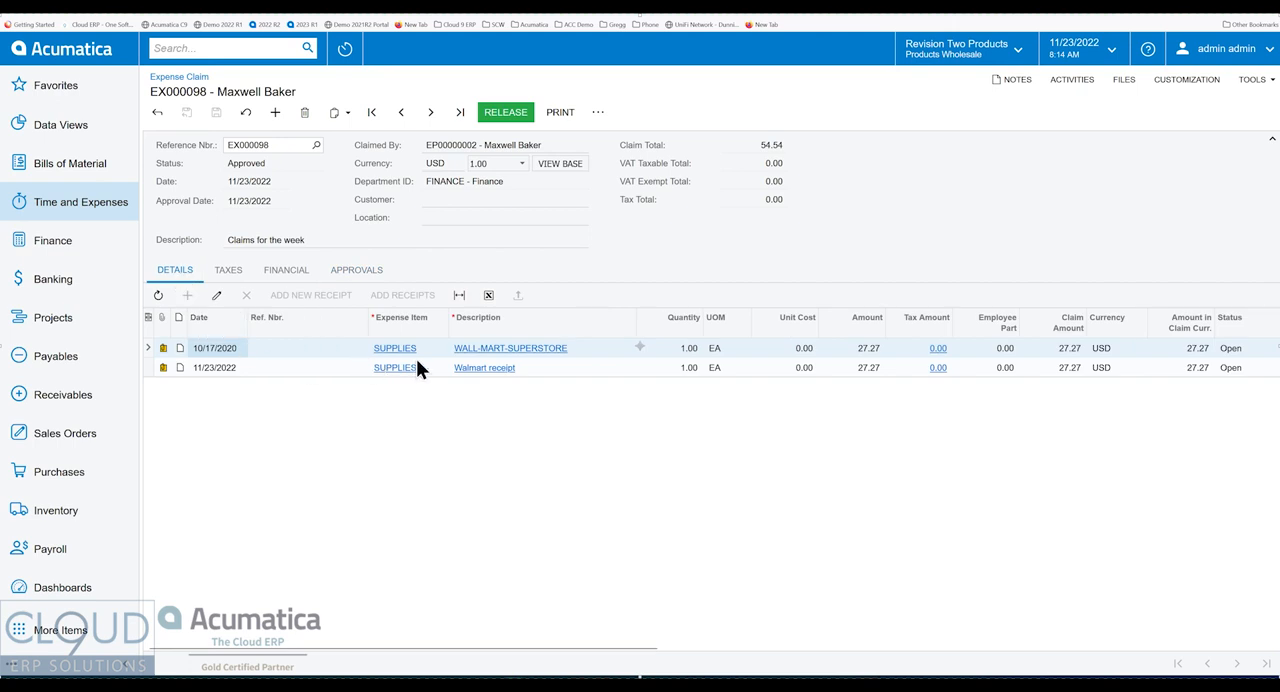
pyautogui.moveTo(475, 267)
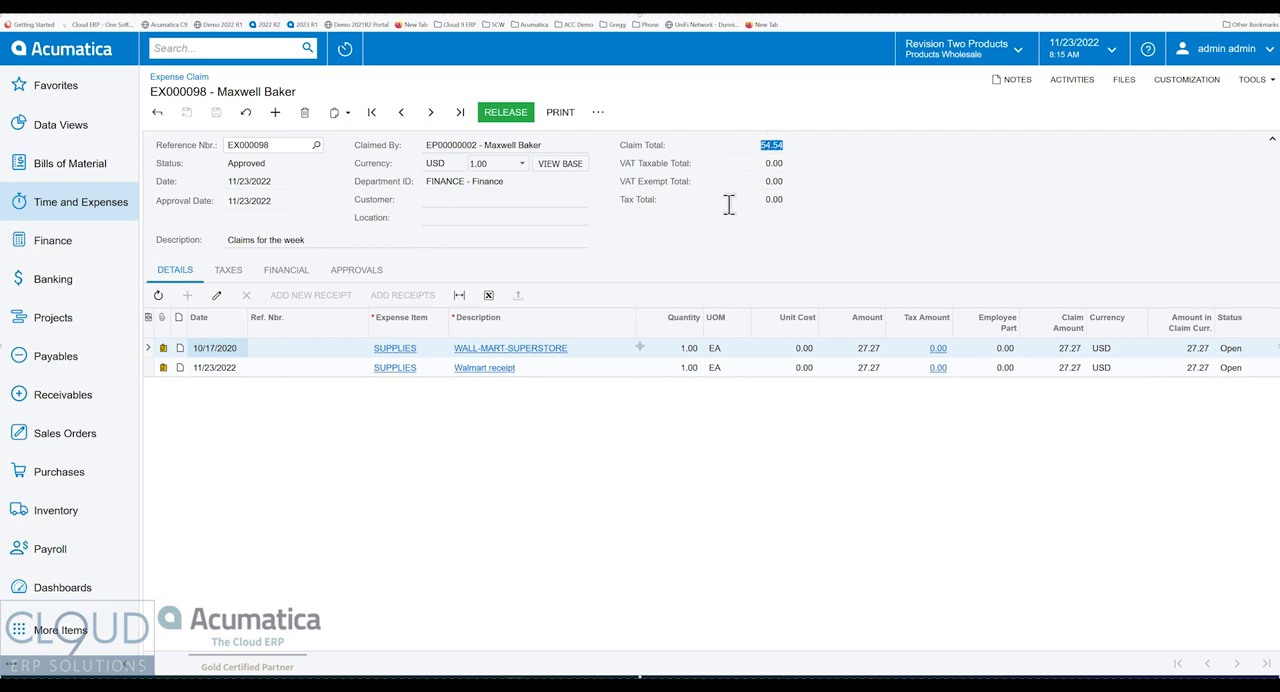
pyautogui.moveTo(366, 222)
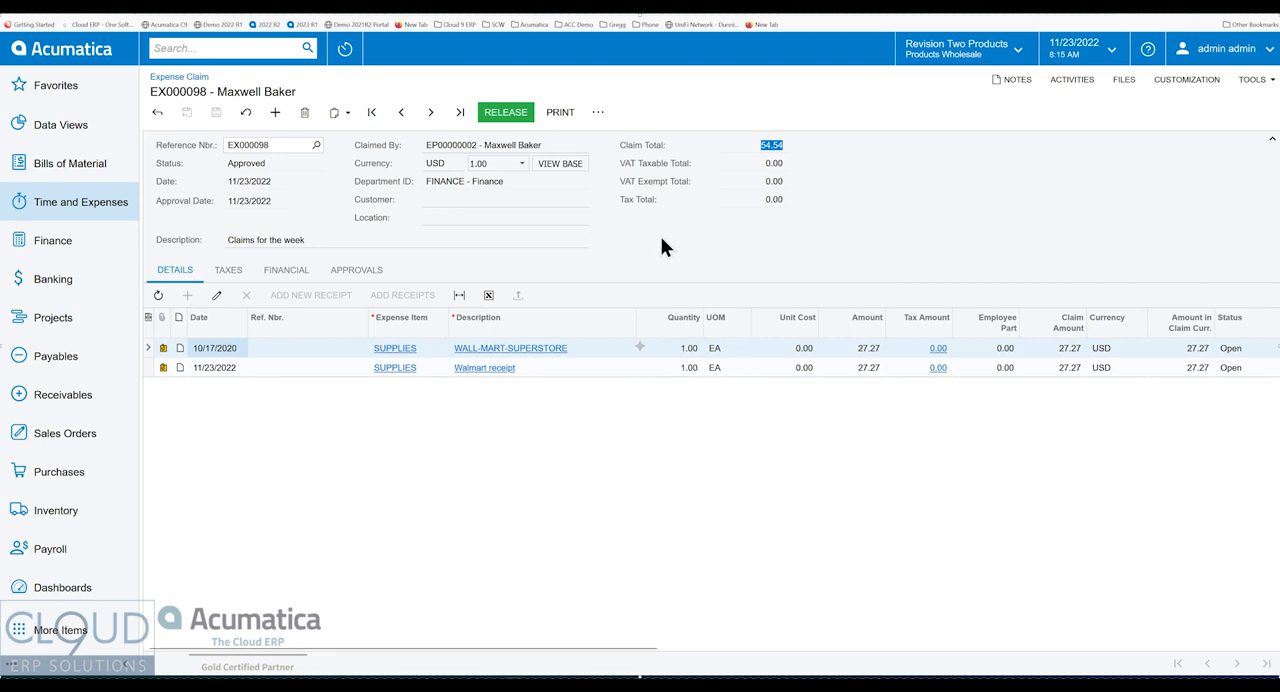
# - Release claim EX000098 and open Cash Purchase 002060 from the Financial tab
pyautogui.click(508, 112)
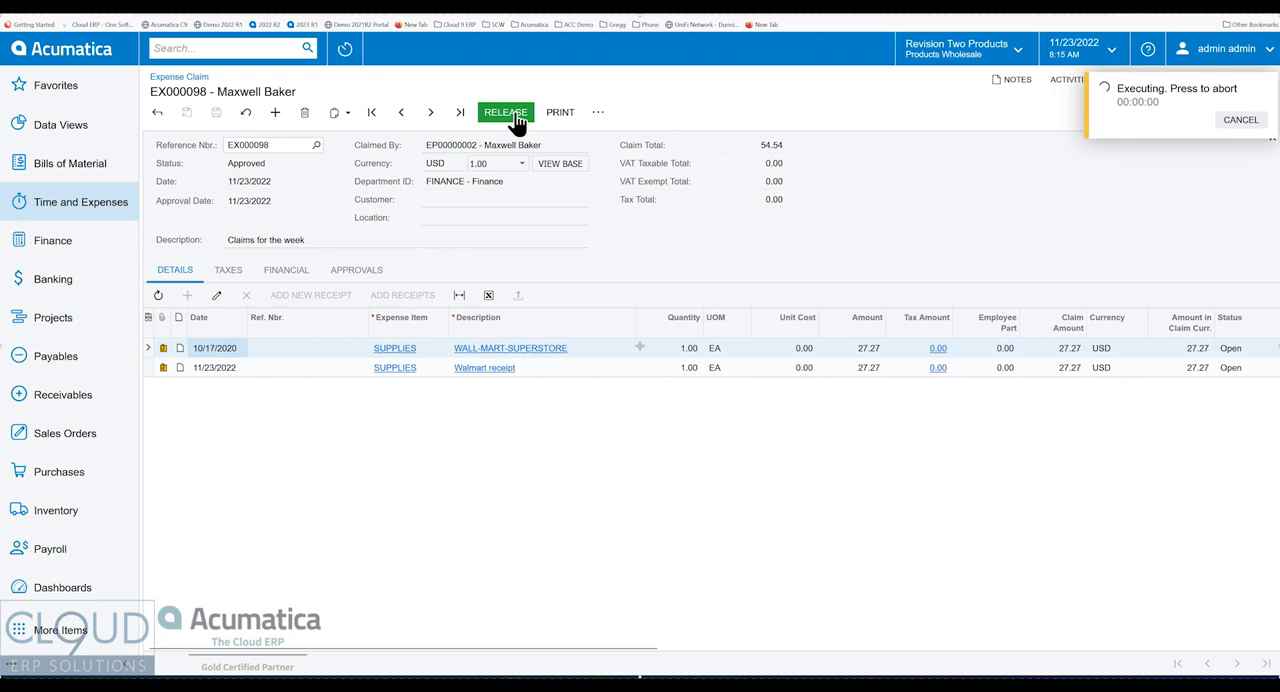
pyautogui.click(510, 111)
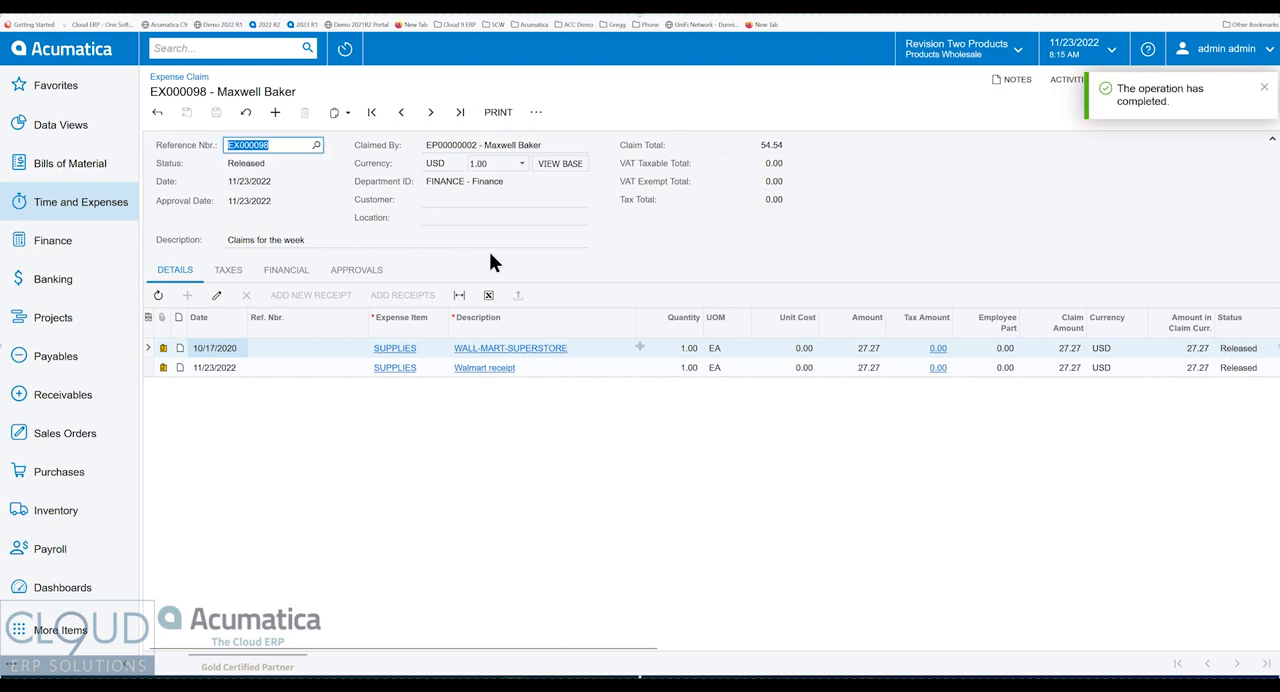
pyautogui.click(286, 269)
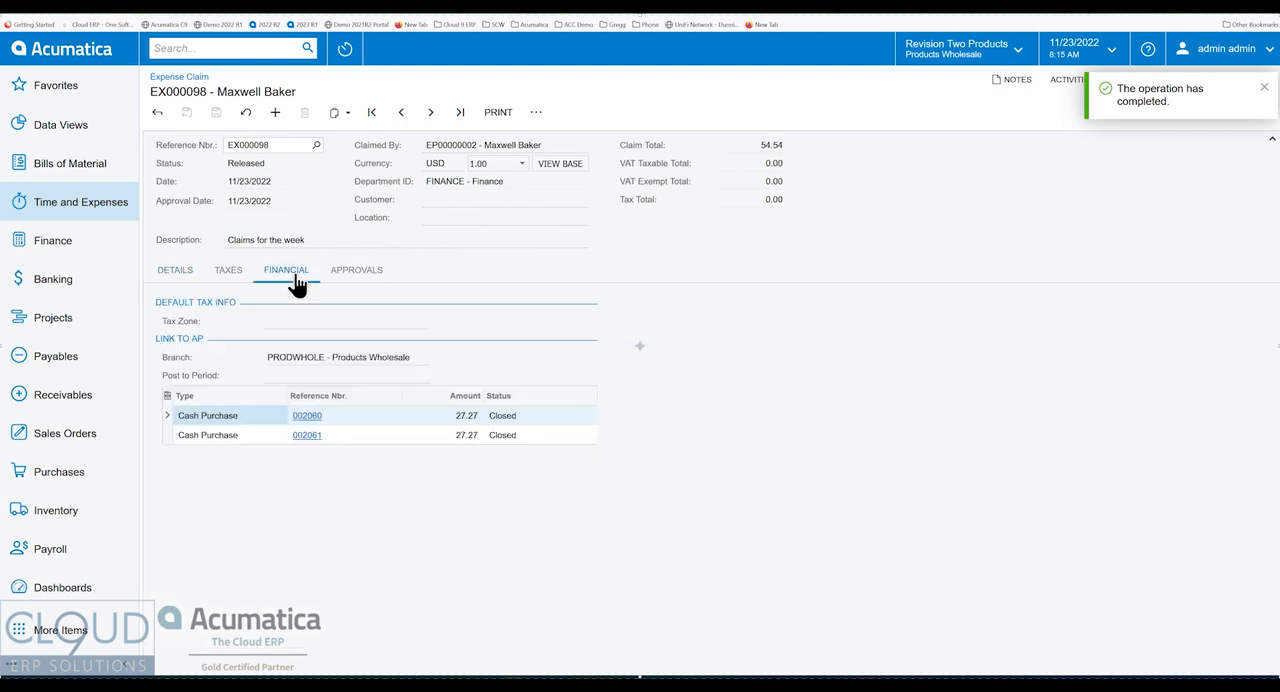
pyautogui.moveTo(221, 450)
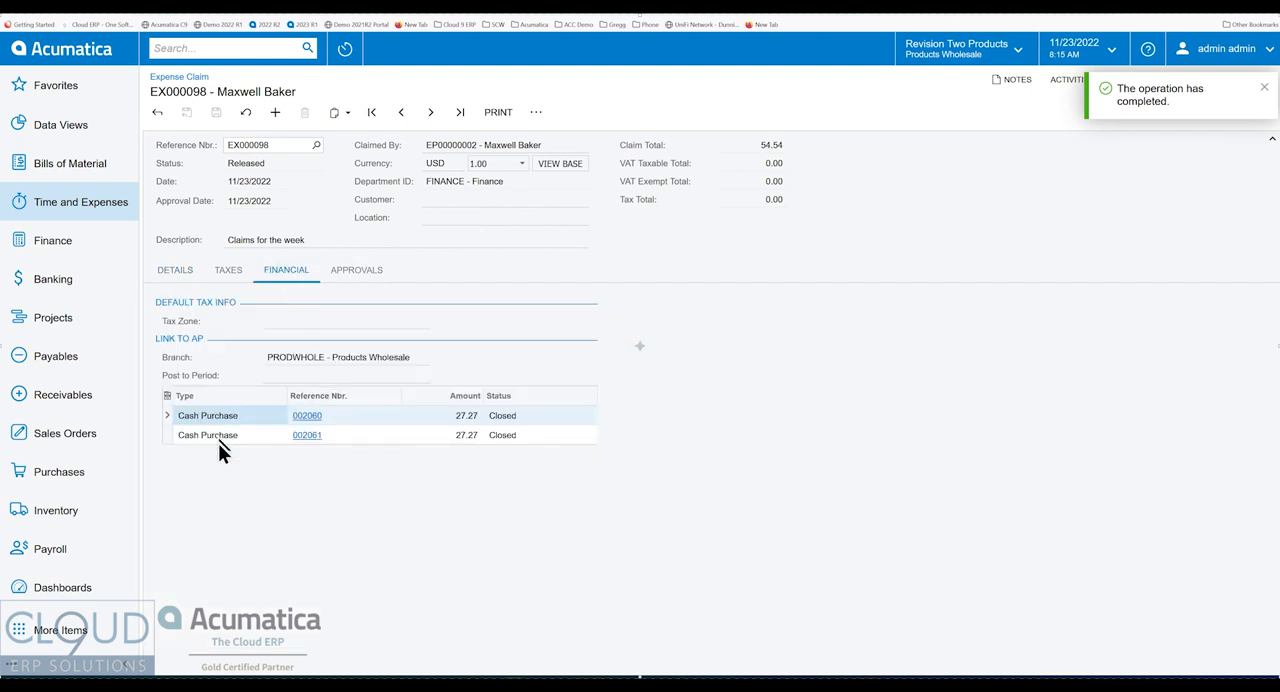
pyautogui.click(307, 415)
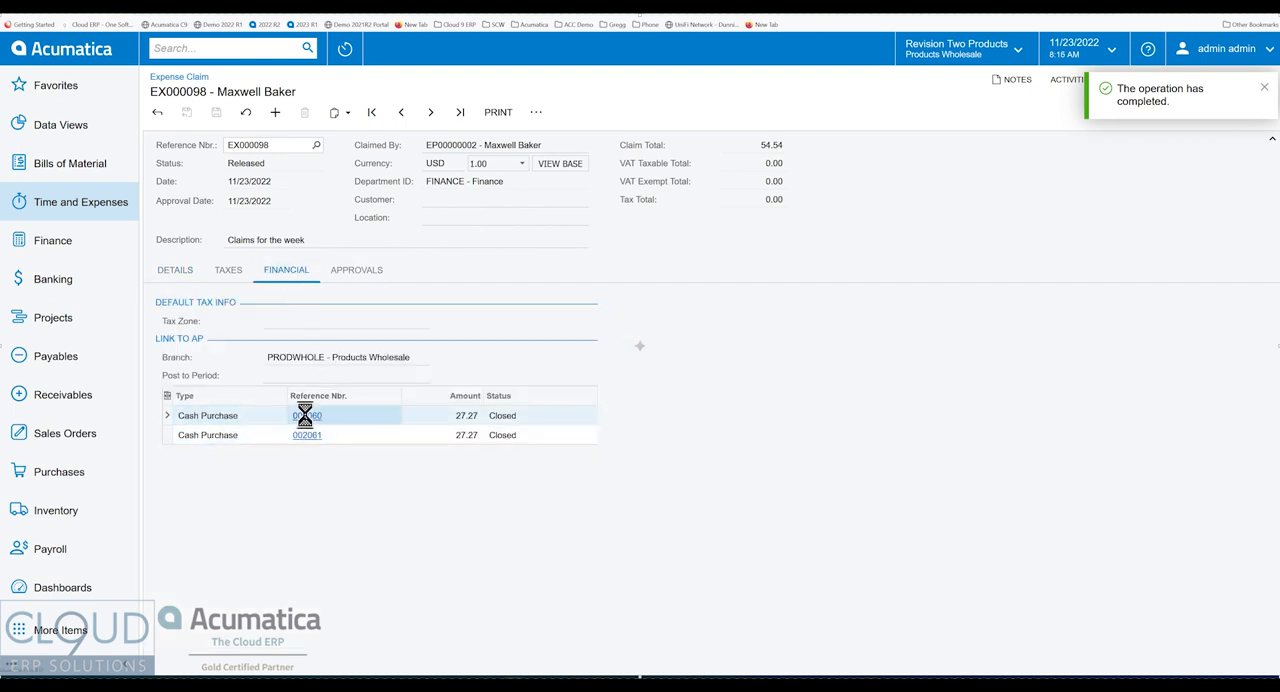
pyautogui.click(308, 415)
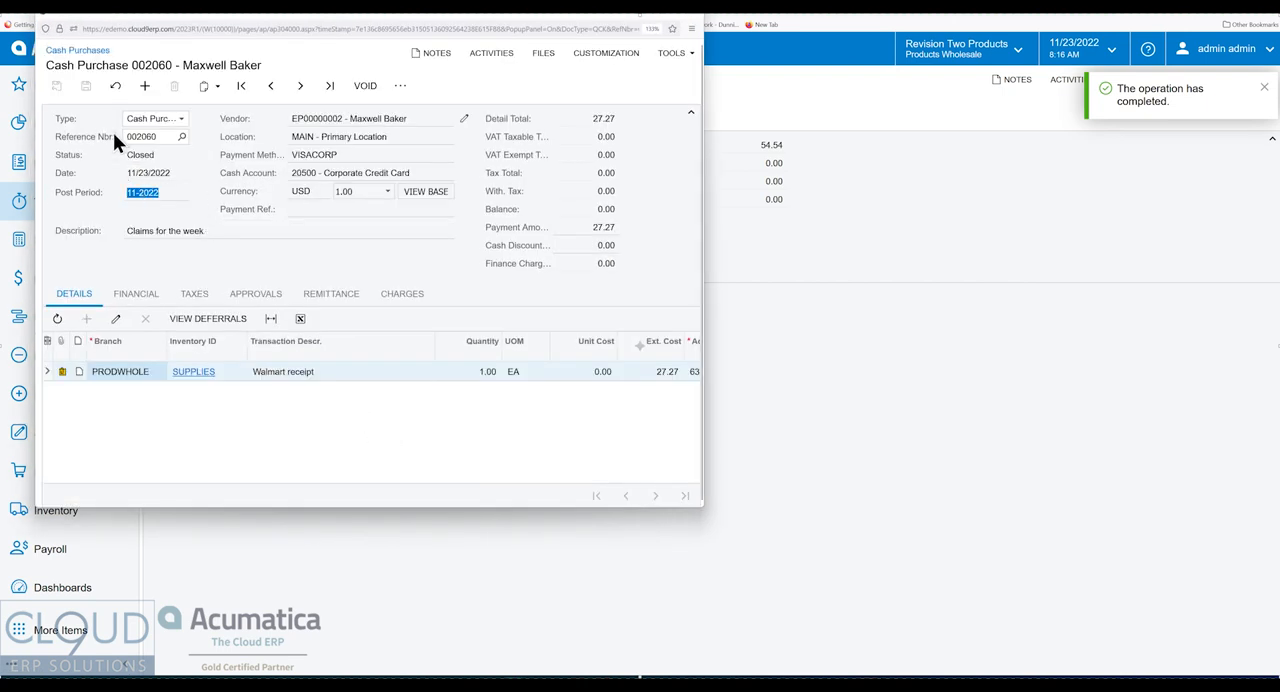
pyautogui.moveTo(119, 197)
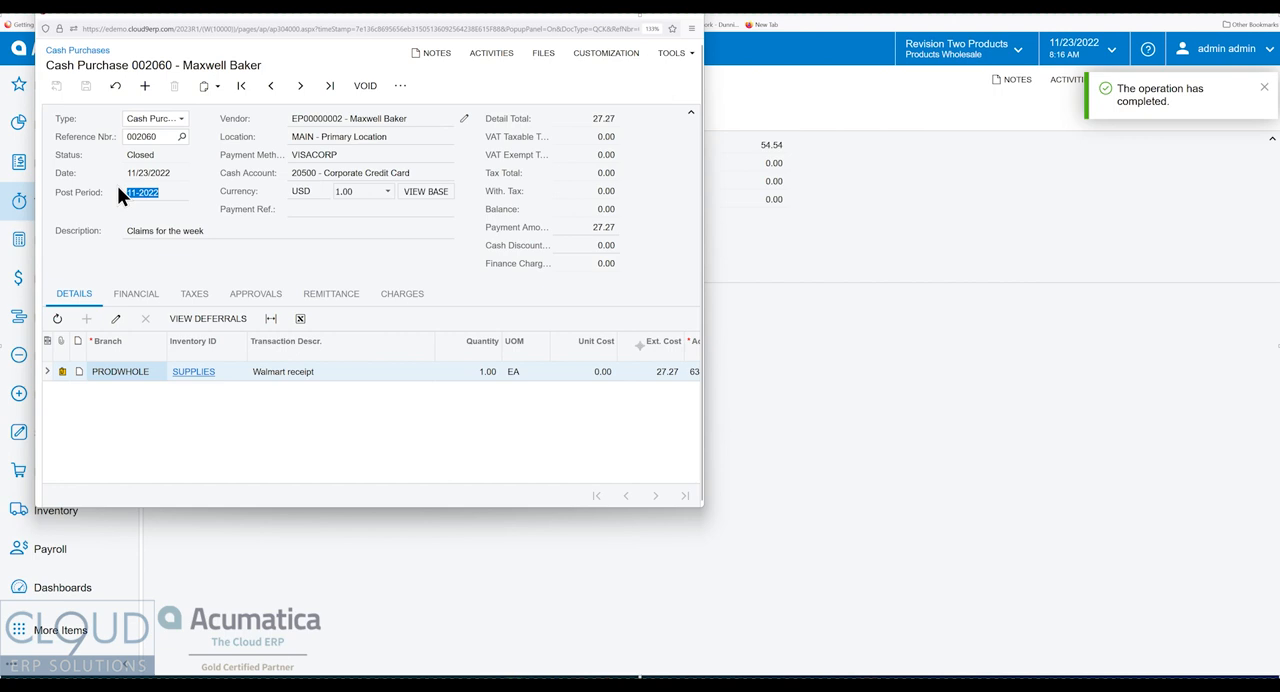
# - Check Cash Purchase 002060 is Closed, paid from 20500 Corporate Credit Card, with the 27.27 Walmart line
pyautogui.click(400, 85)
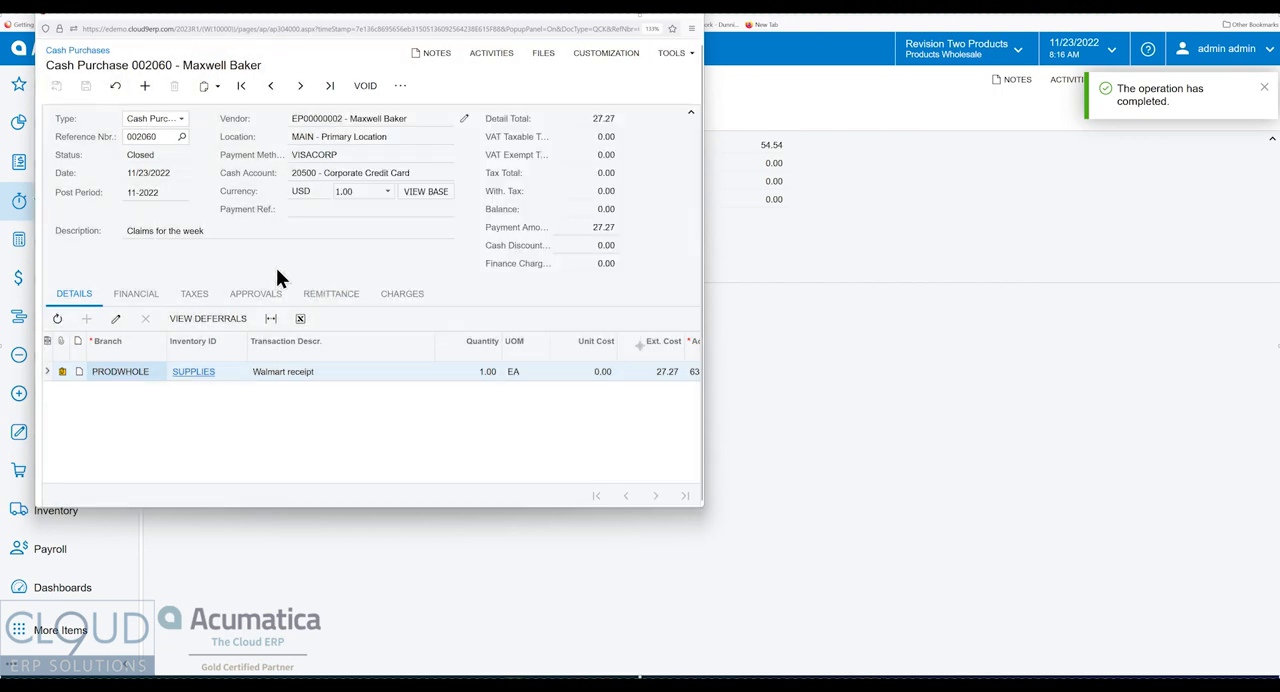
pyautogui.moveTo(298, 264)
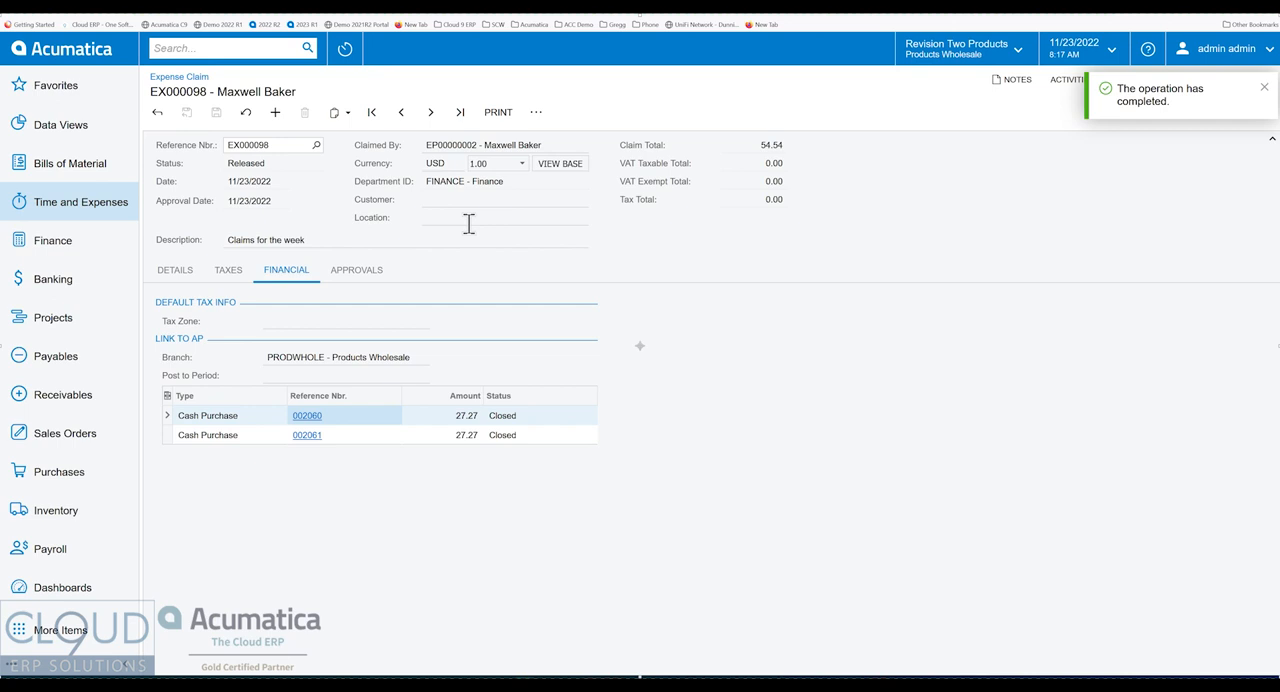
pyautogui.moveTo(325, 210)
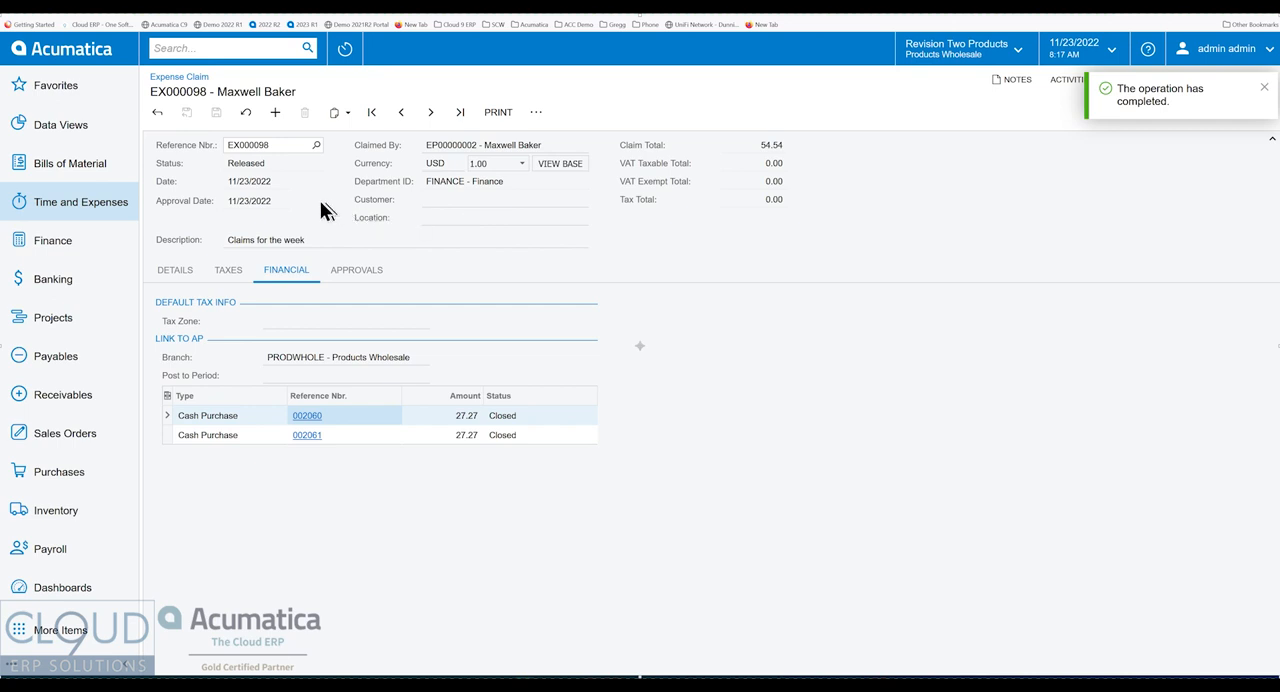
pyautogui.moveTo(270, 188)
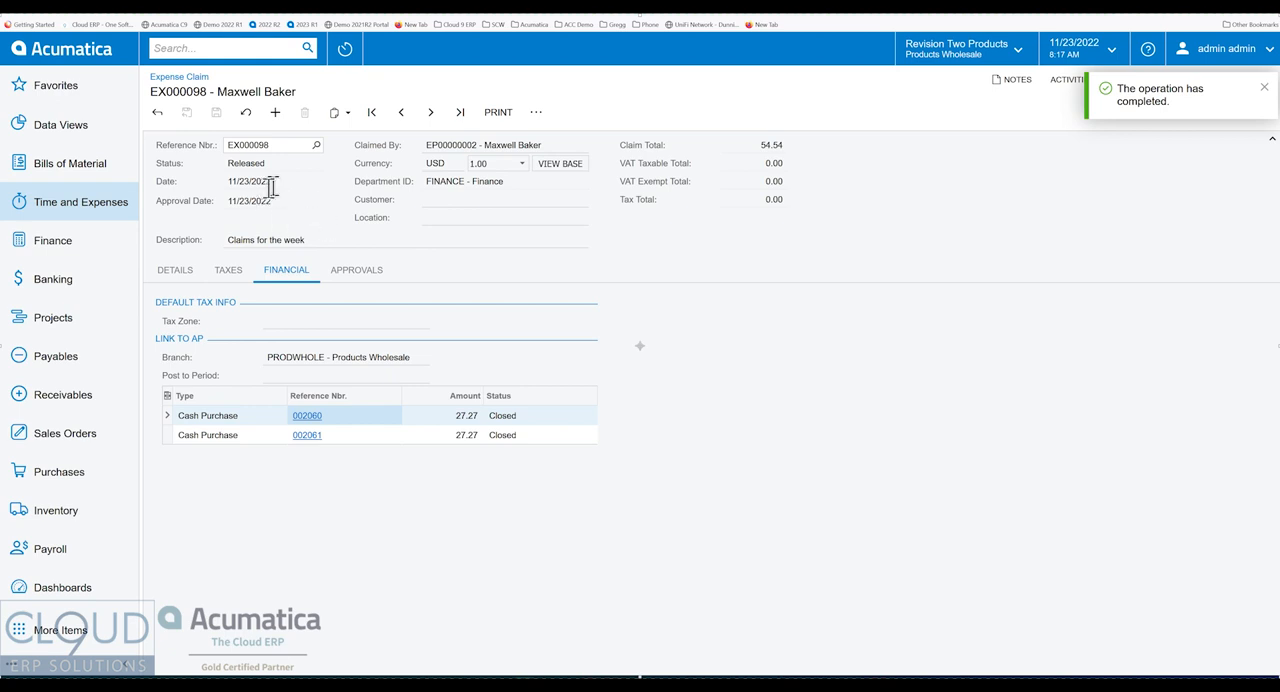
pyautogui.moveTo(235, 200)
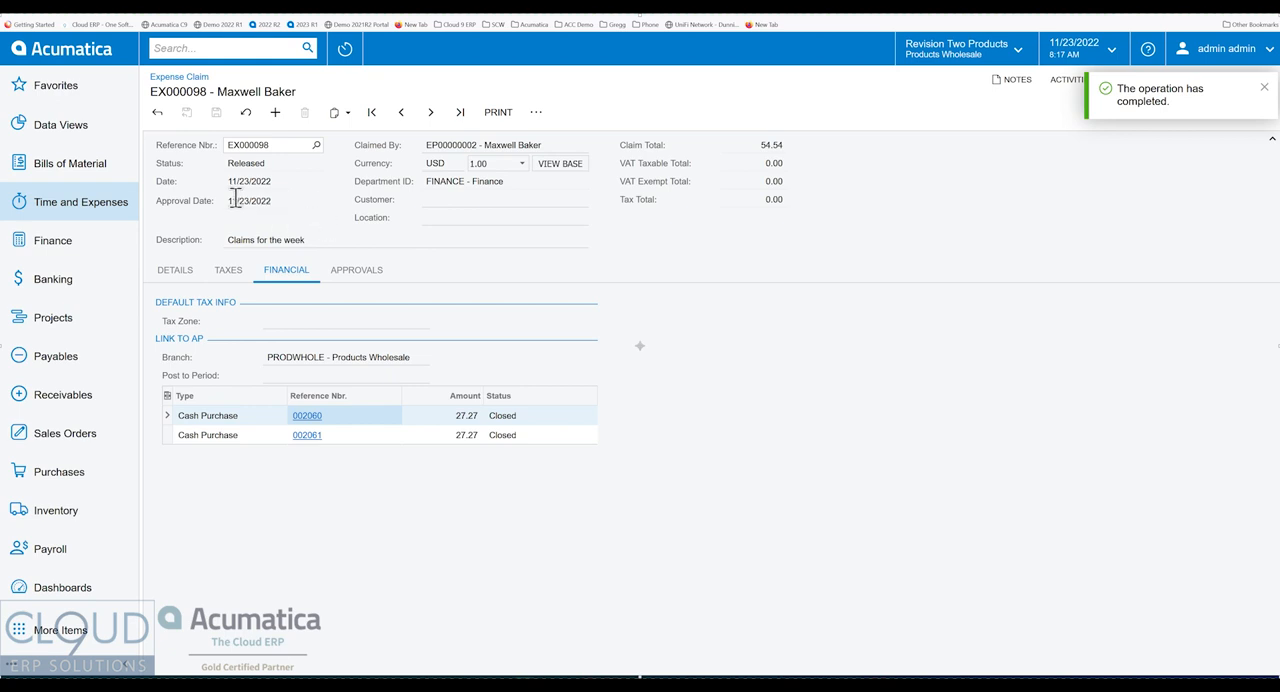
pyautogui.moveTo(240, 194)
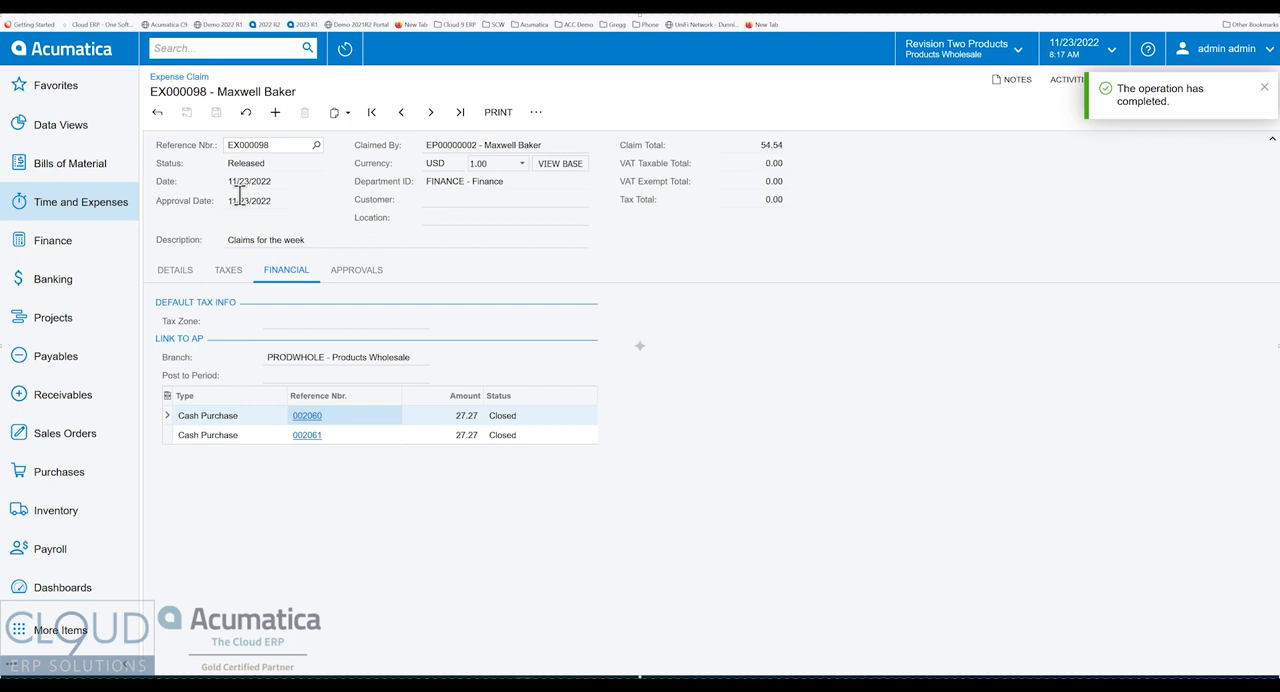
pyautogui.moveTo(275, 202)
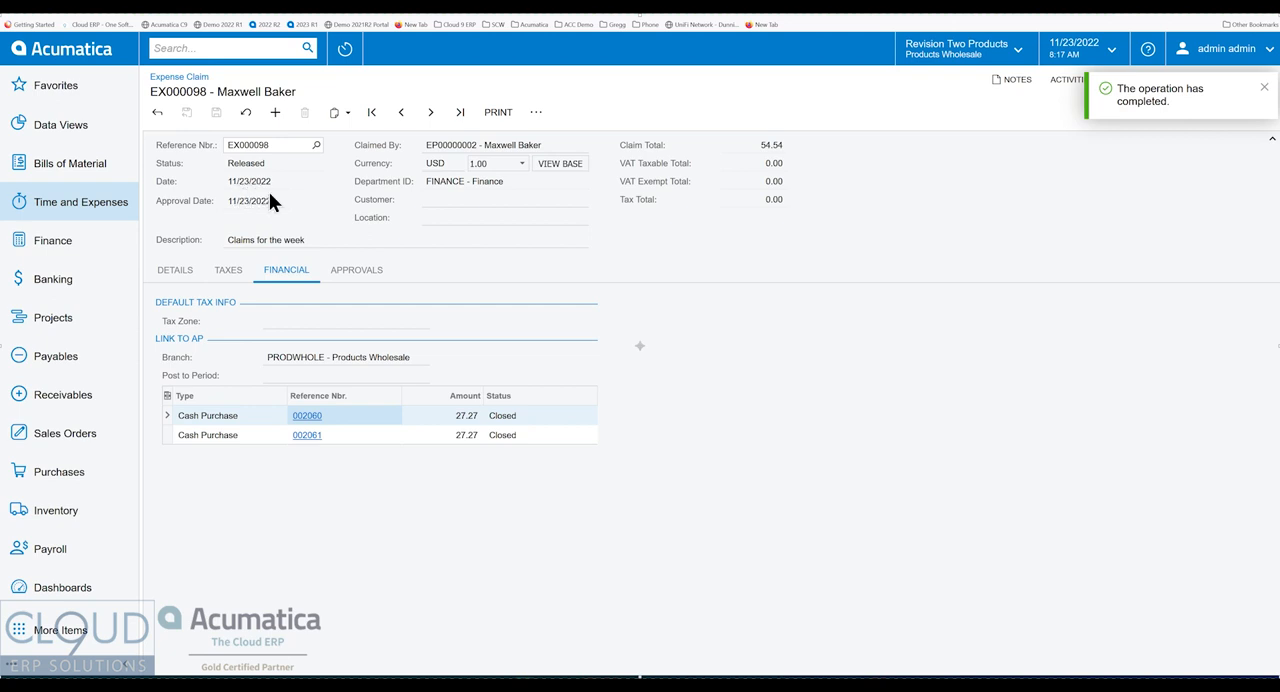